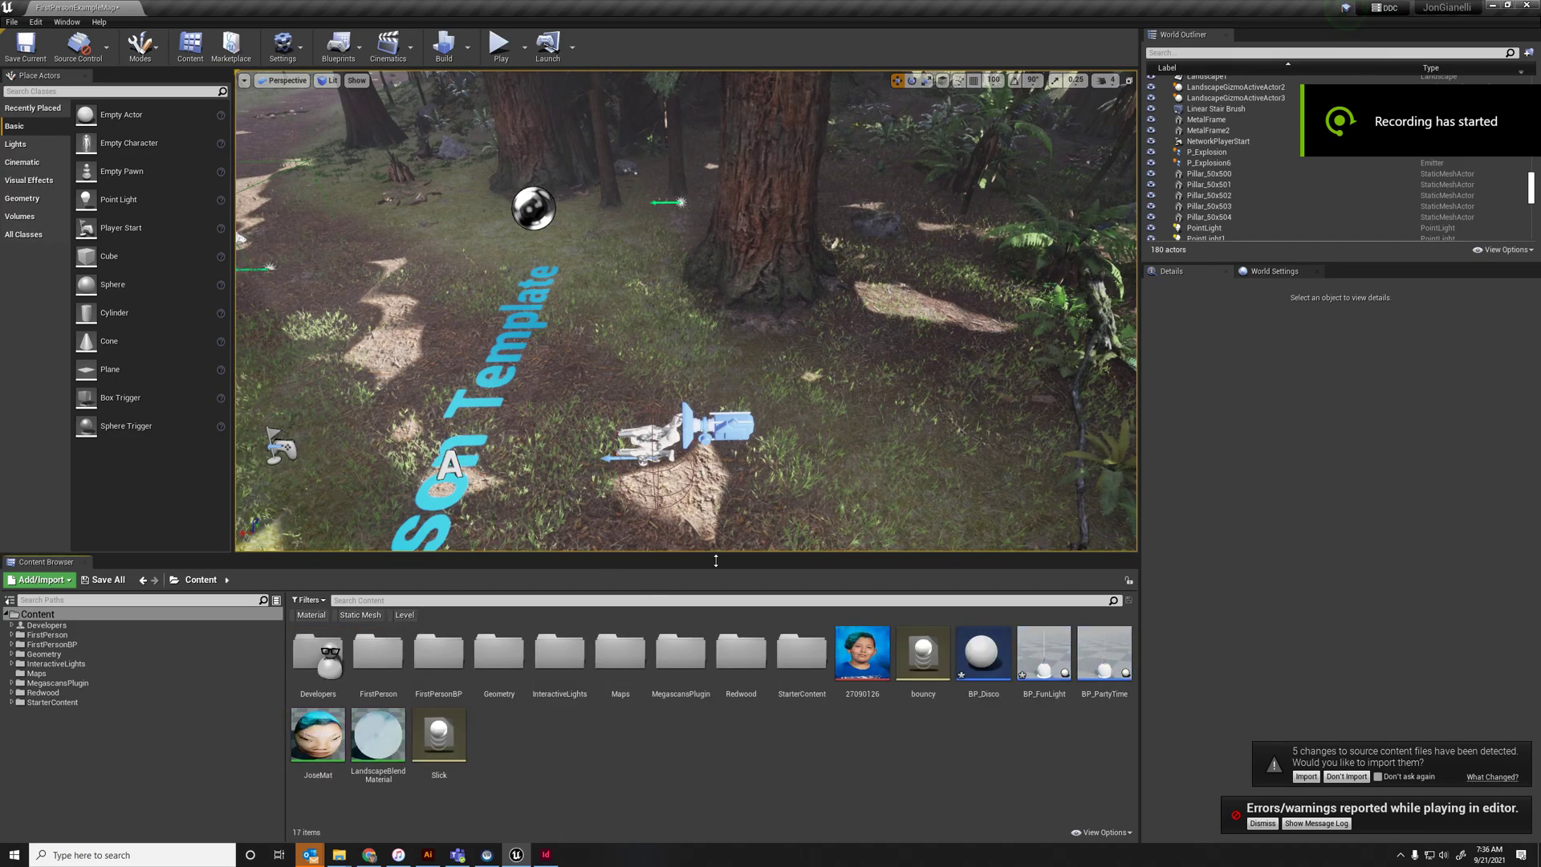
# Create a new Actor Blueprint class asset from the Content Browser's creation menu
pyautogui.click(334, 45)
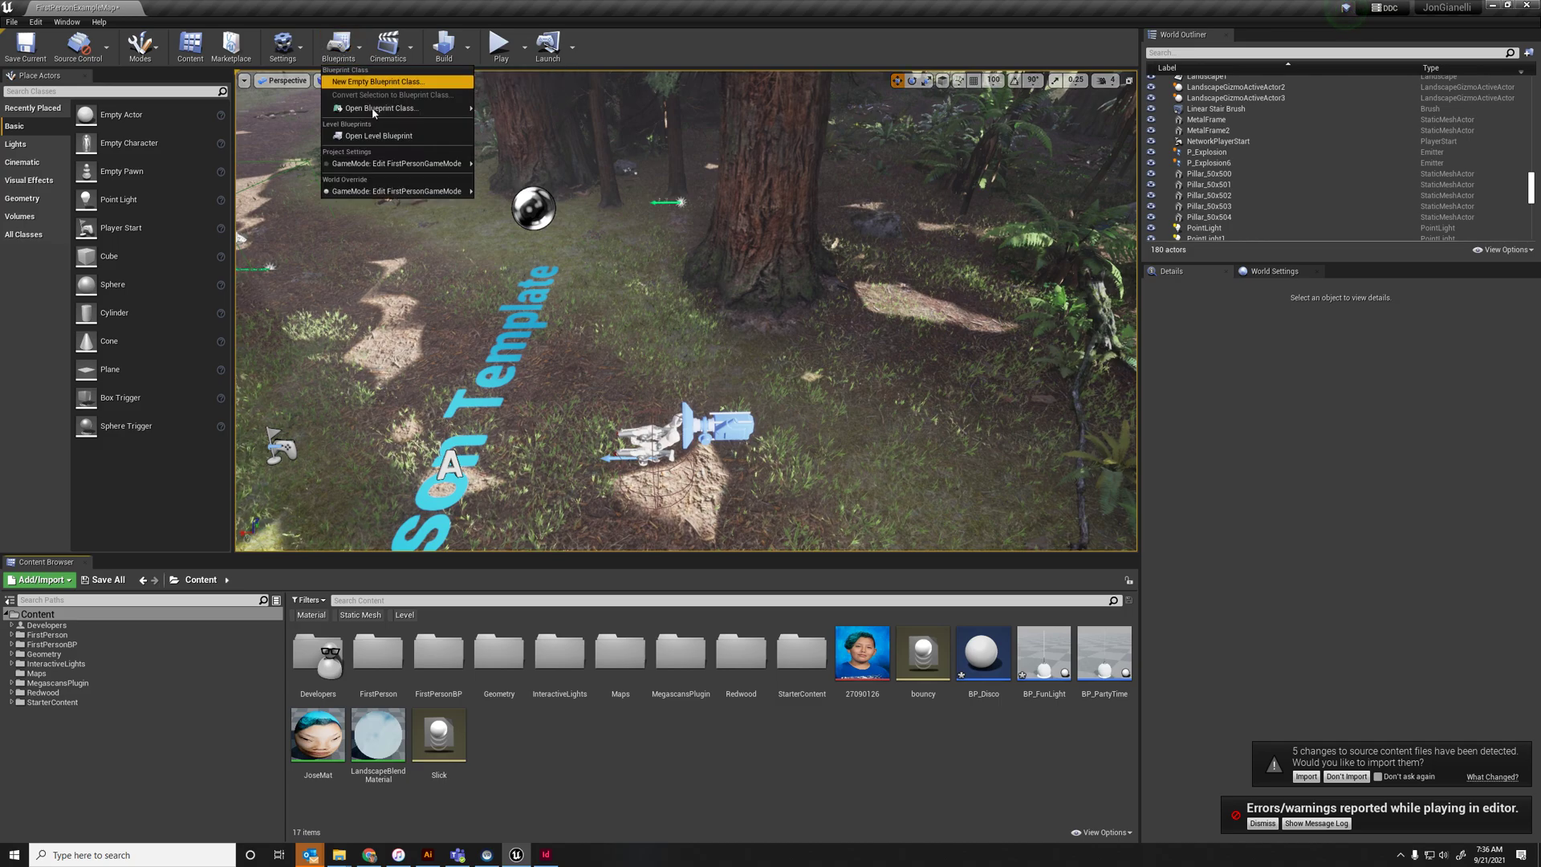
pyautogui.click(379, 135)
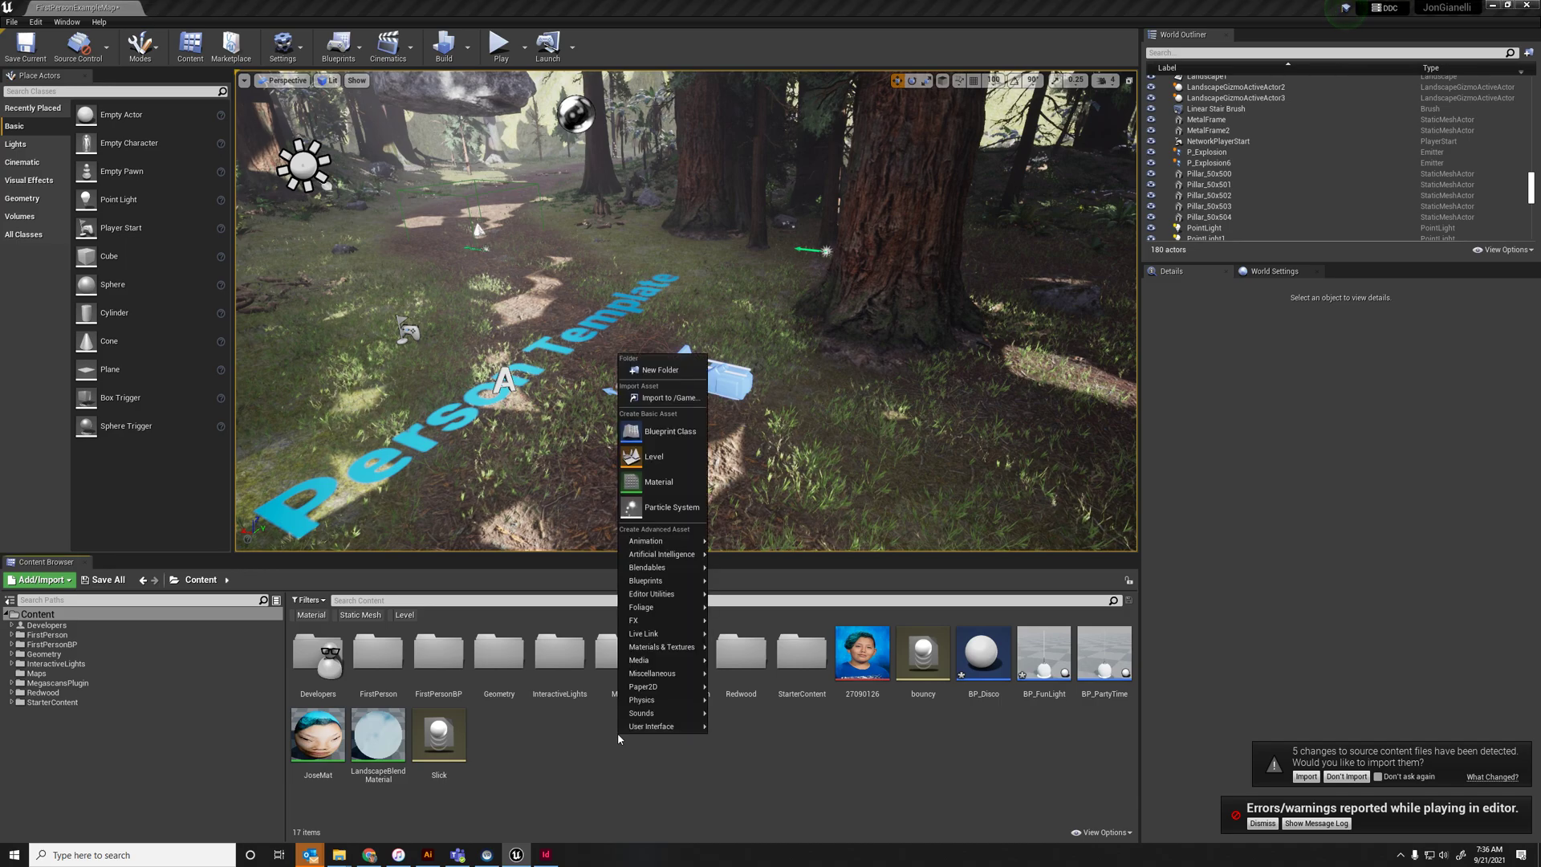
pyautogui.moveTo(642, 699)
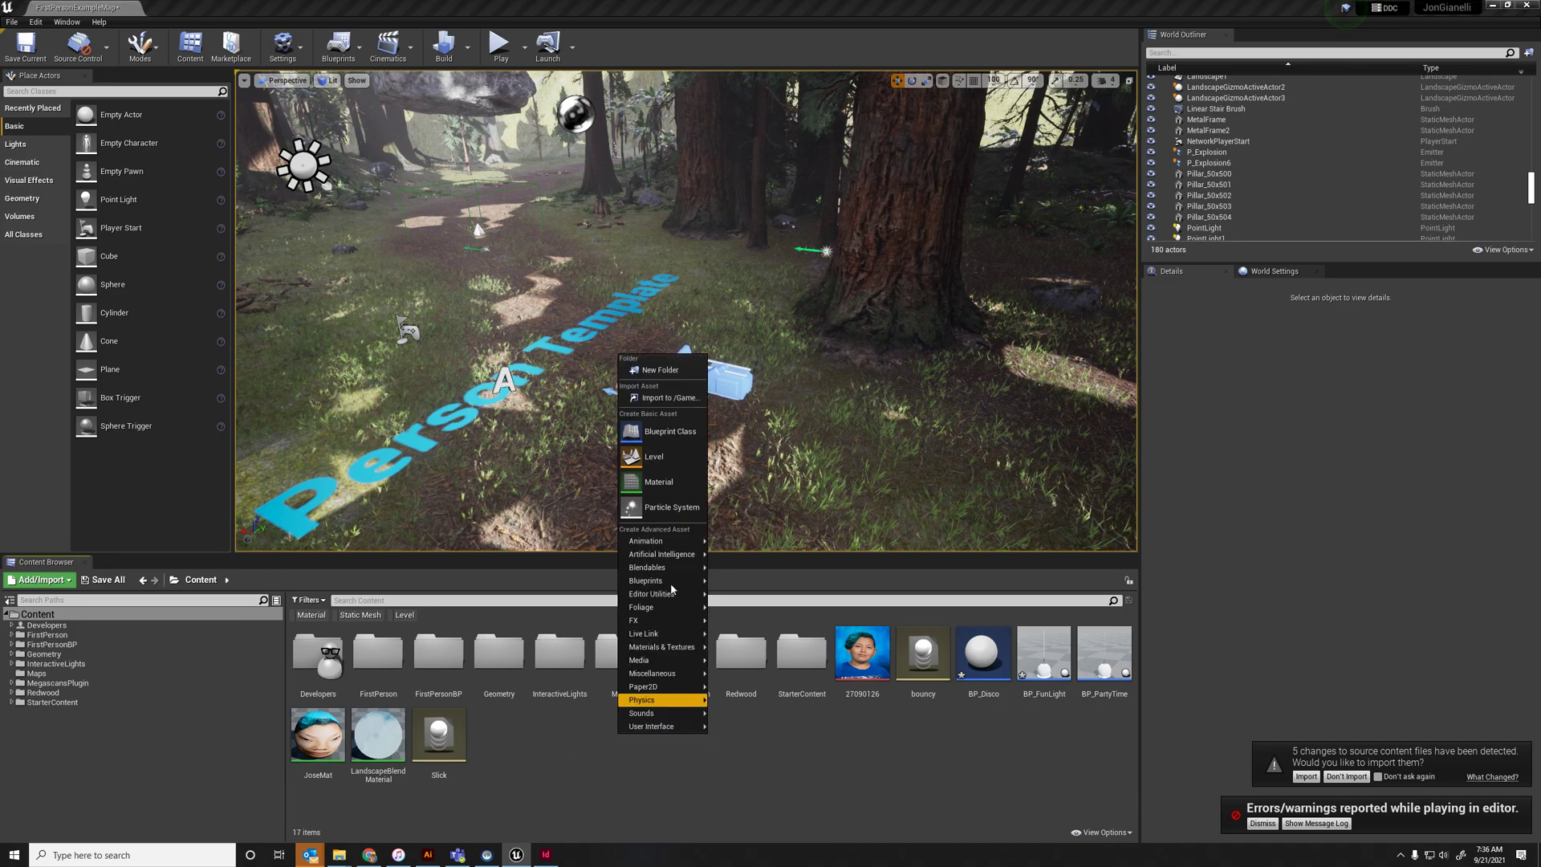
pyautogui.click(669, 430)
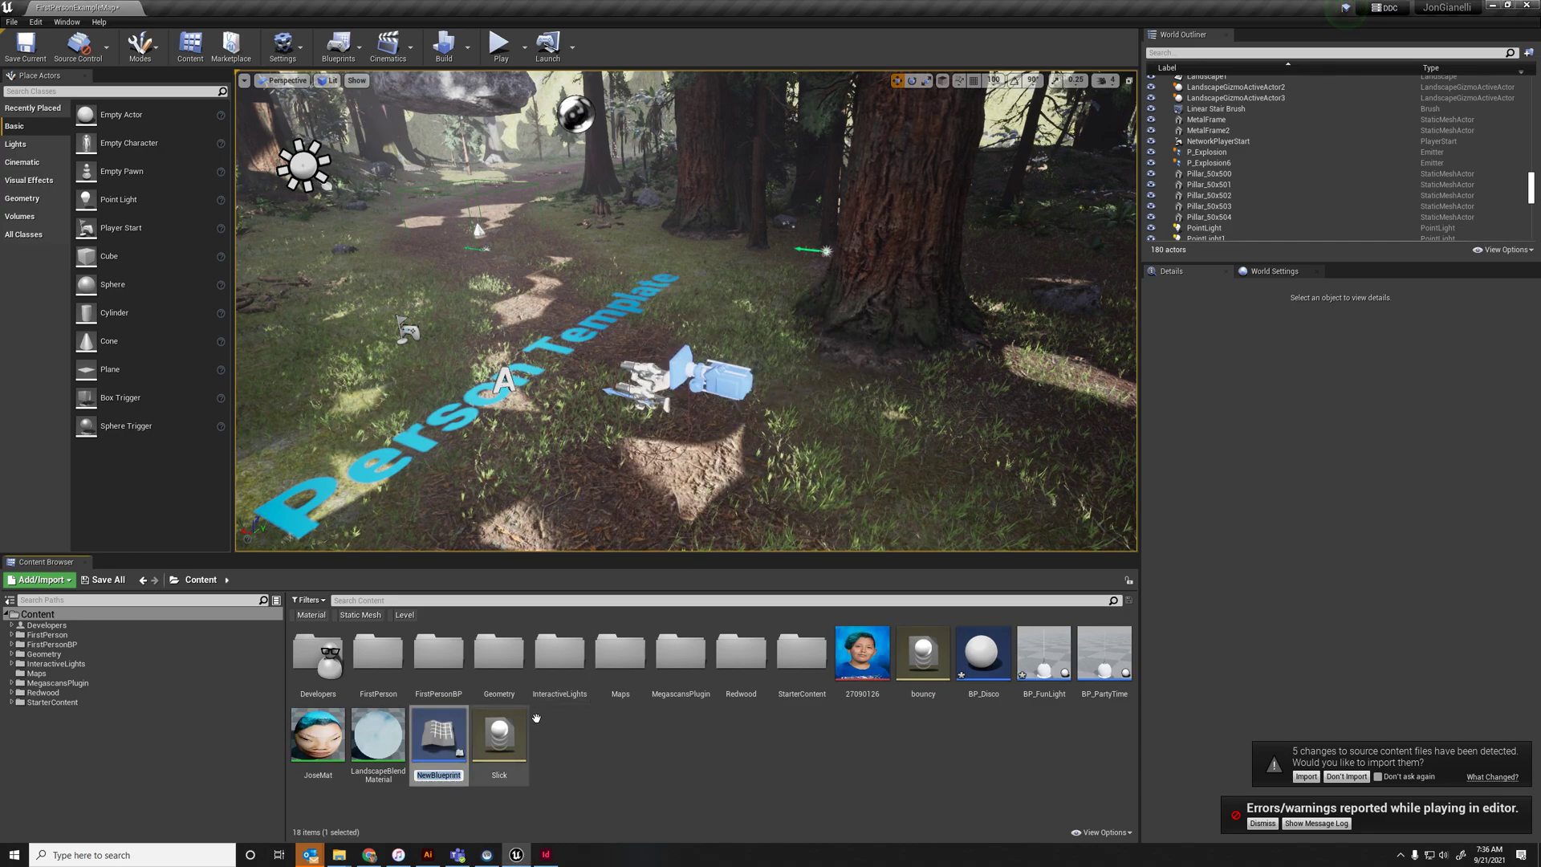
# Name the asset BP_DiscoLight and place an instance of it in the forest level
pyautogui.write('BP_DiscoLight')
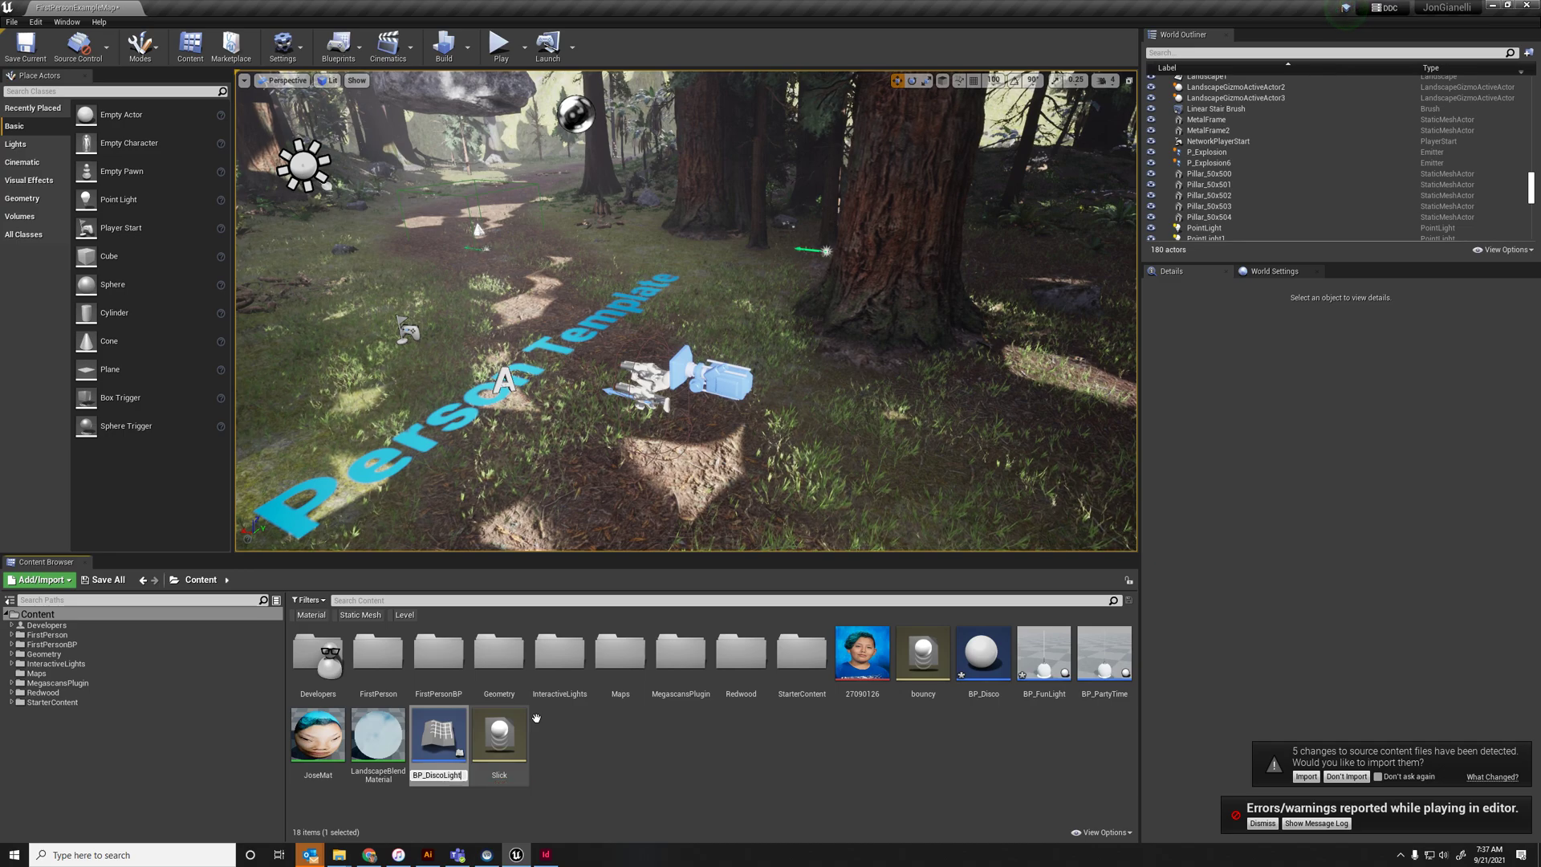
pyautogui.click(1043, 652)
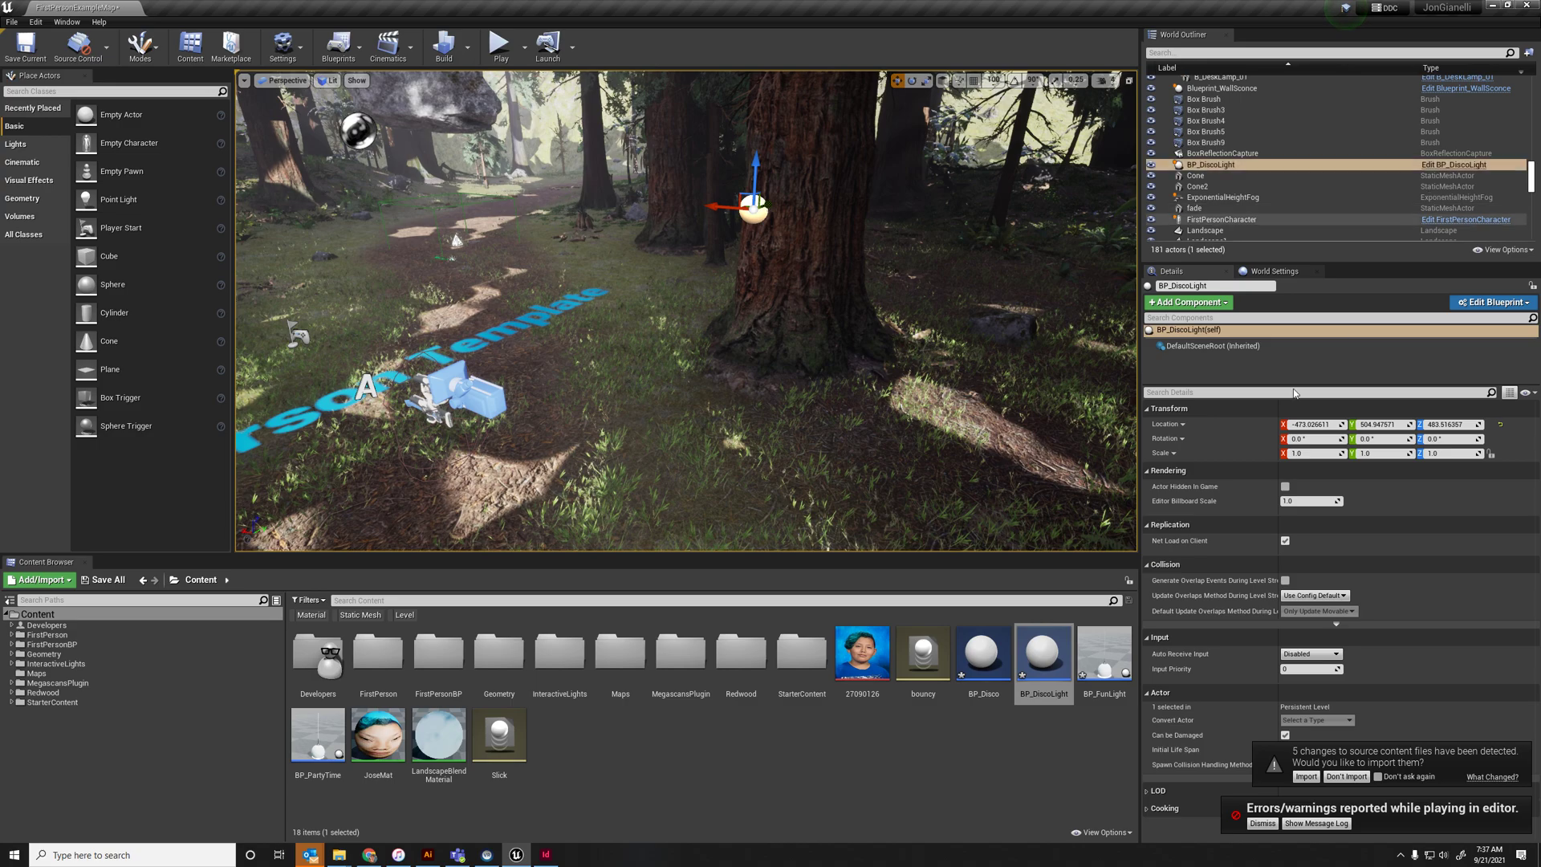
# Open BP_DiscoLight's viewport and add the SM_CeilingLamp_02 mesh found by searching 'lamp'
pyautogui.click(1491, 302)
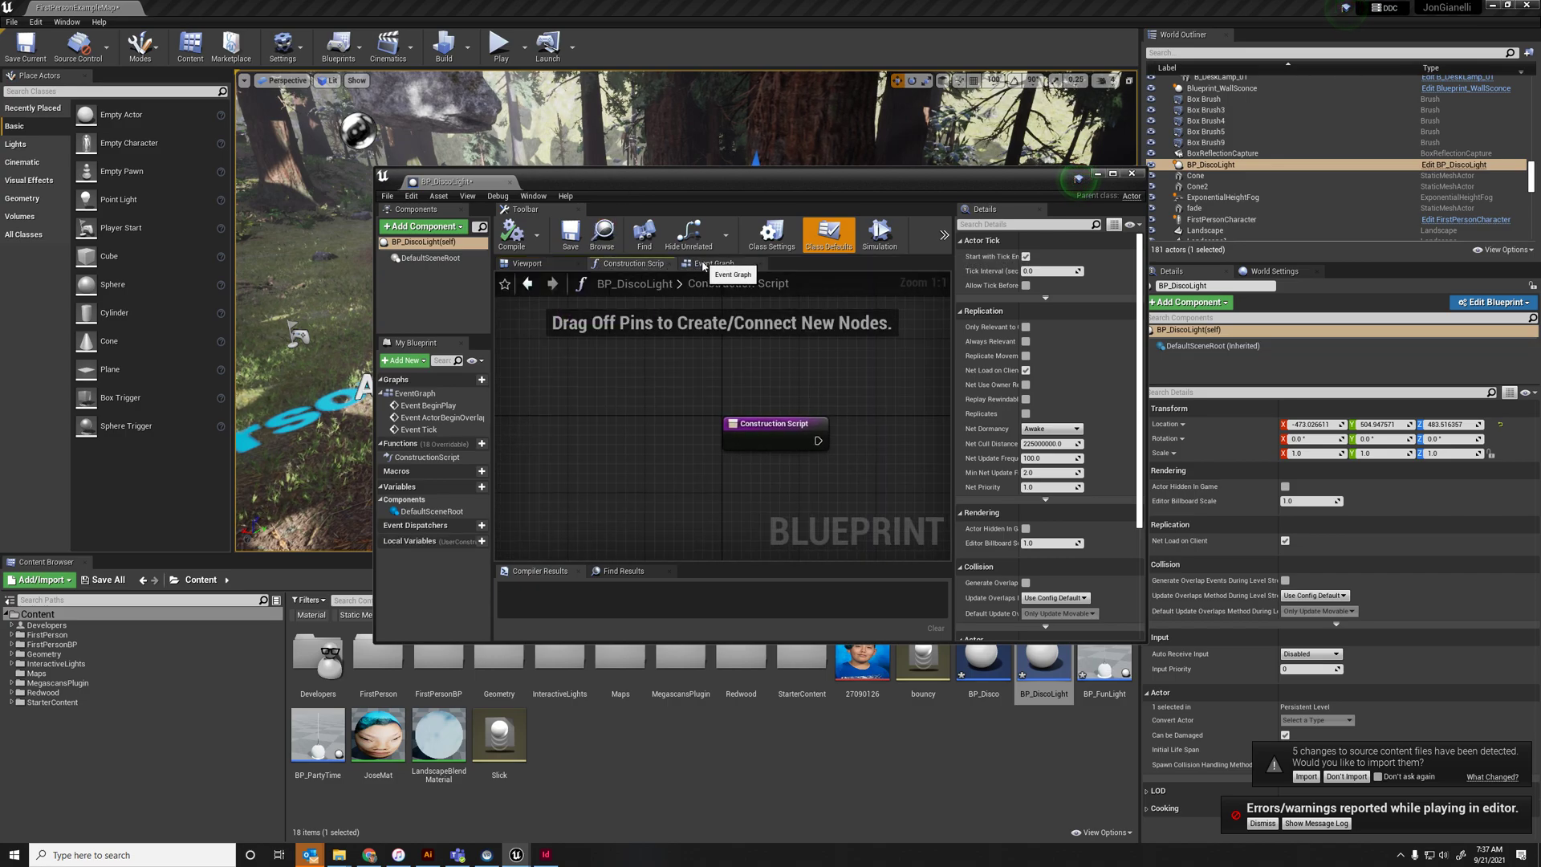
pyautogui.click(527, 263)
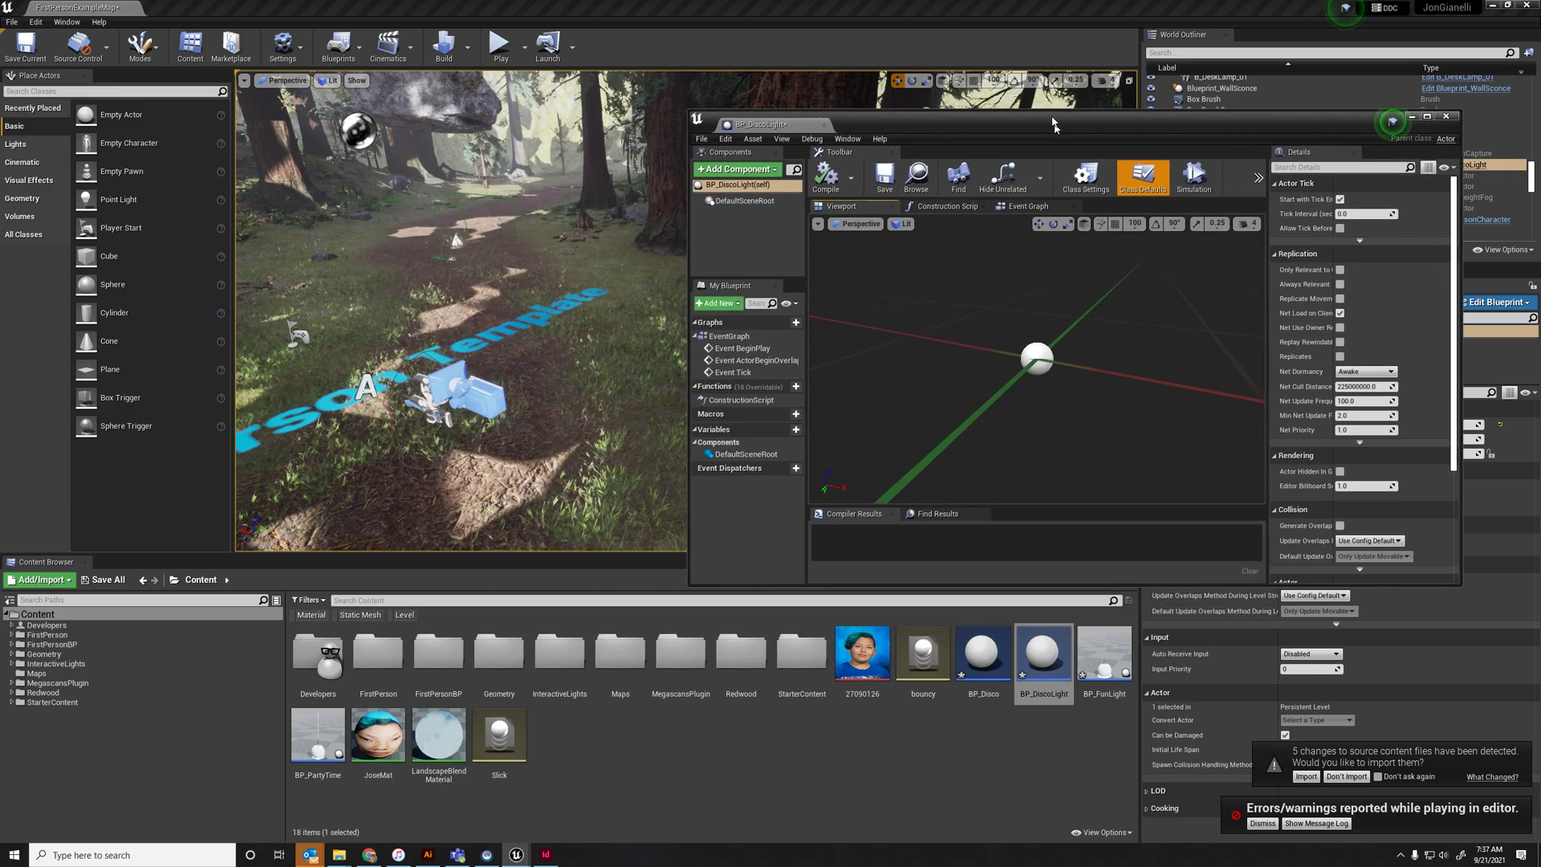
pyautogui.click(360, 614)
pyautogui.write('lamp')
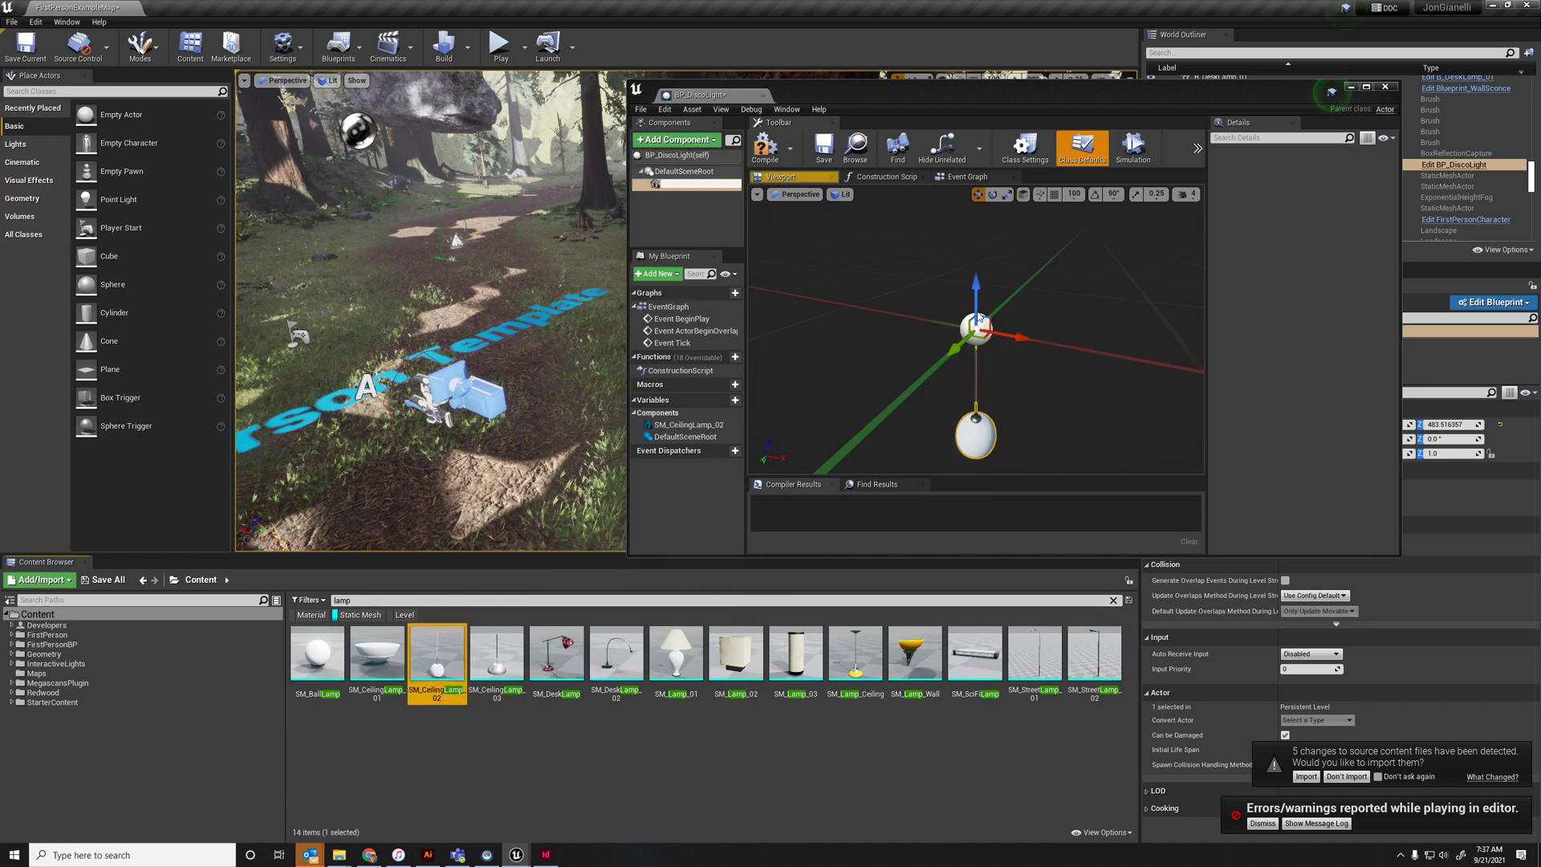
pyautogui.click(687, 183)
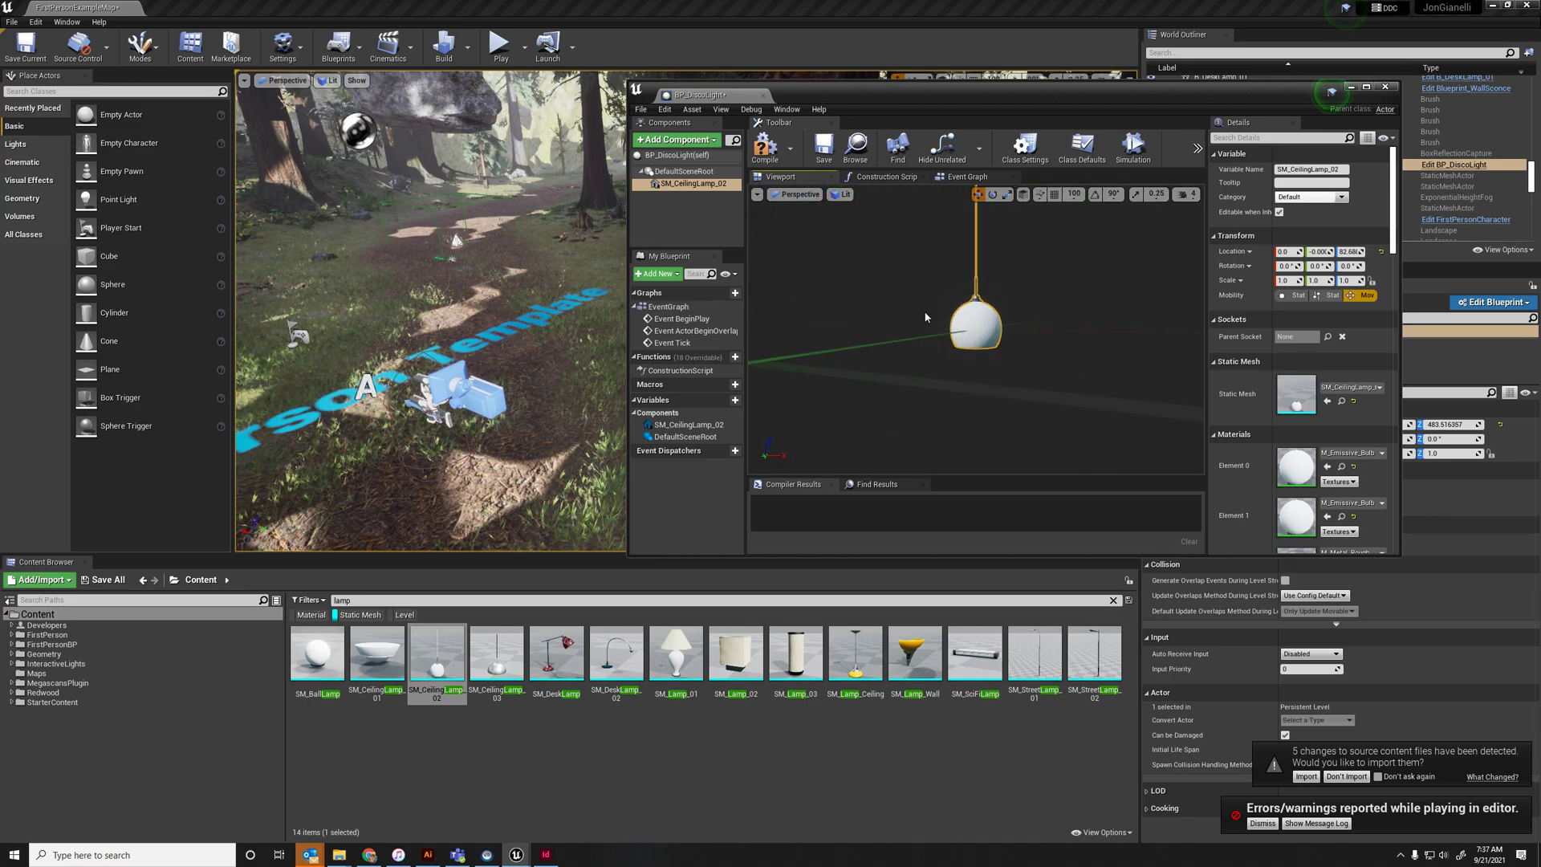
# Add a Spot Light component to BP_DiscoLight from the component list
pyautogui.click(674, 138)
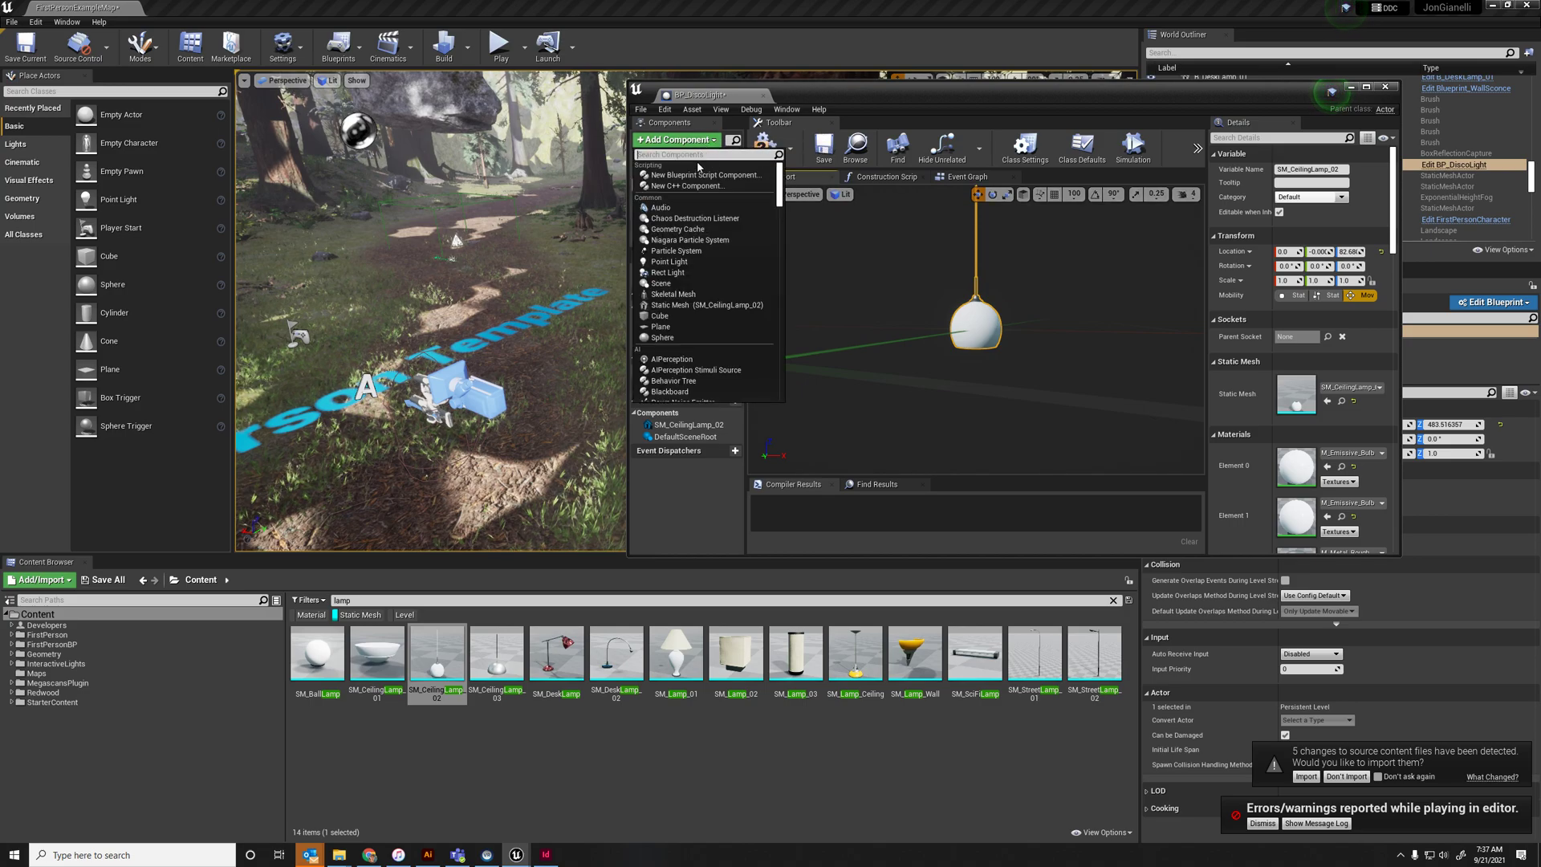
pyautogui.write('light')
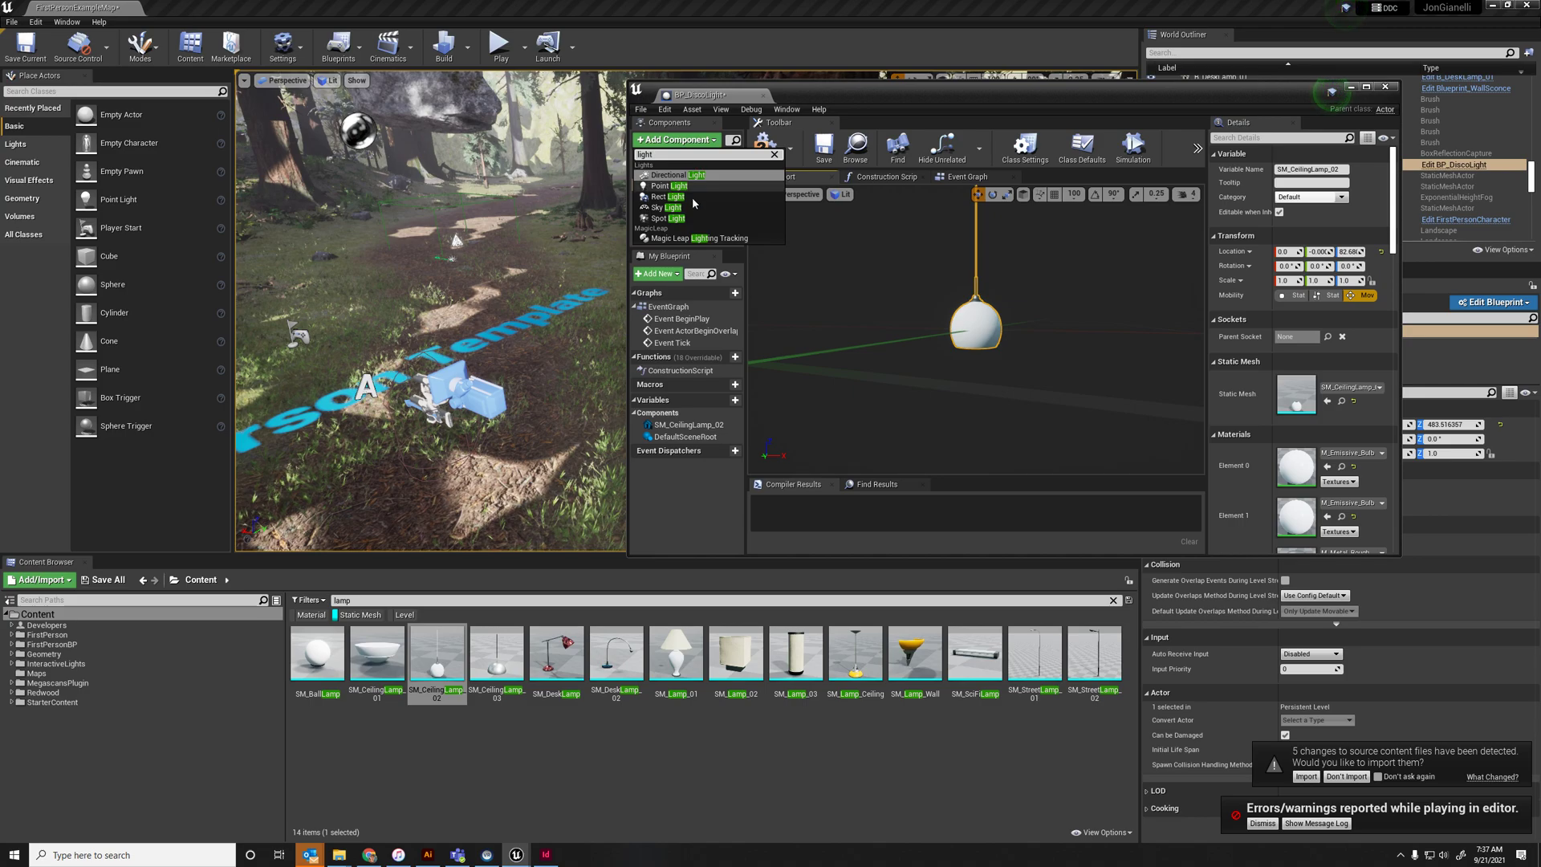
pyautogui.click(667, 218)
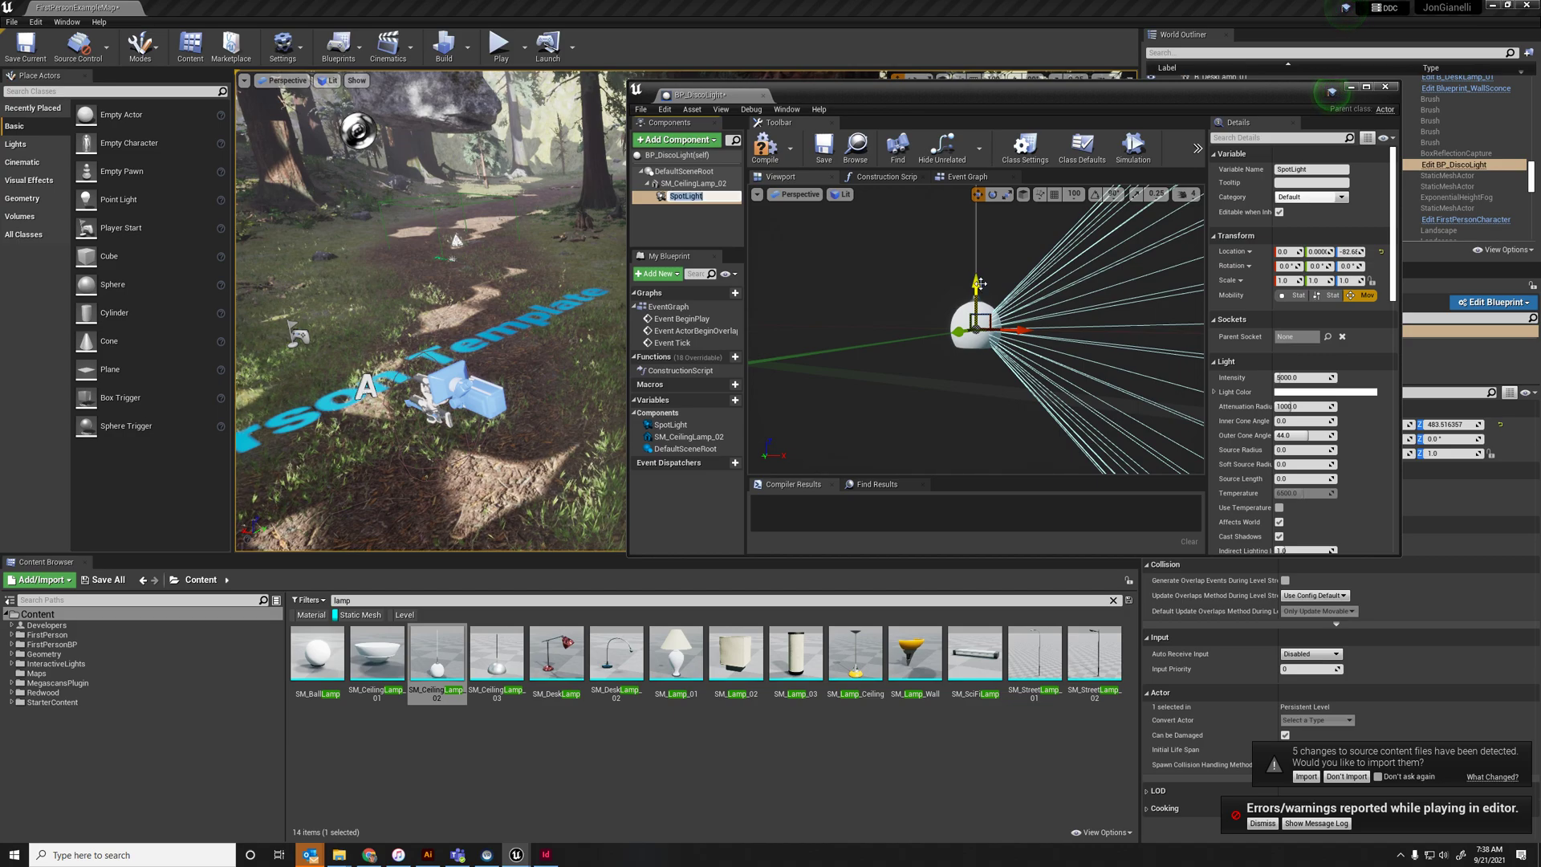
# Parent the SpotLight under SM_CeilingLamp_02 and rotate it to aim downward
pyautogui.click(687, 183)
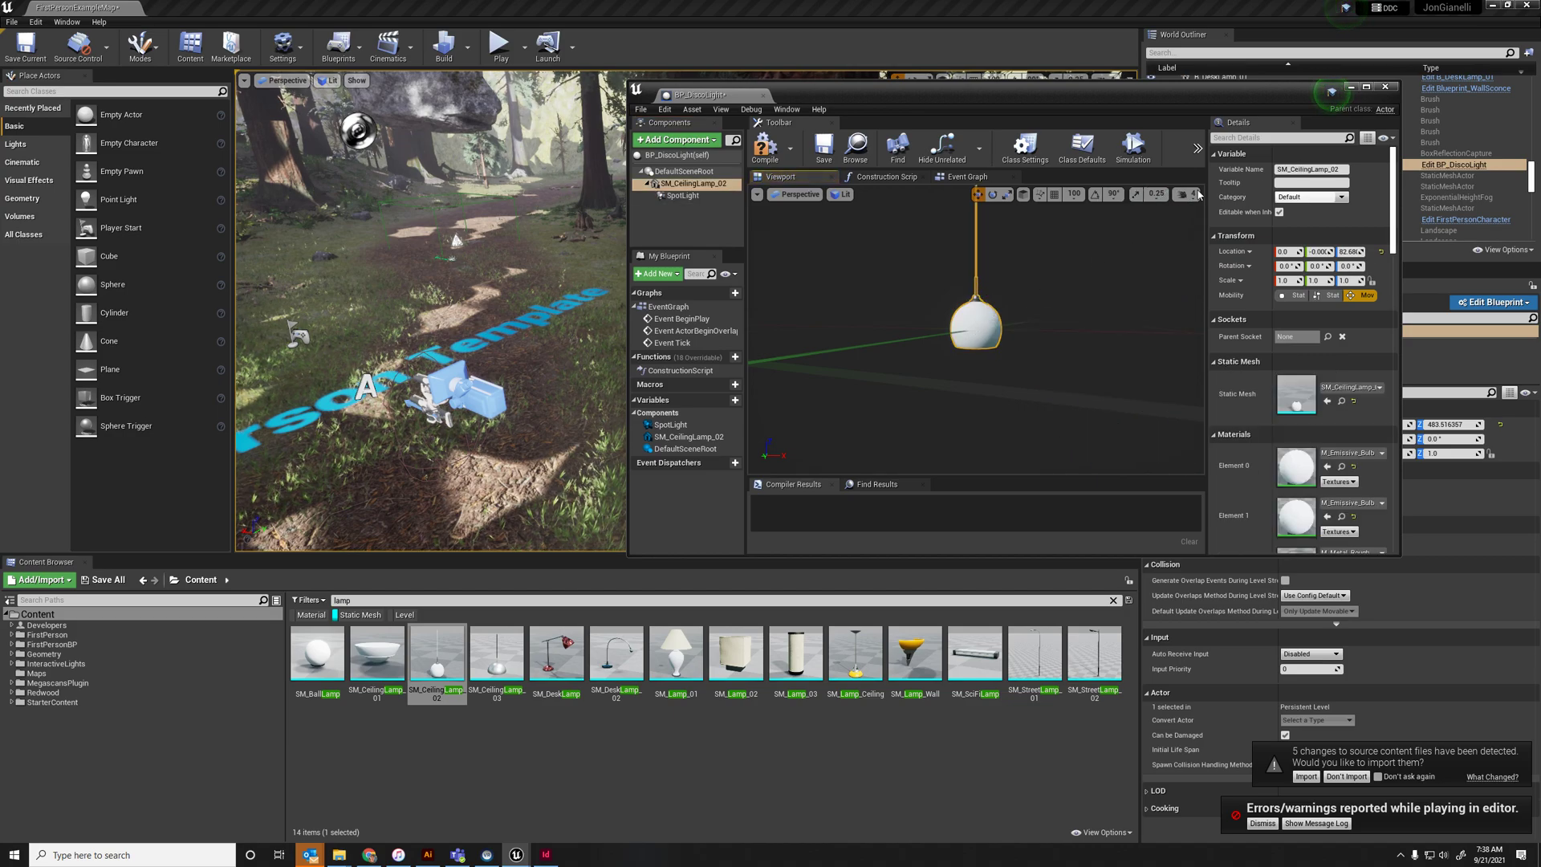
pyautogui.click(684, 195)
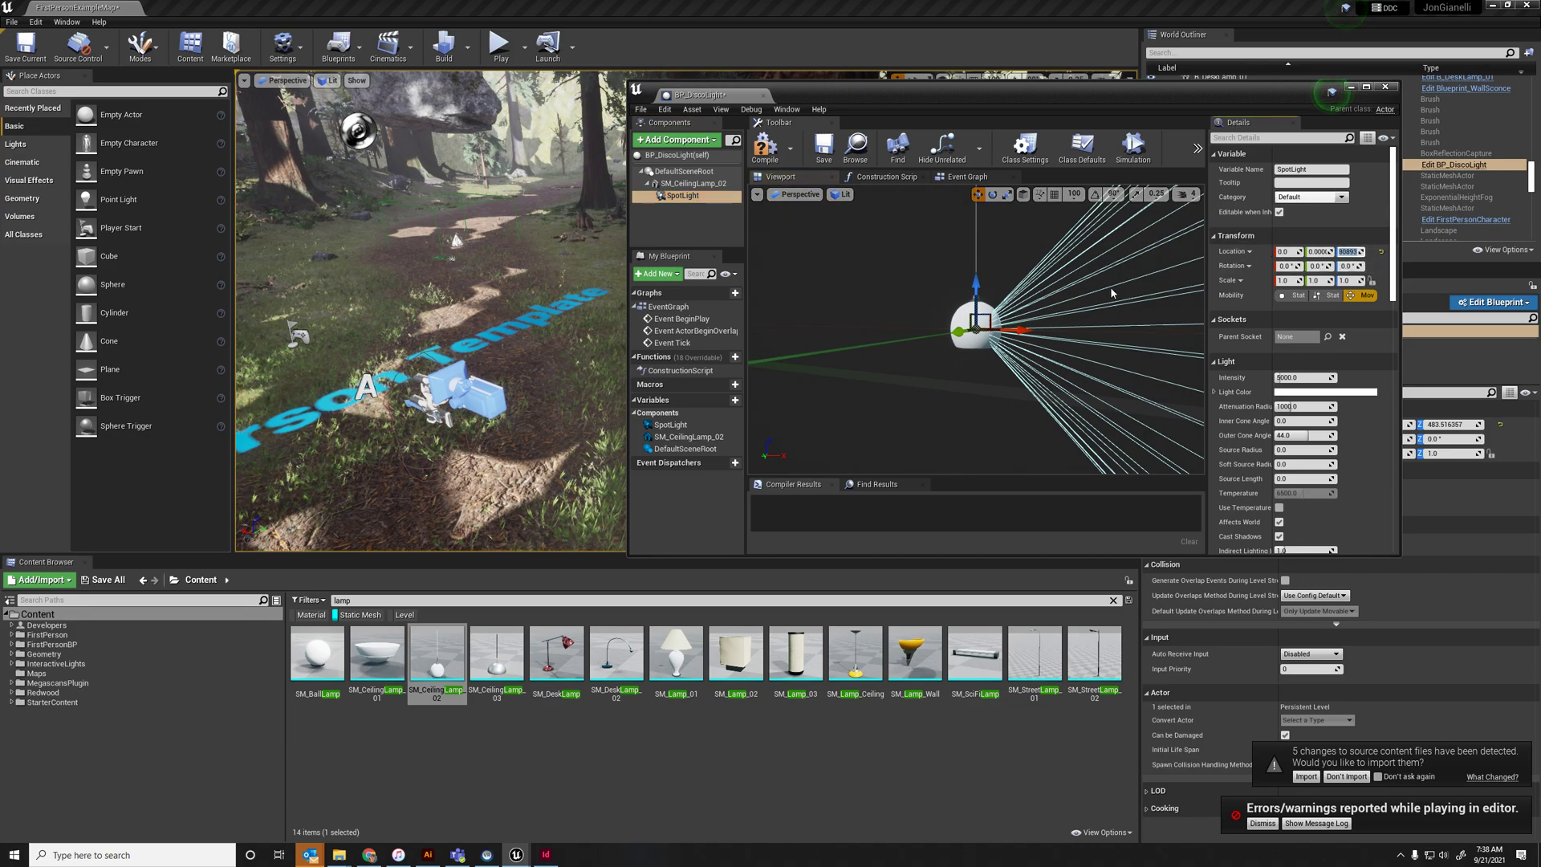
pyautogui.click(687, 183)
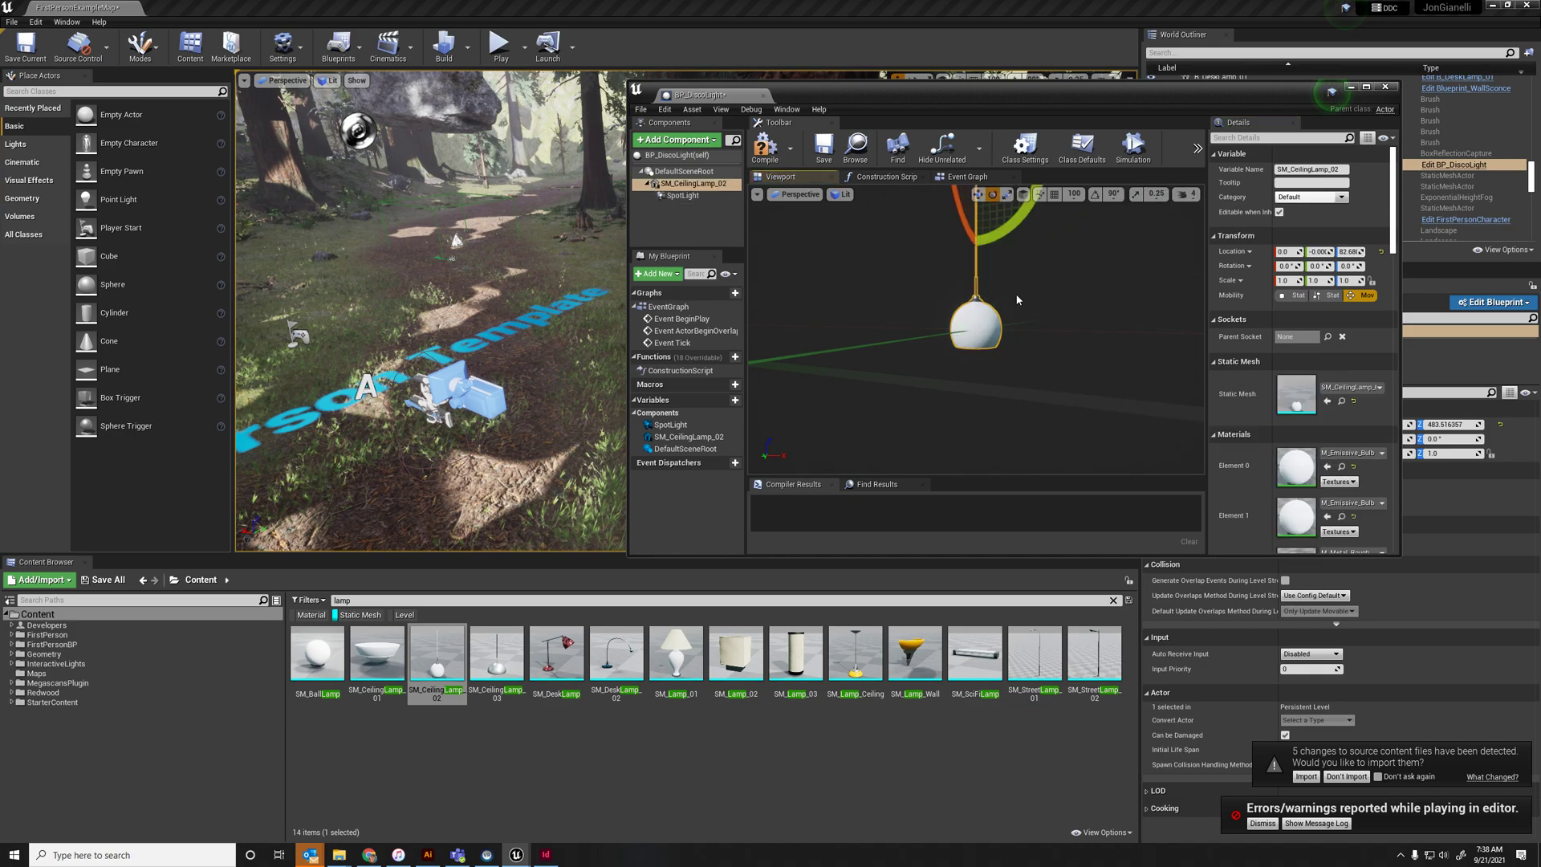
pyautogui.click(682, 196)
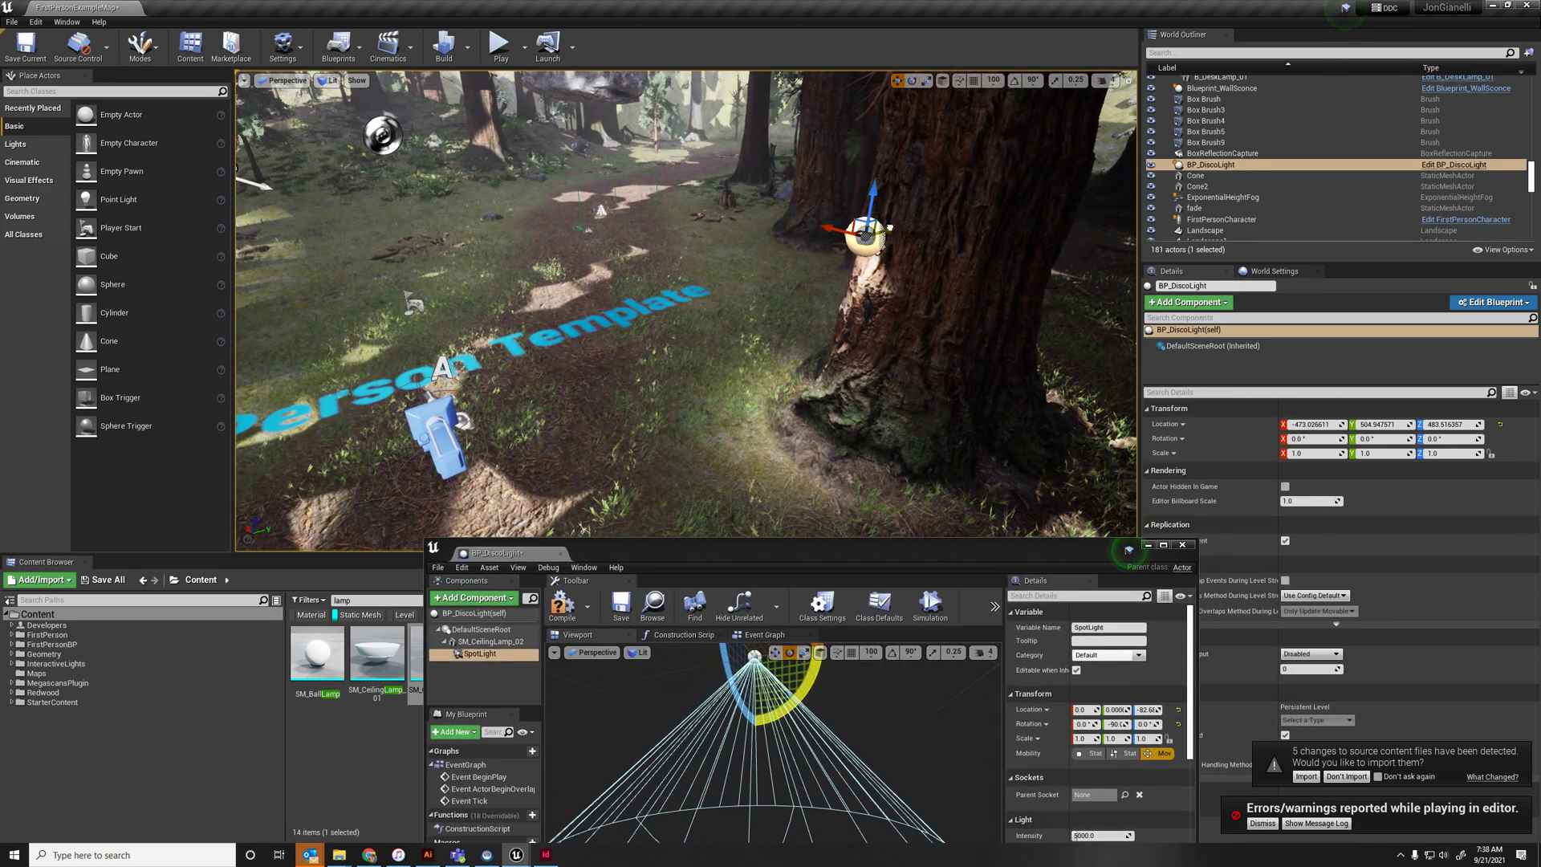
# Place two more BP_DiscoLight lamps among the trees and compile the blueprint
pyautogui.moveTo(870, 232); pyautogui.dragTo(761, 257)
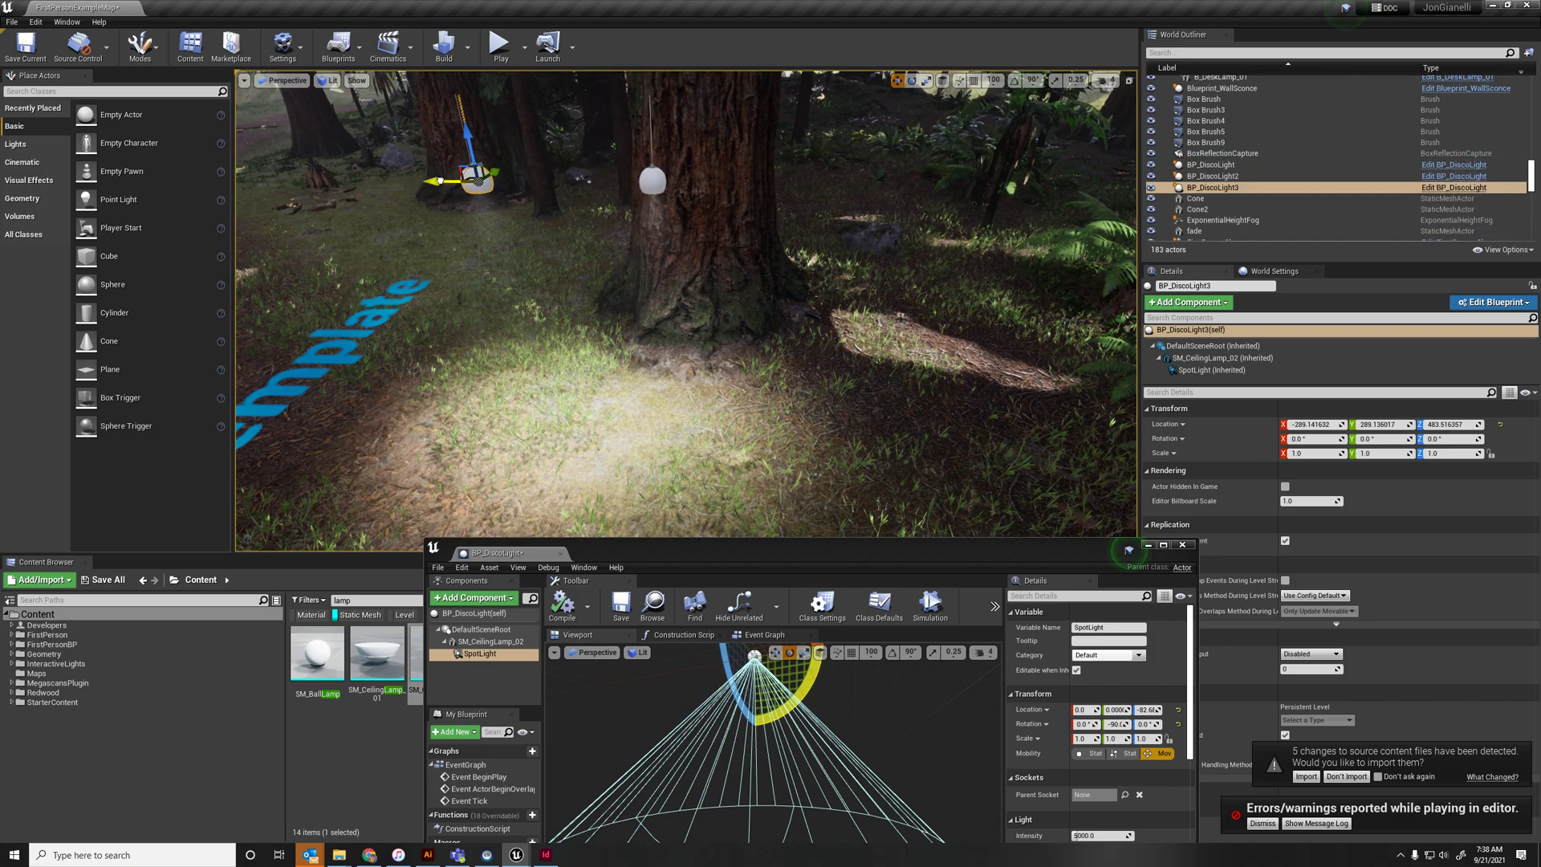
pyautogui.moveTo(457, 176); pyautogui.dragTo(861, 178)
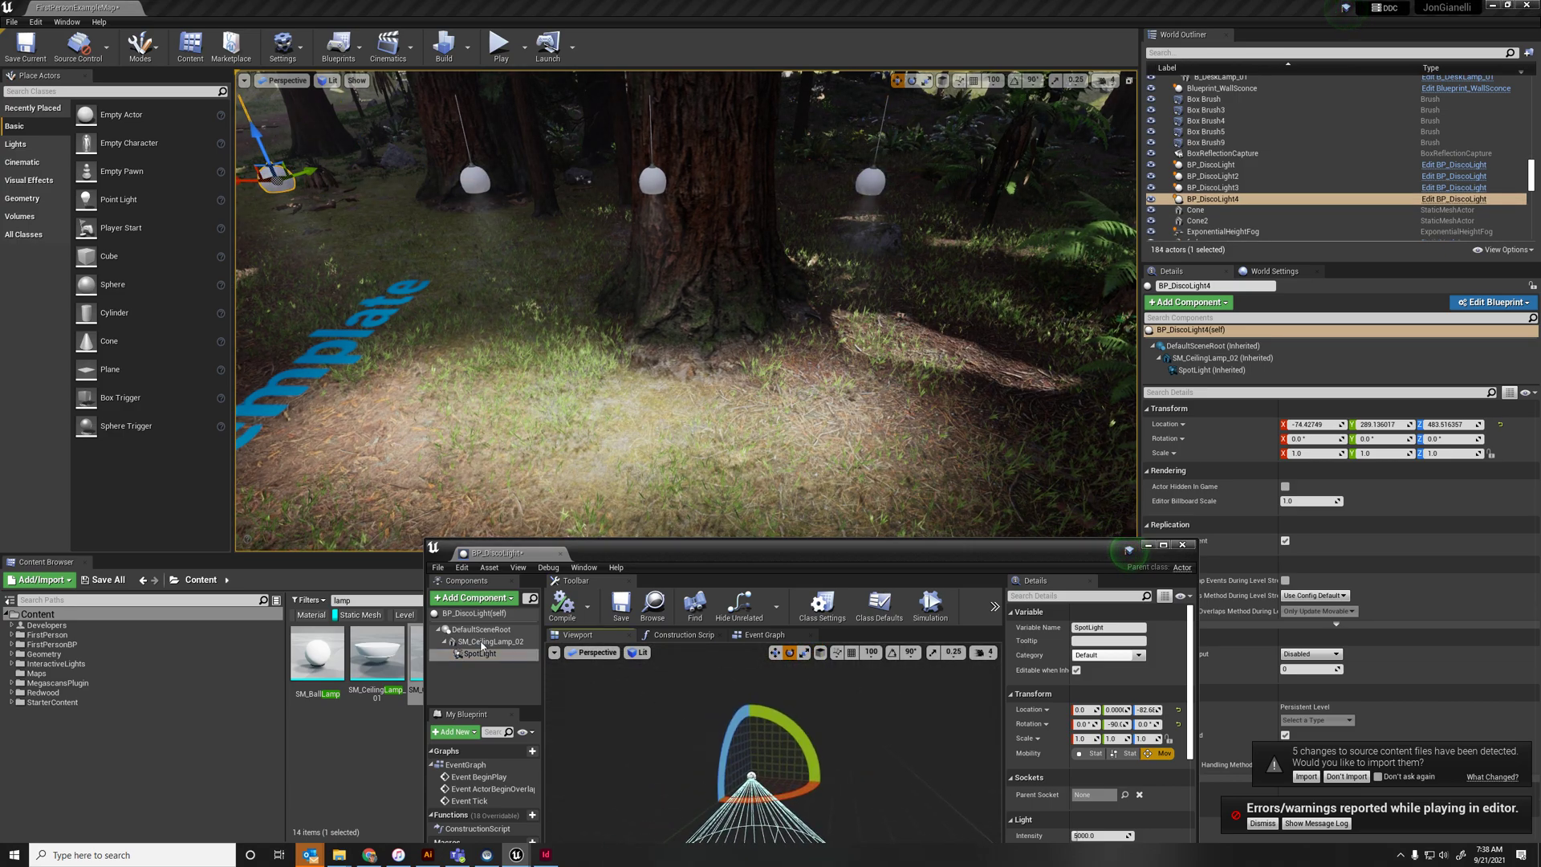
pyautogui.click(488, 642)
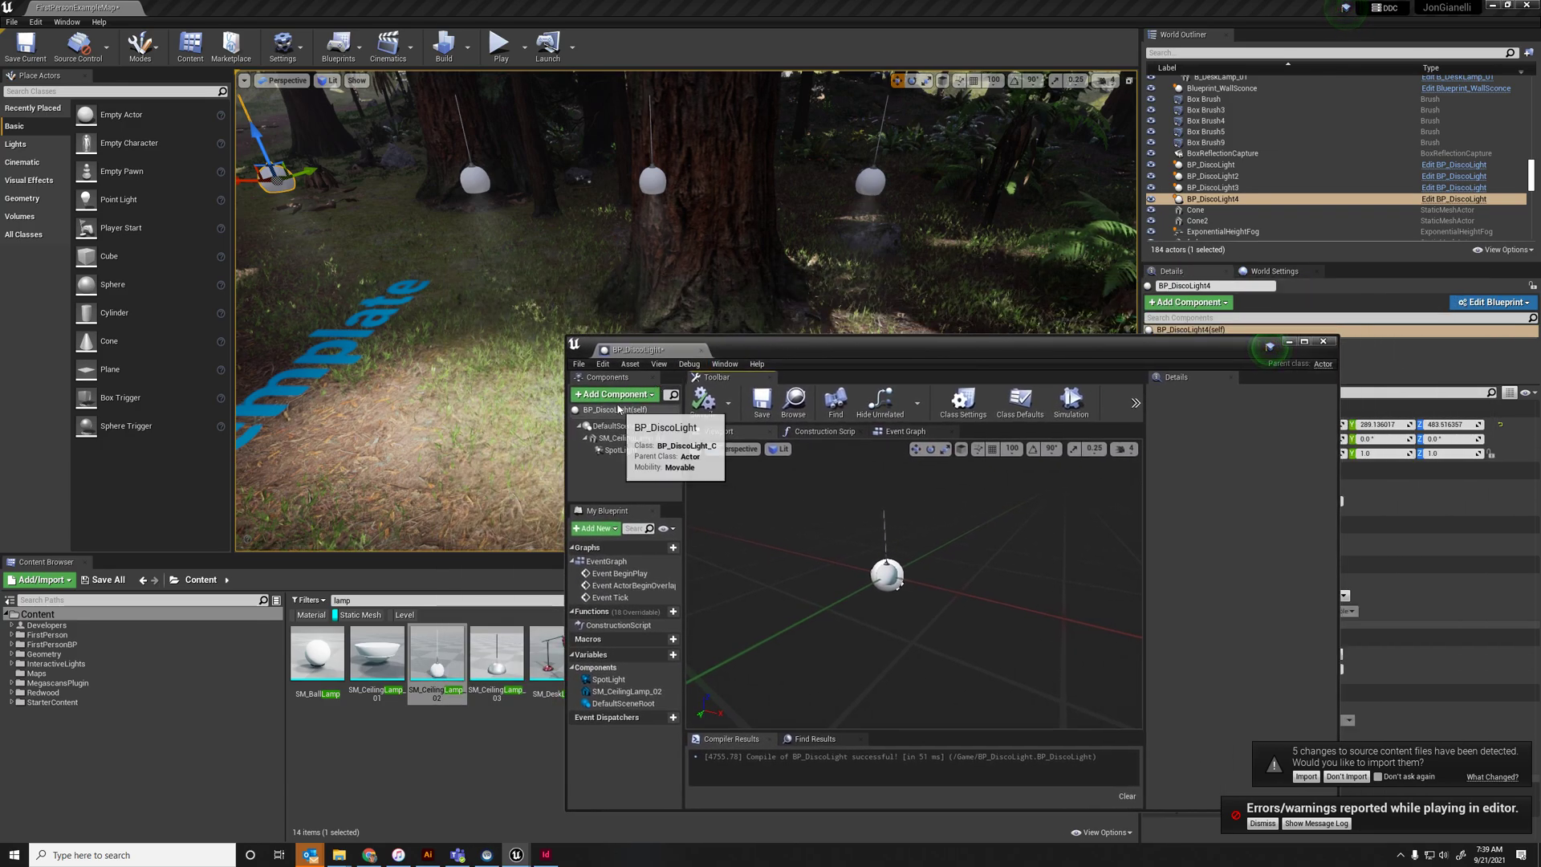
# Add a Box collision component, then remove the mistaken first attempt
pyautogui.click(614, 394)
pyautogui.write('box')
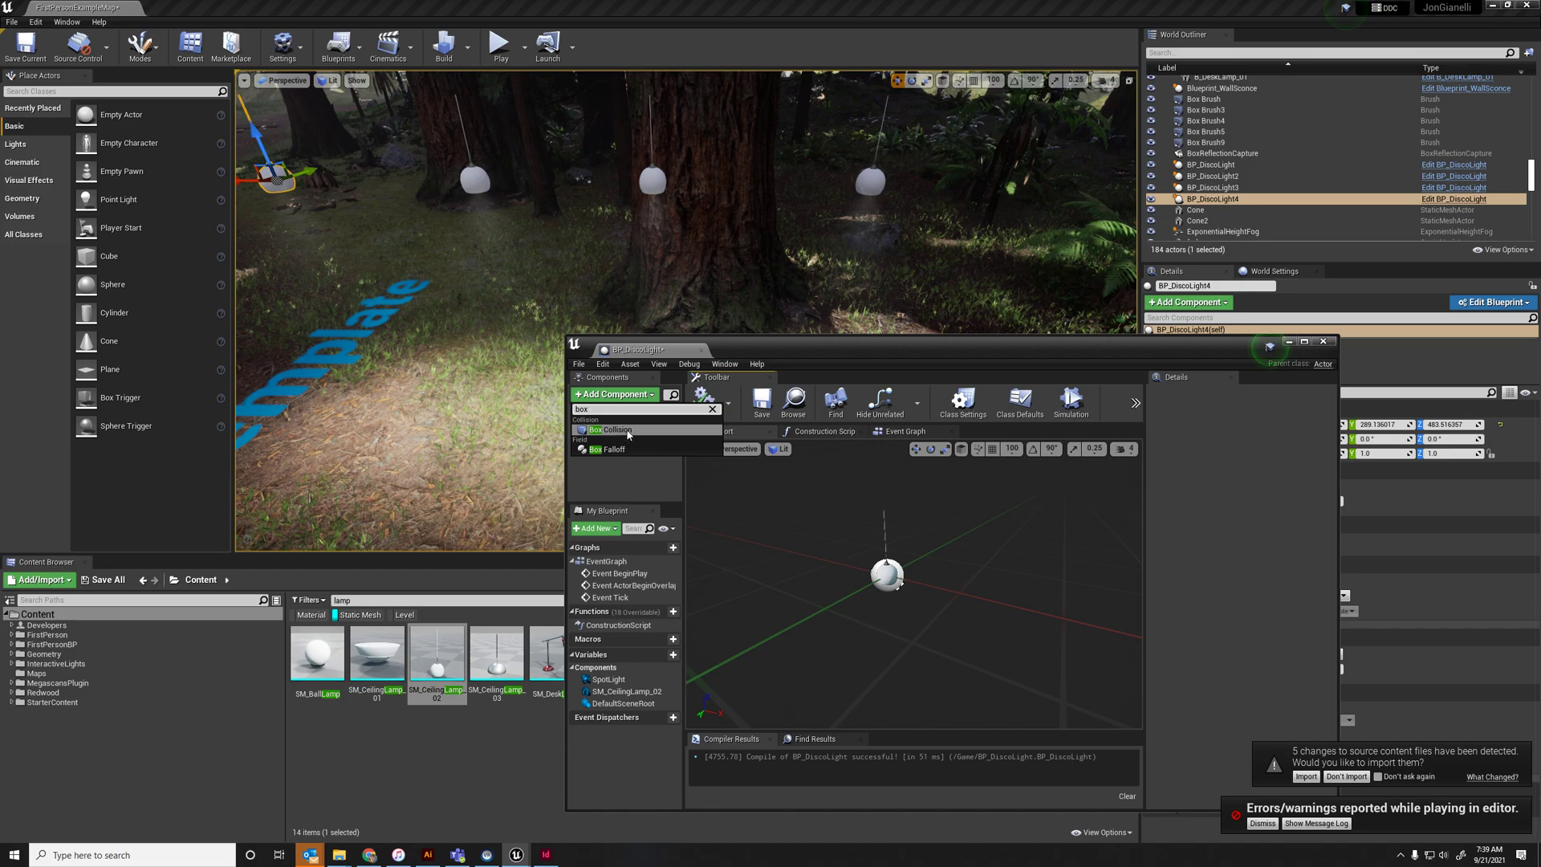
pyautogui.click(610, 430)
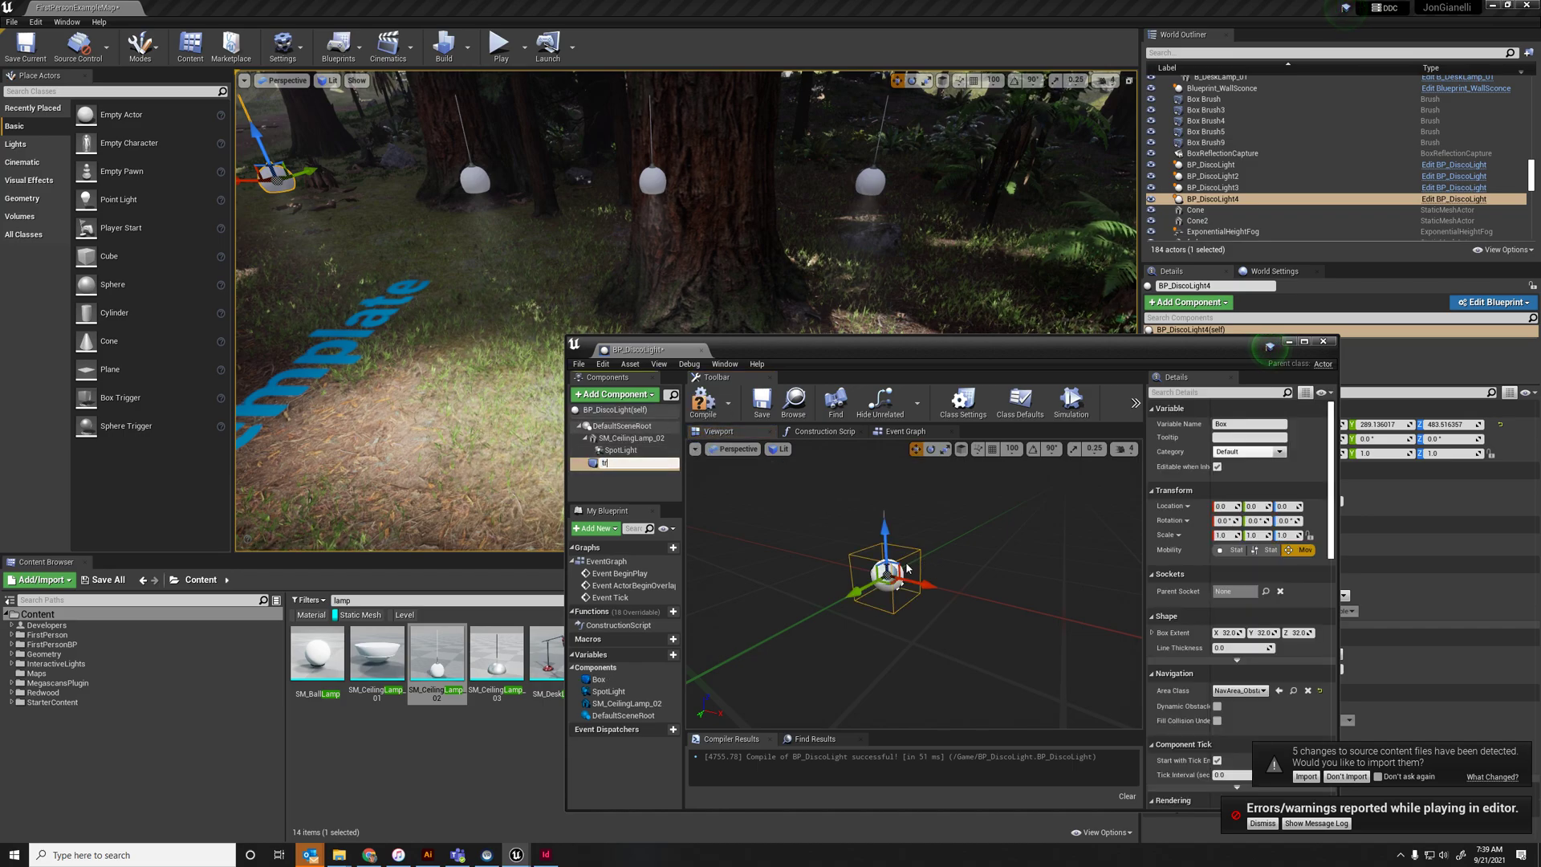
pyautogui.write('tr')
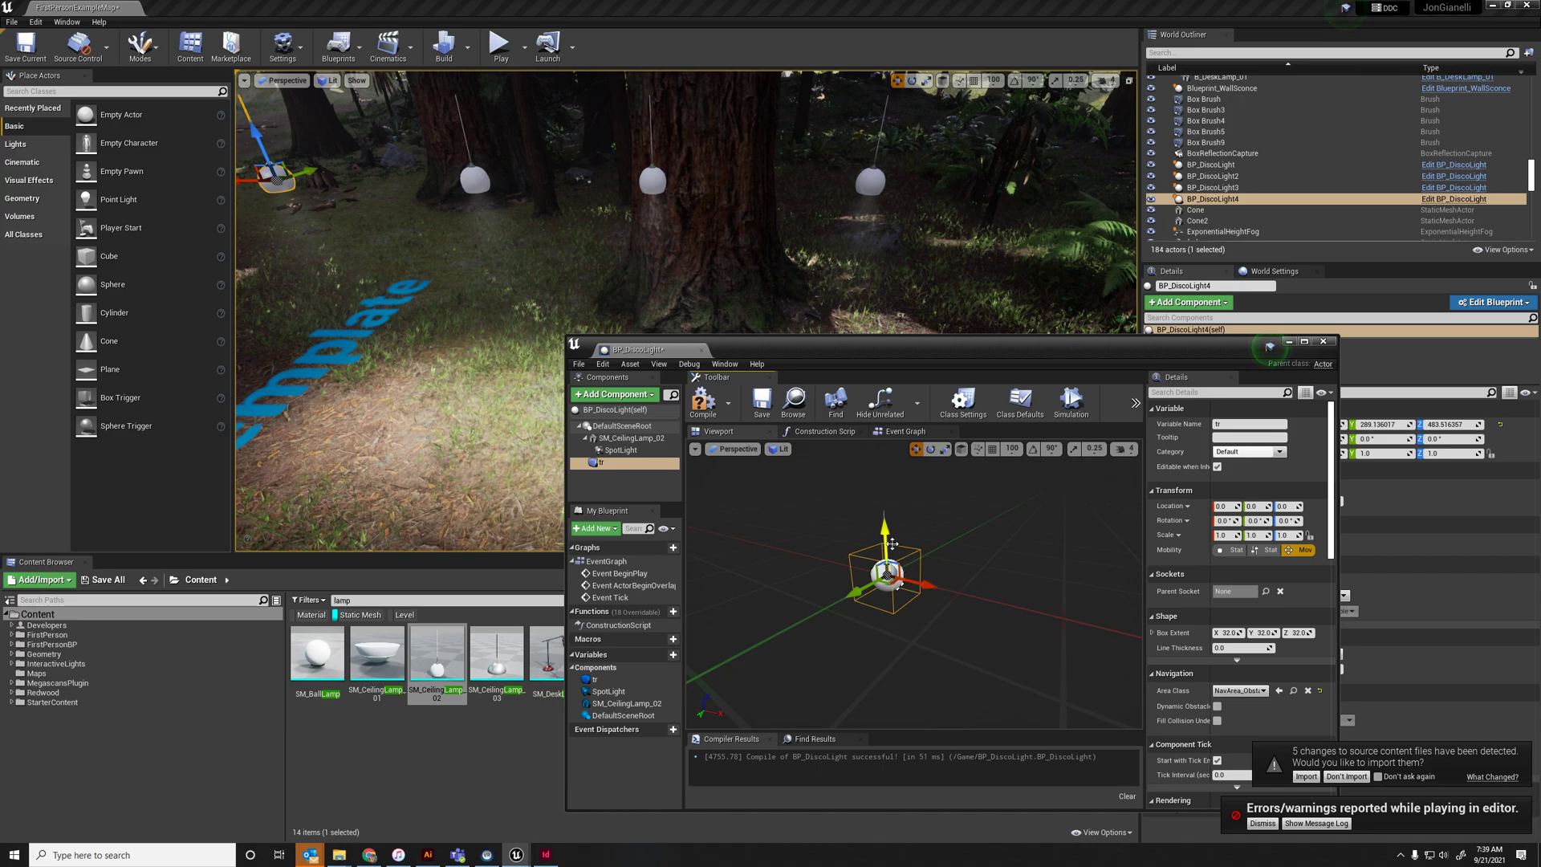
pyautogui.click(622, 438)
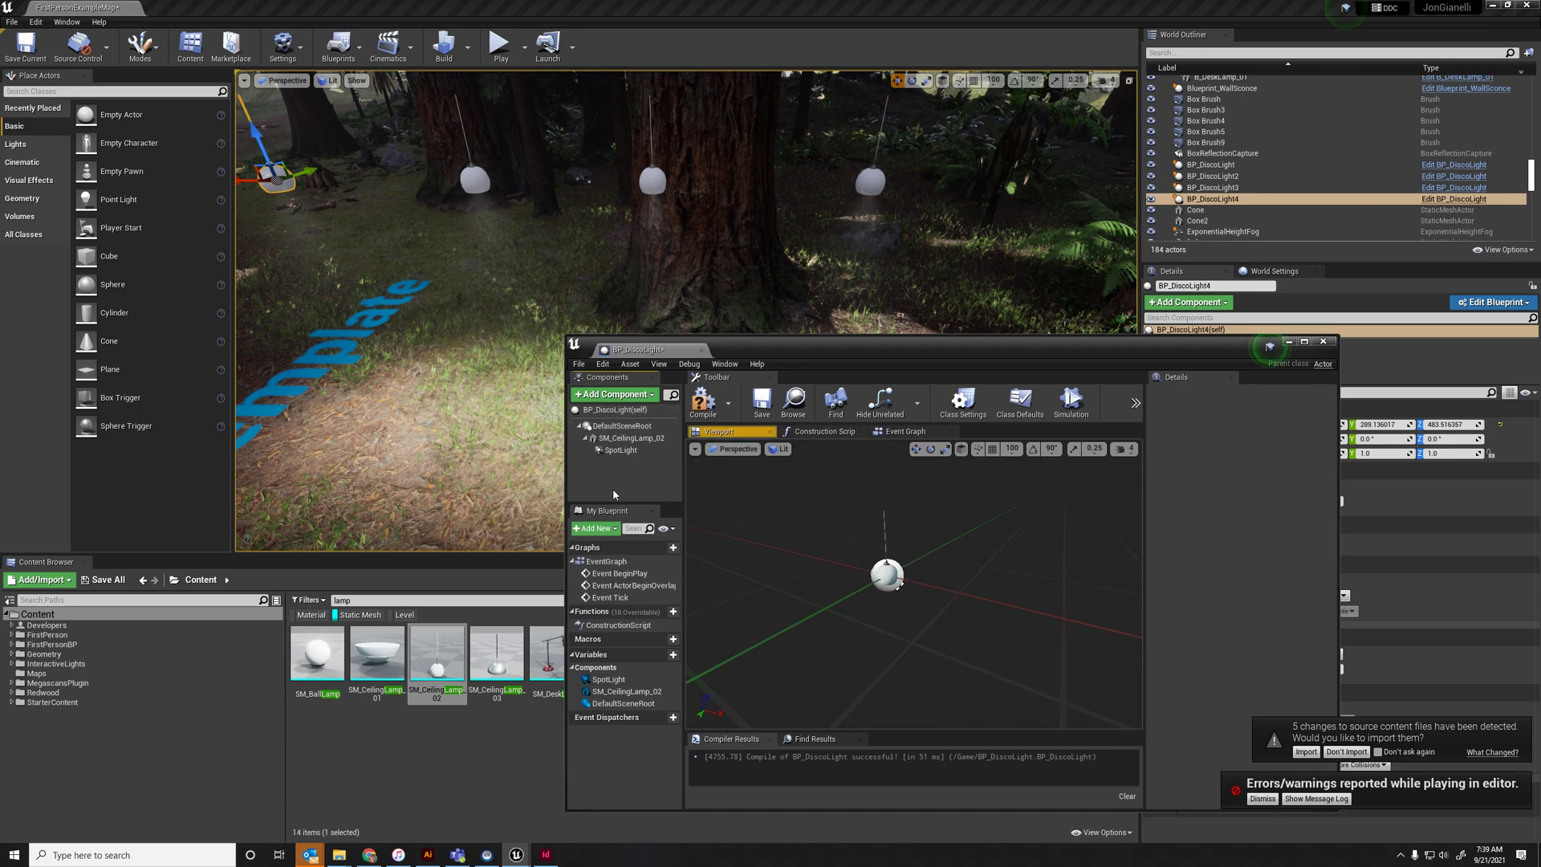
# Add the Box collision again and scale it into a large trigger volume around the lamp
pyautogui.click(614, 394)
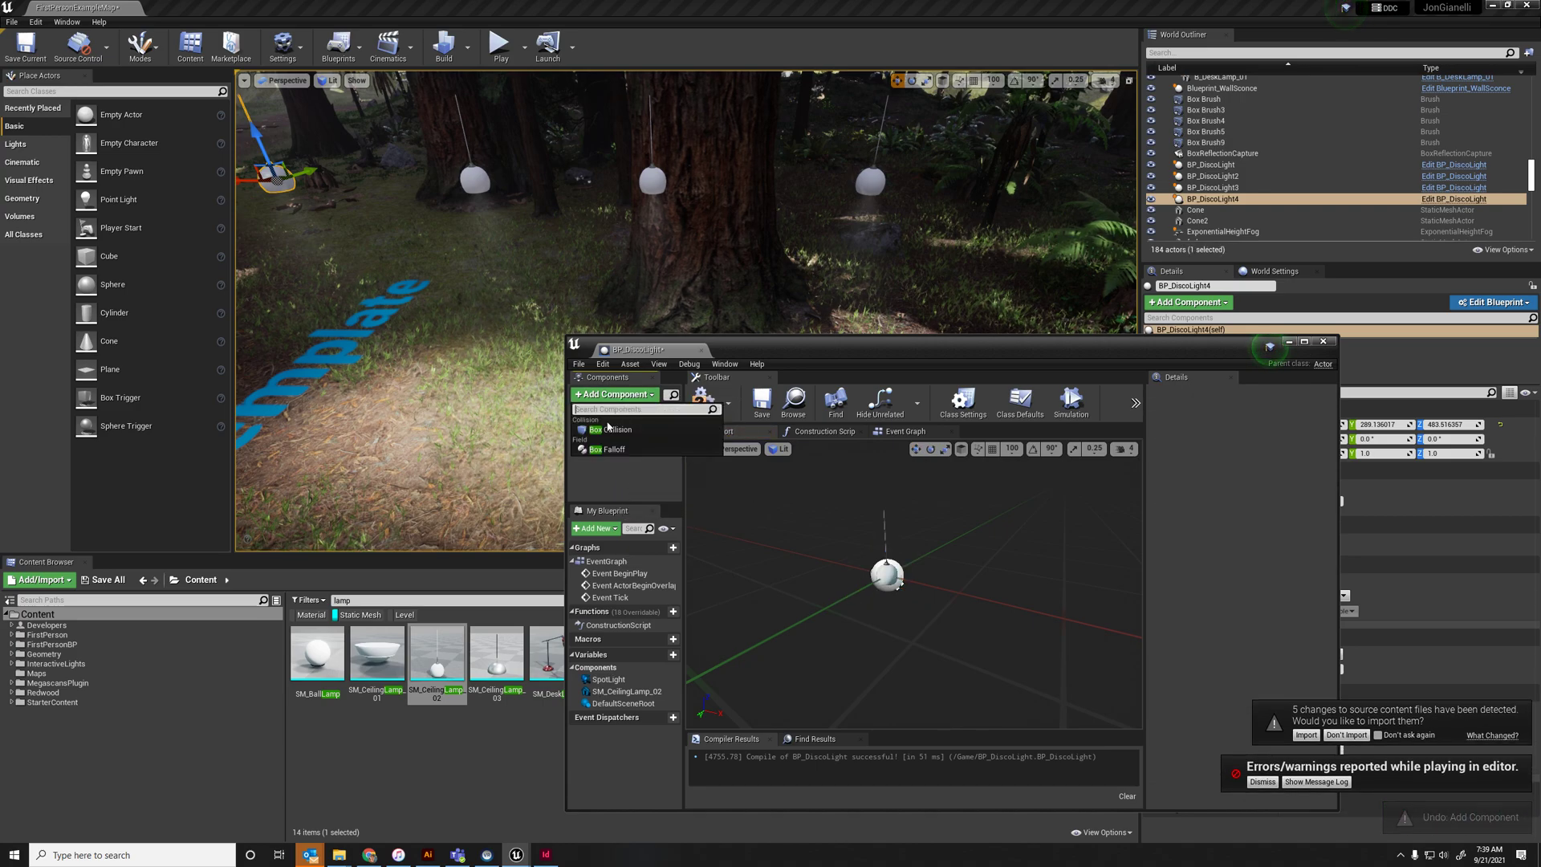
pyautogui.click(612, 430)
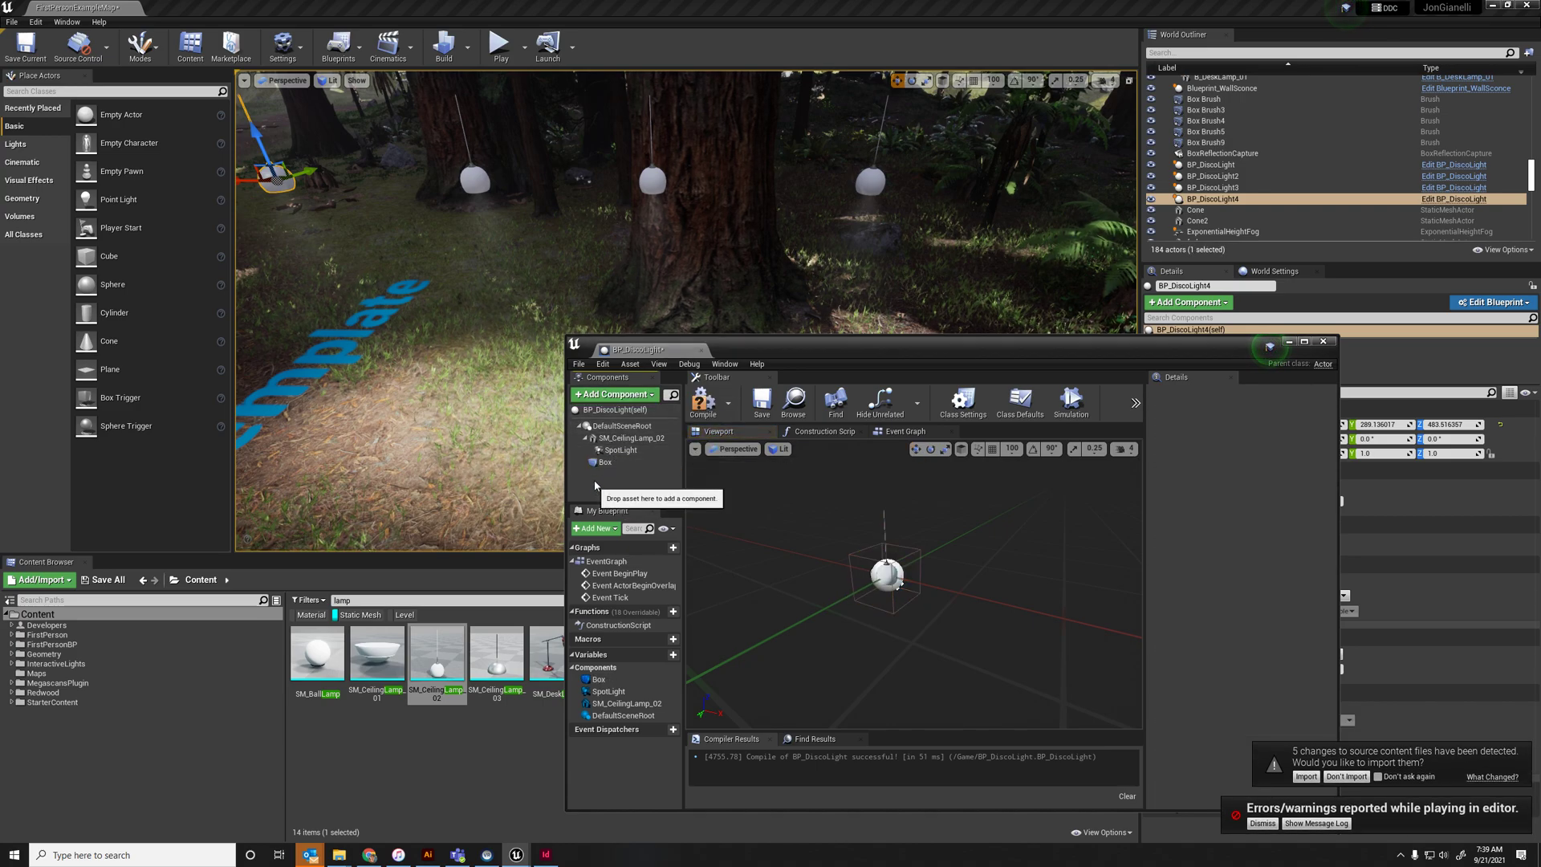
pyautogui.click(604, 462)
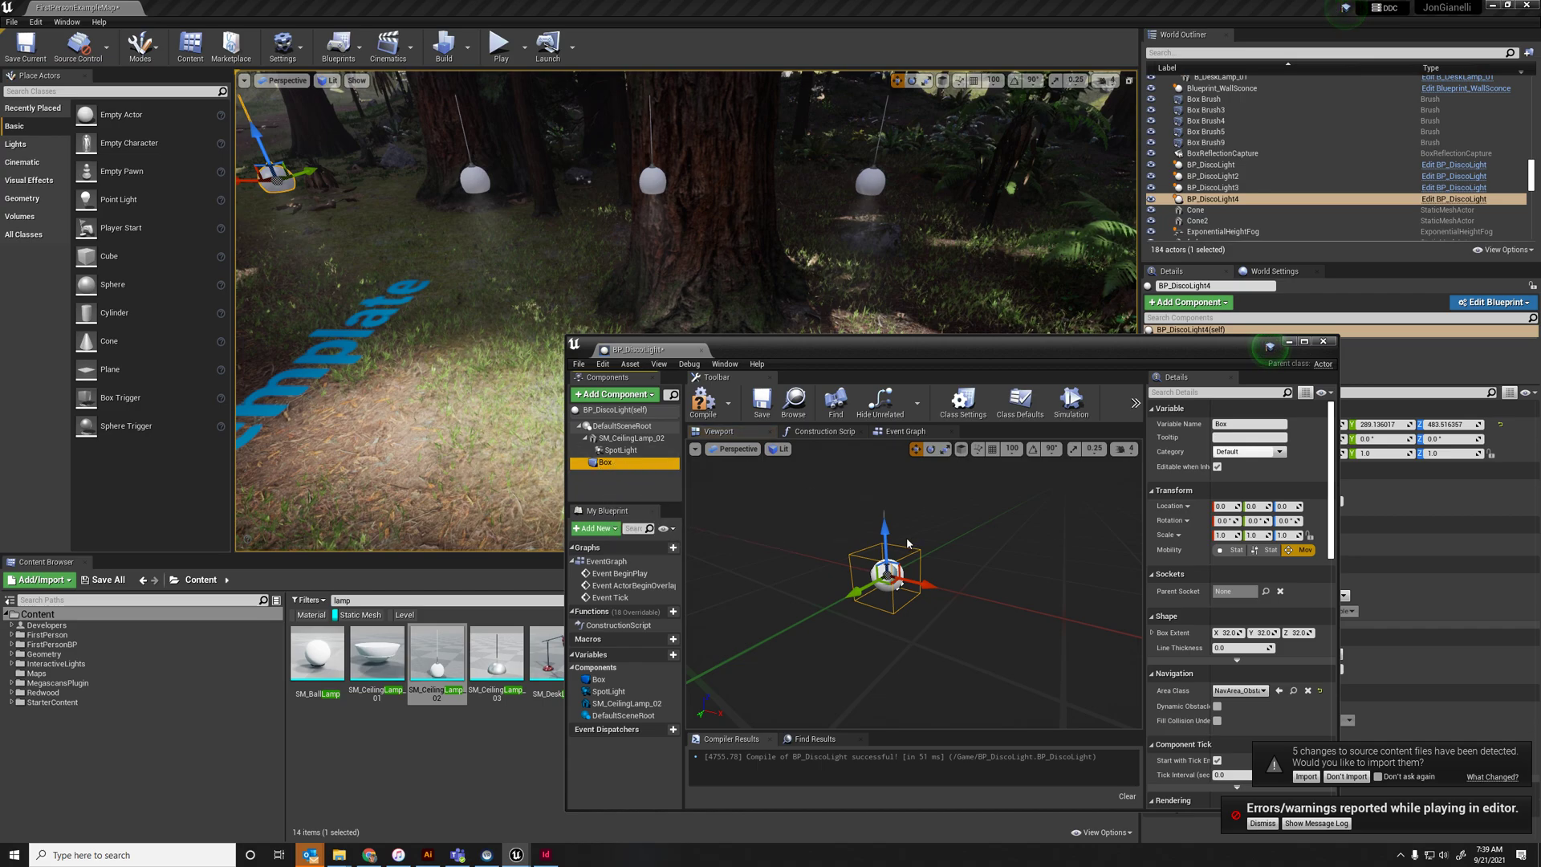
pyautogui.click(620, 436)
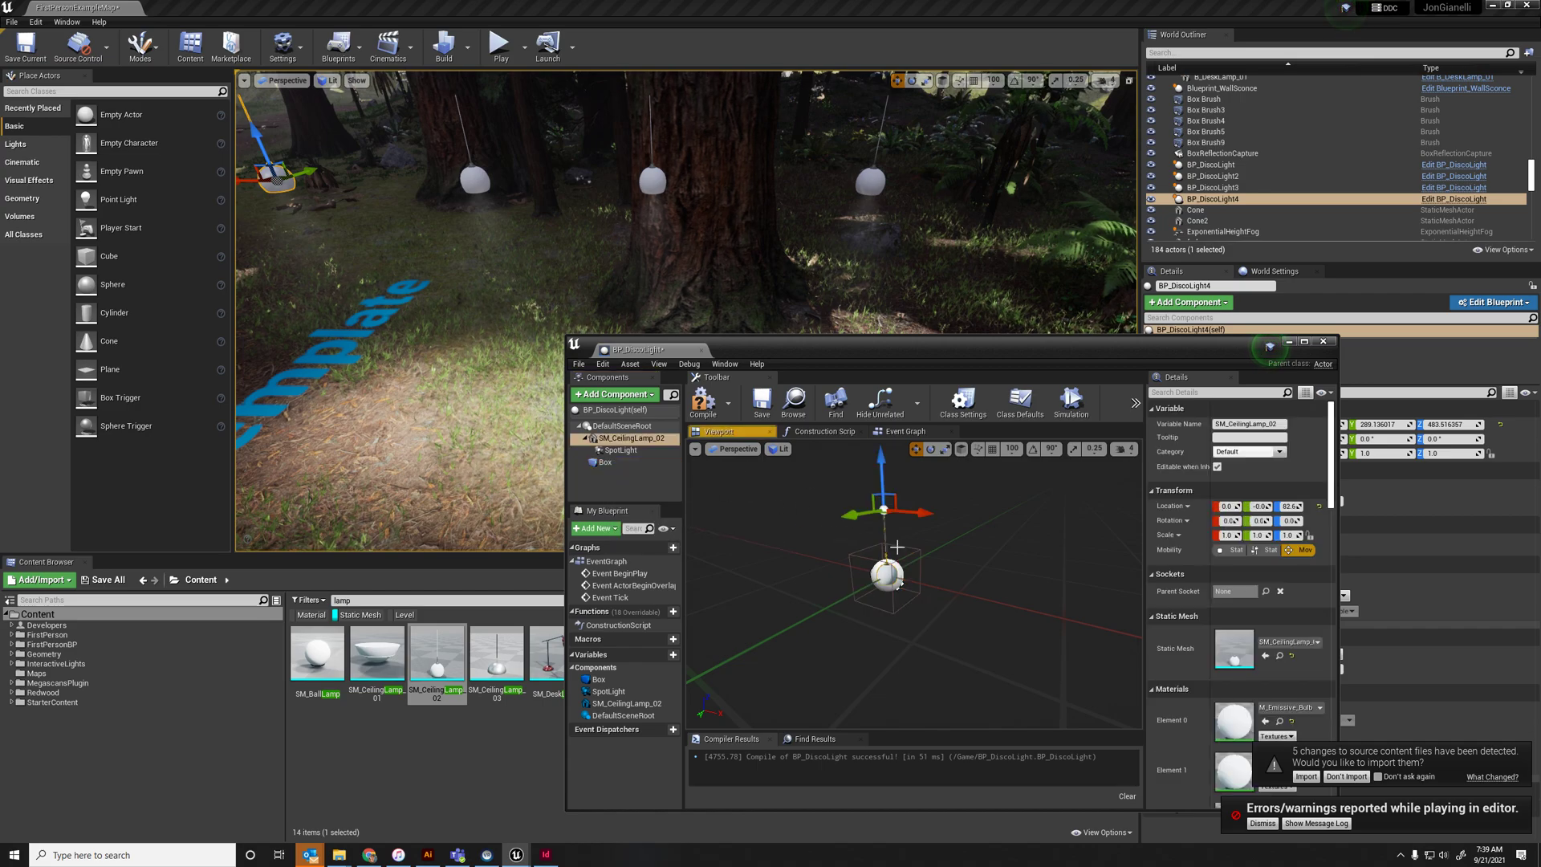
pyautogui.click(603, 462)
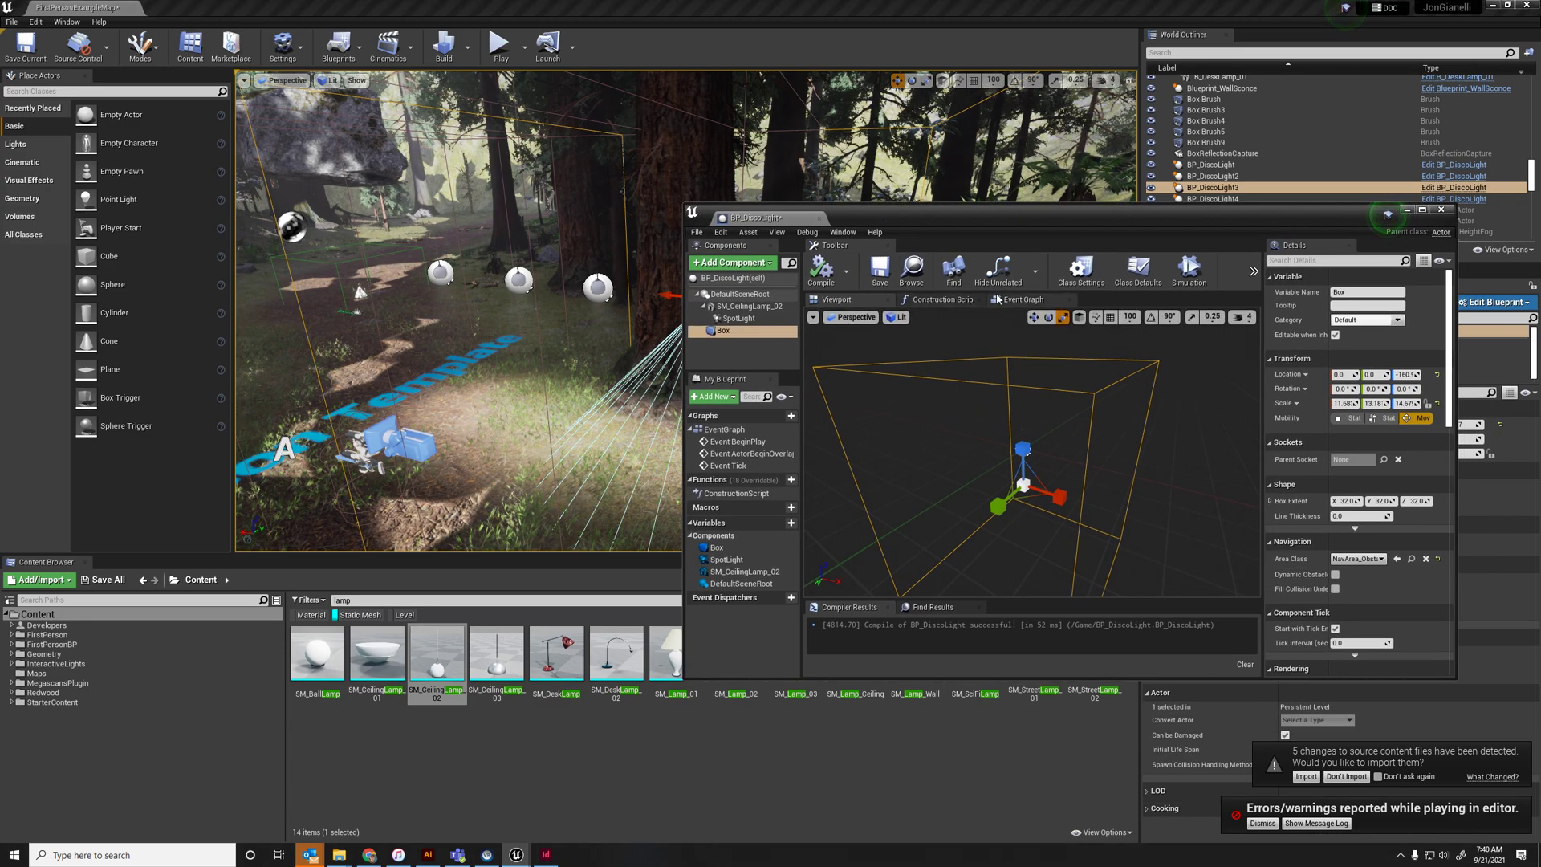
# In the Event Graph add an OnComponentBeginOverlap (Box) event and a Set Light Color node targeting SpotLight
pyautogui.click(1022, 299)
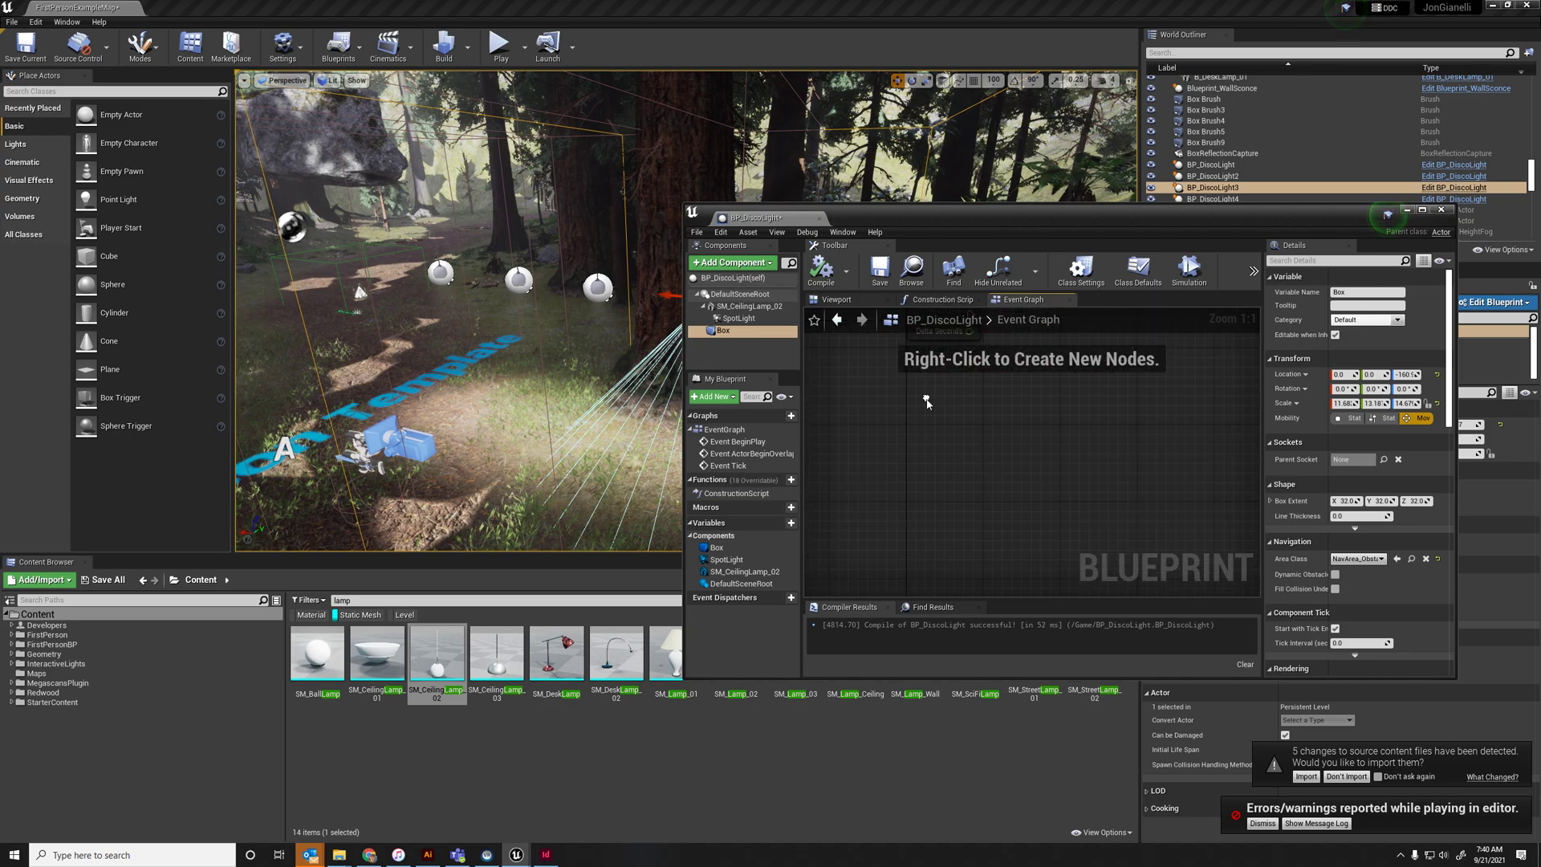
pyautogui.moveTo(722, 331)
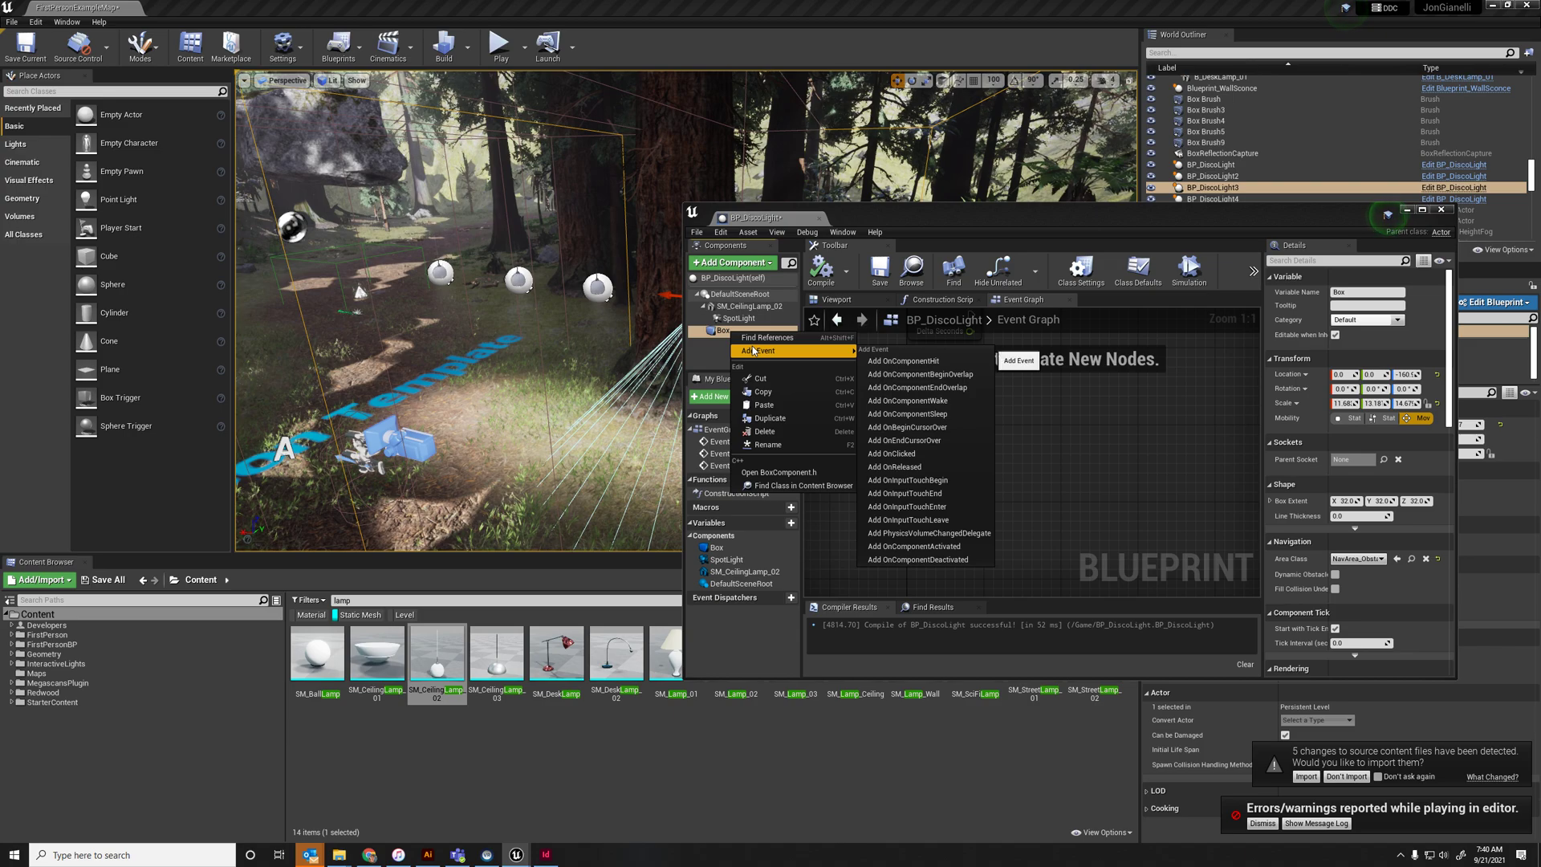
pyautogui.moveTo(923, 373)
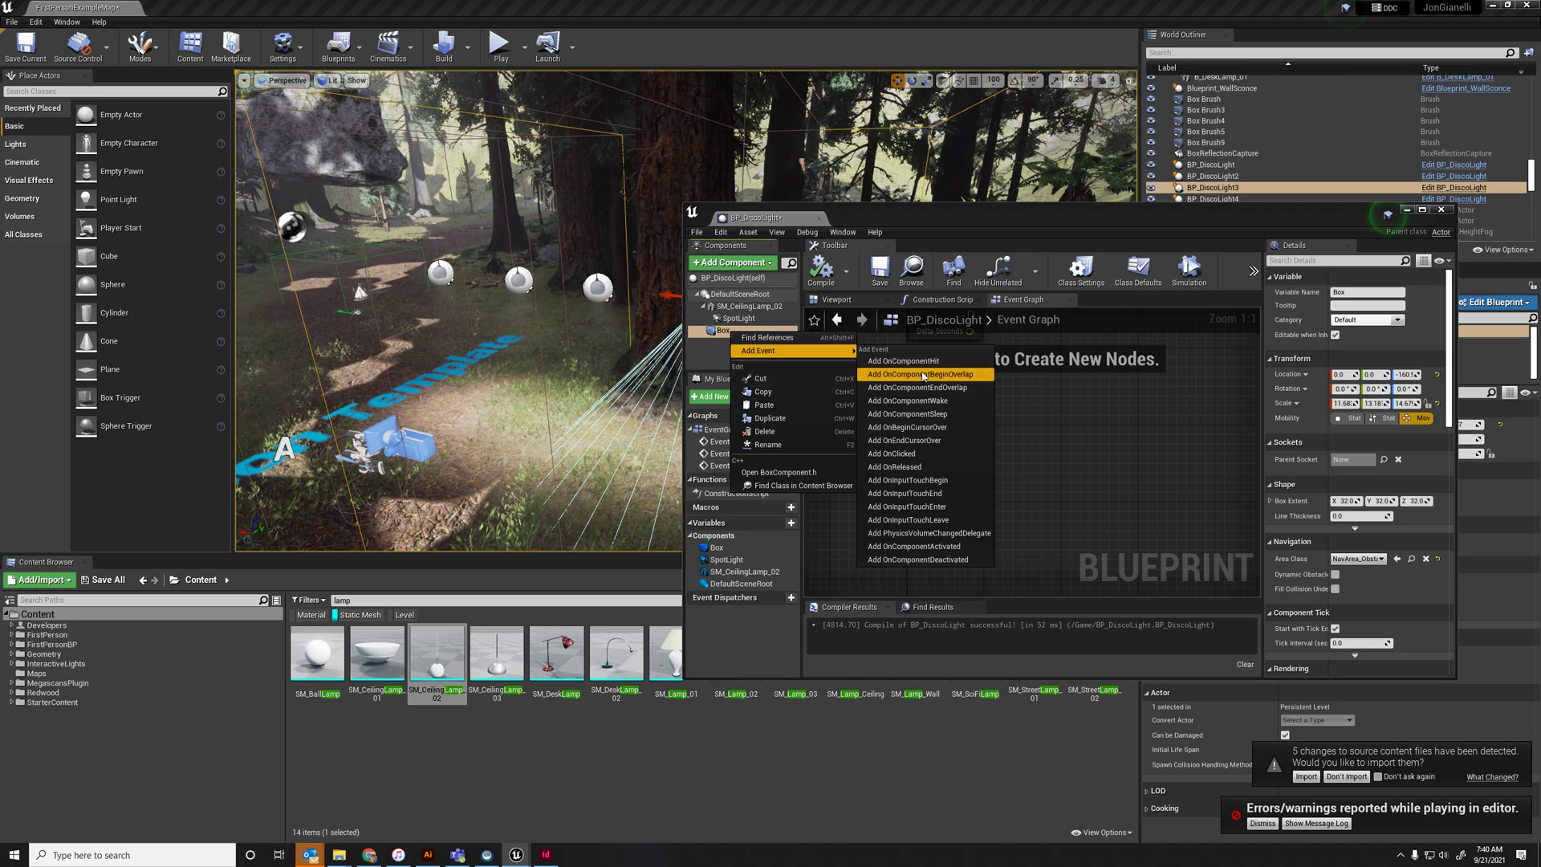
pyautogui.click(924, 374)
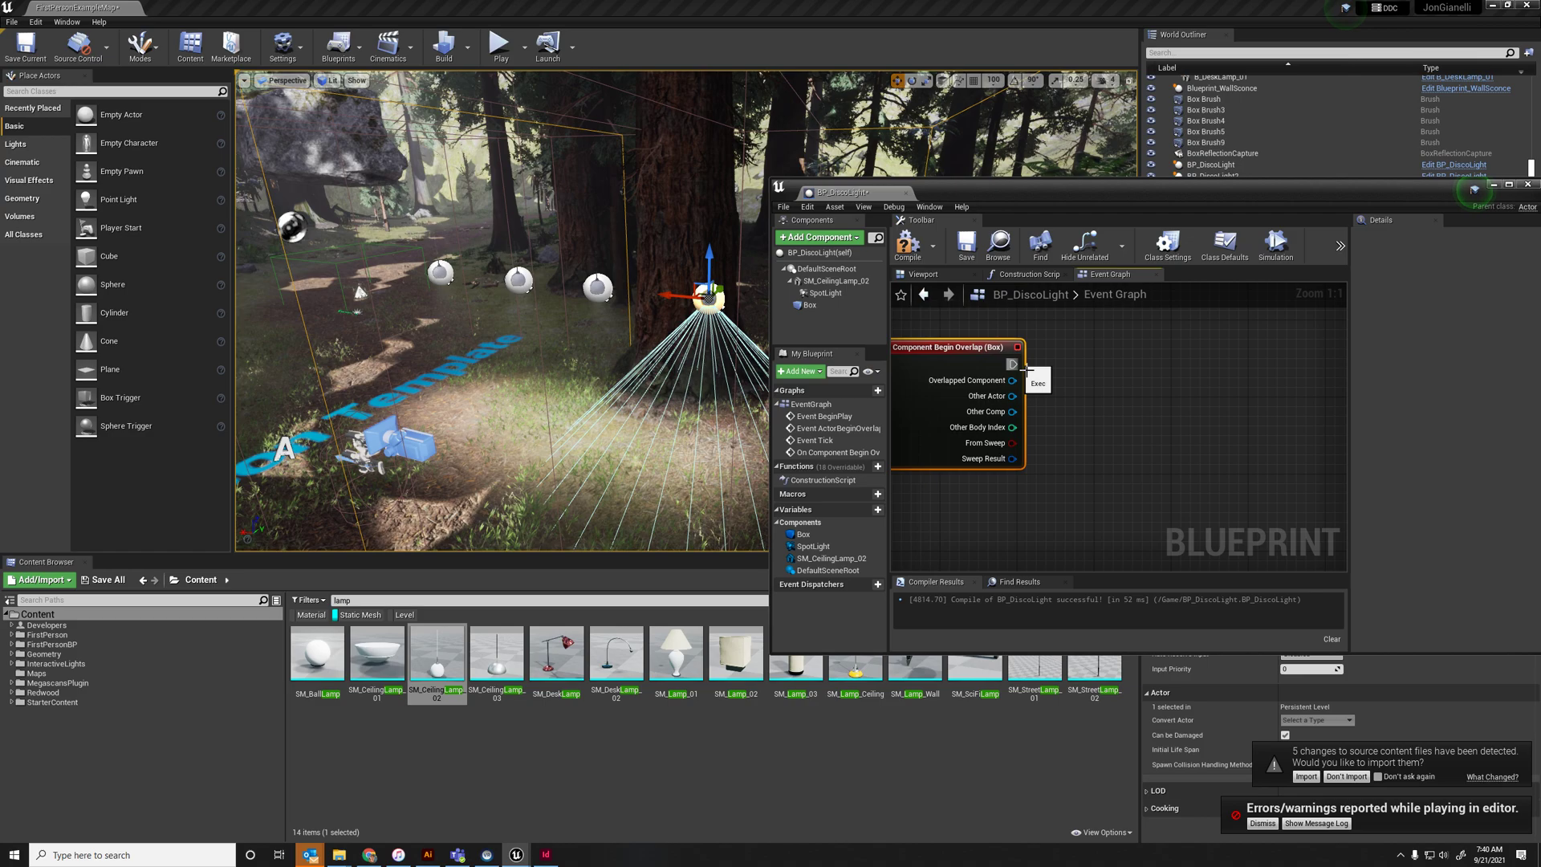
pyautogui.moveTo(810, 546); pyautogui.dragTo(1102, 466)
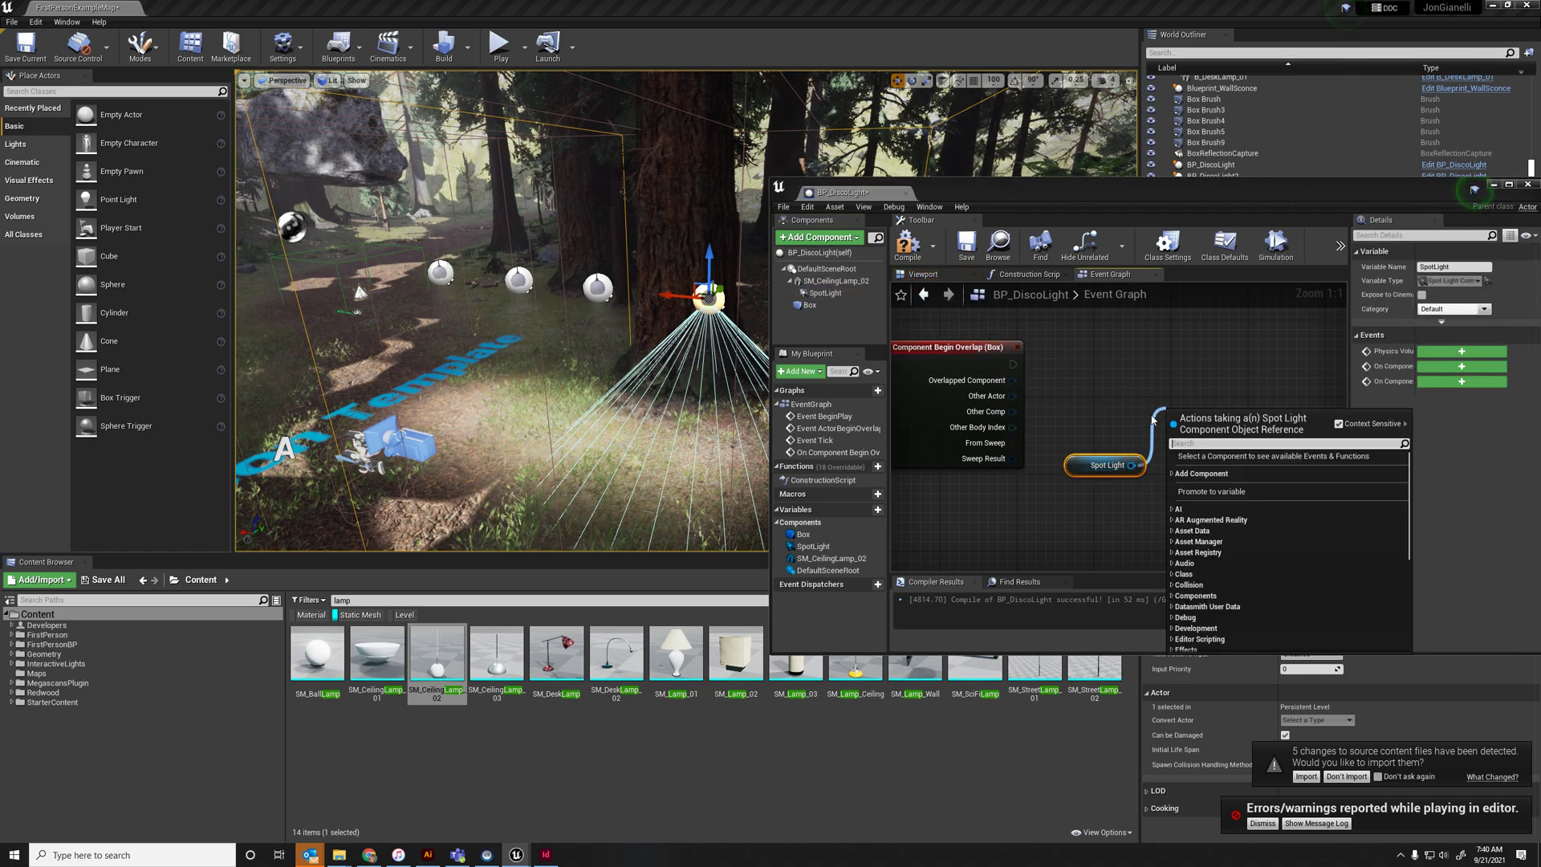
pyautogui.write('set color')
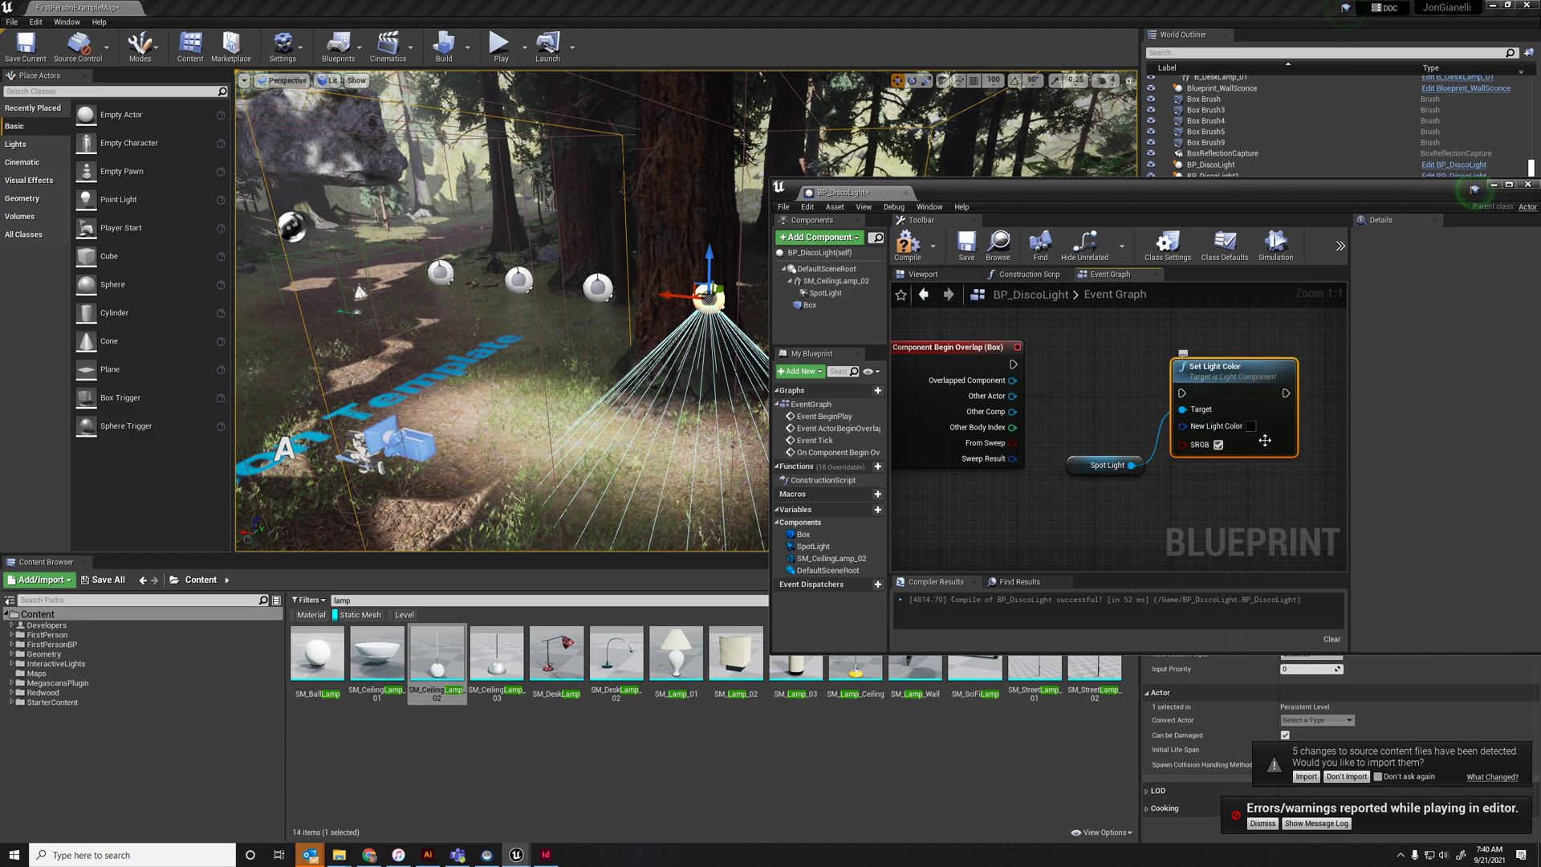
# Set the new light colour to bright red in the colour picker and compile
pyautogui.click(1248, 426)
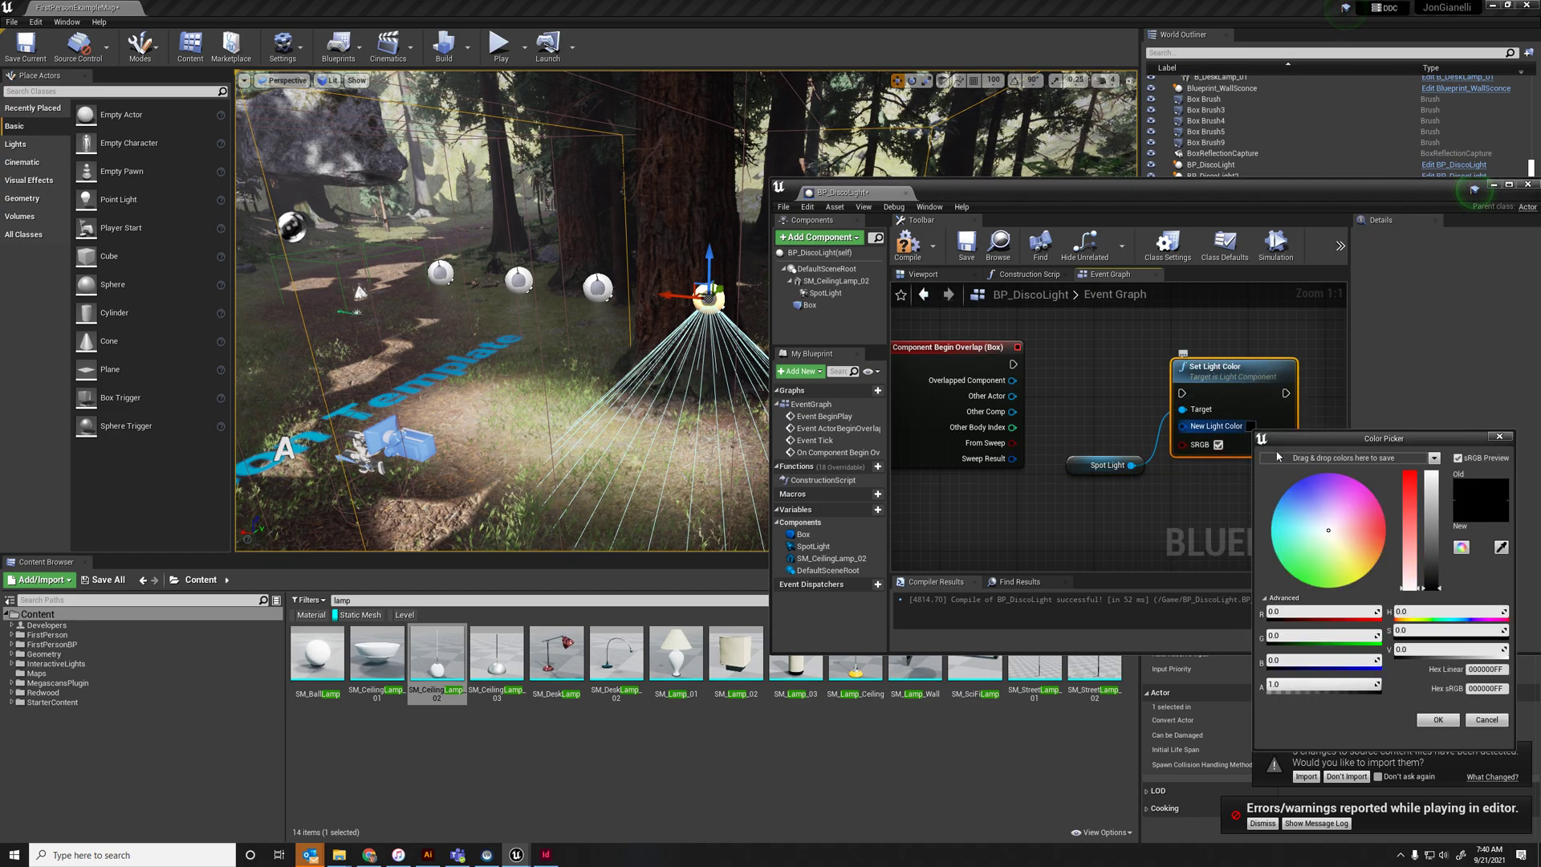
pyautogui.moveTo(1427, 531); pyautogui.dragTo(1427, 477)
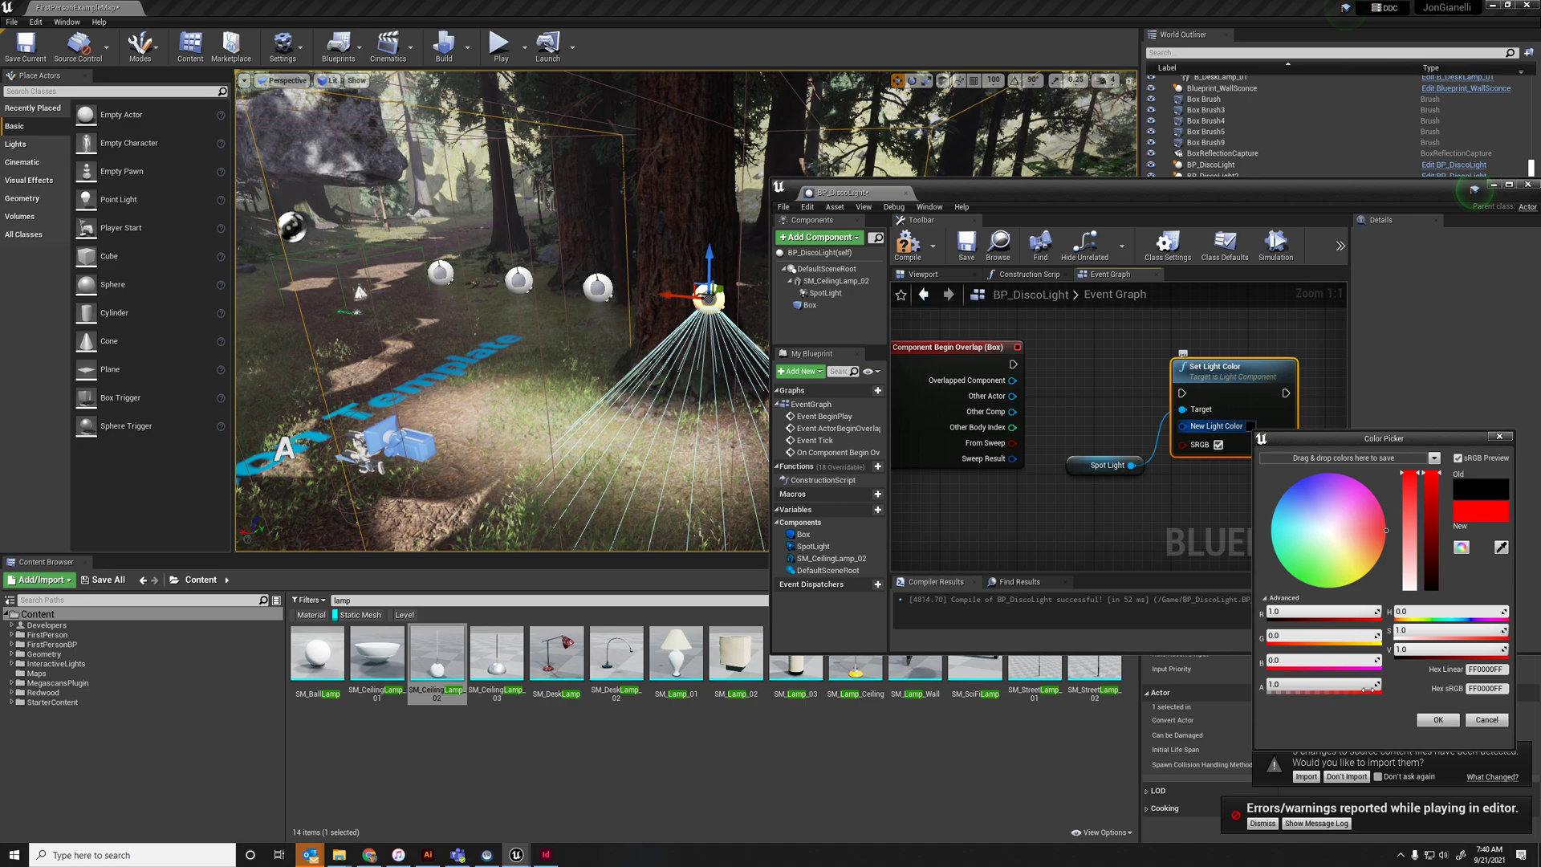
pyautogui.click(1438, 719)
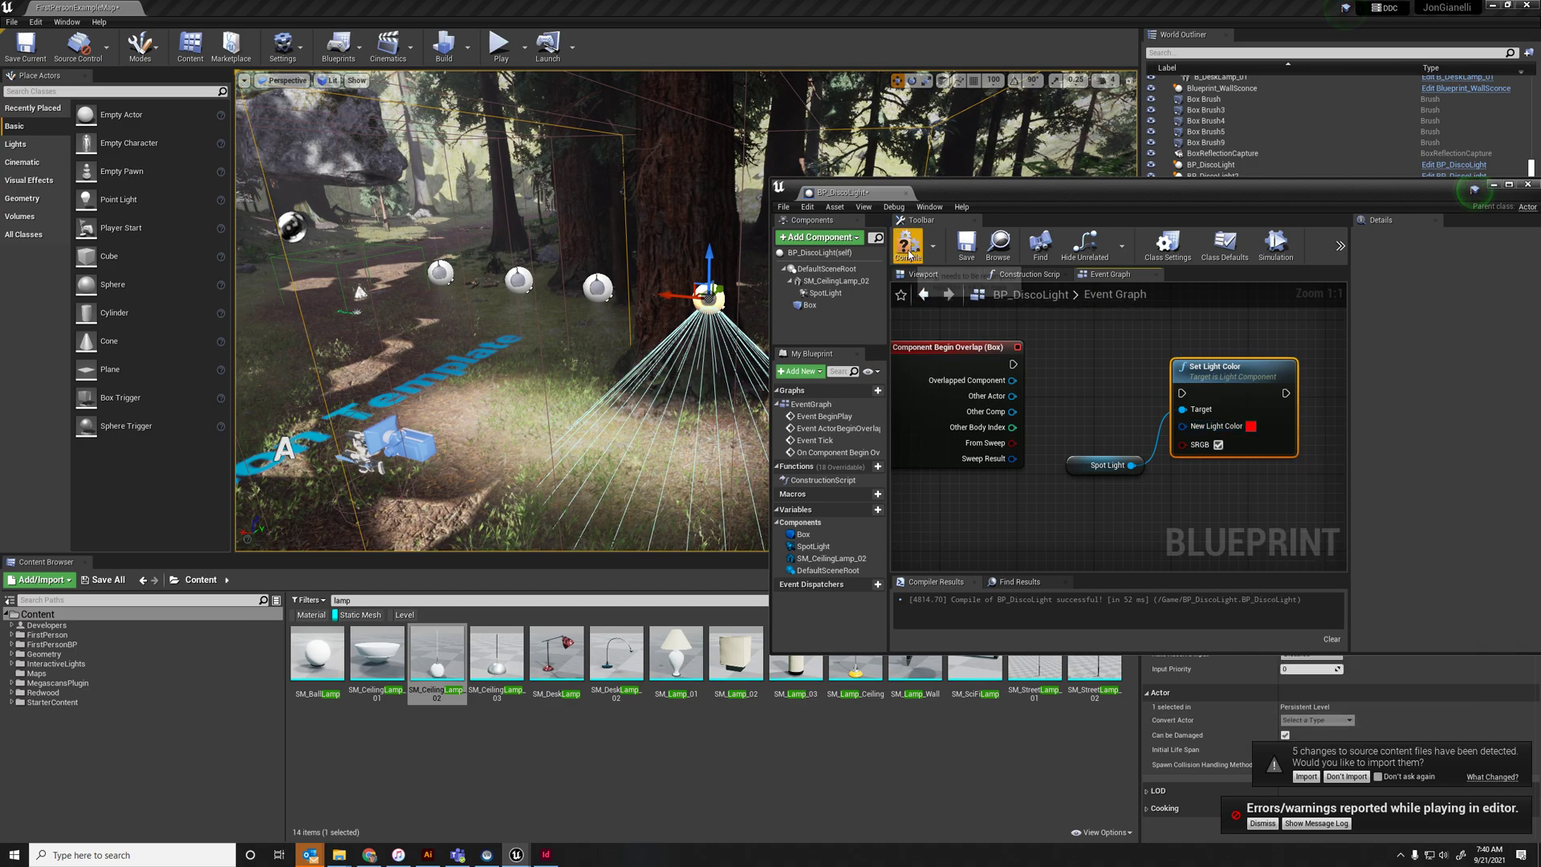
pyautogui.click(504, 40)
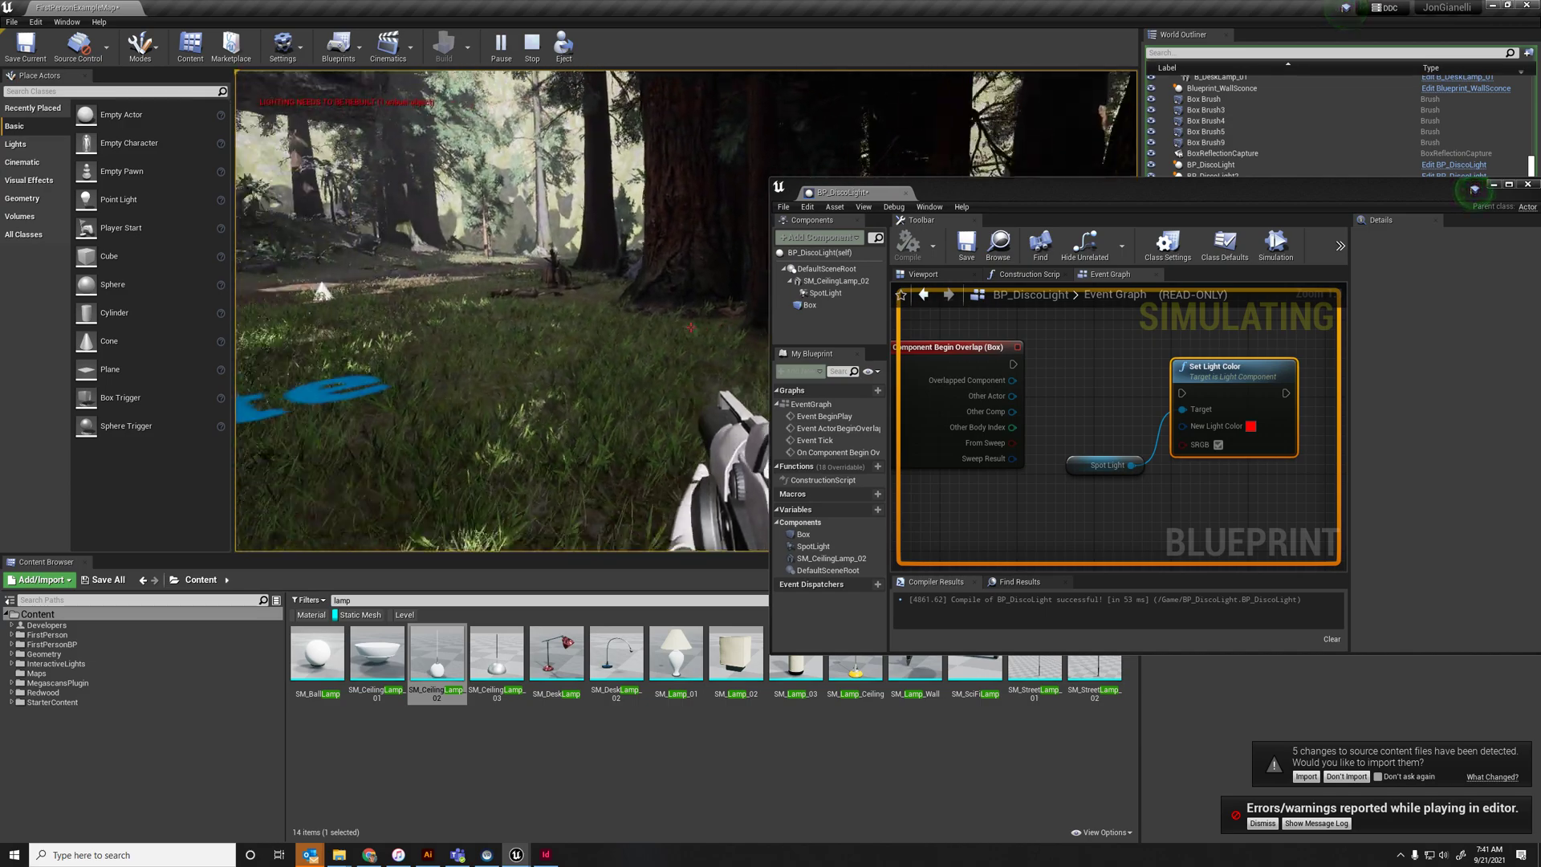
# Compile and save the wired blueprint, then play the level to confirm the lamp shines red
pyautogui.click(536, 45)
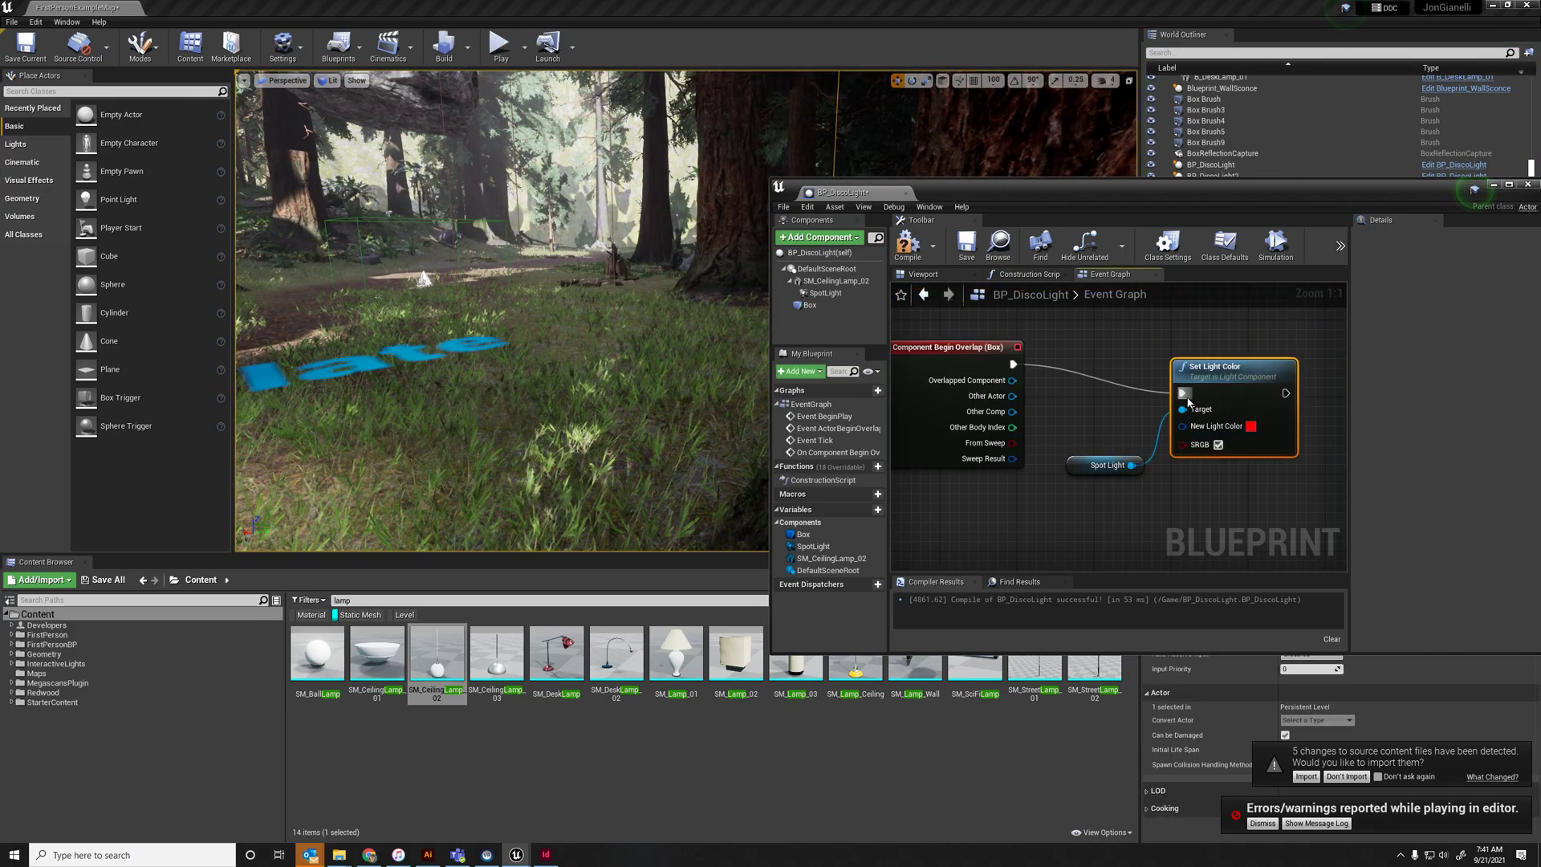
pyautogui.click(499, 42)
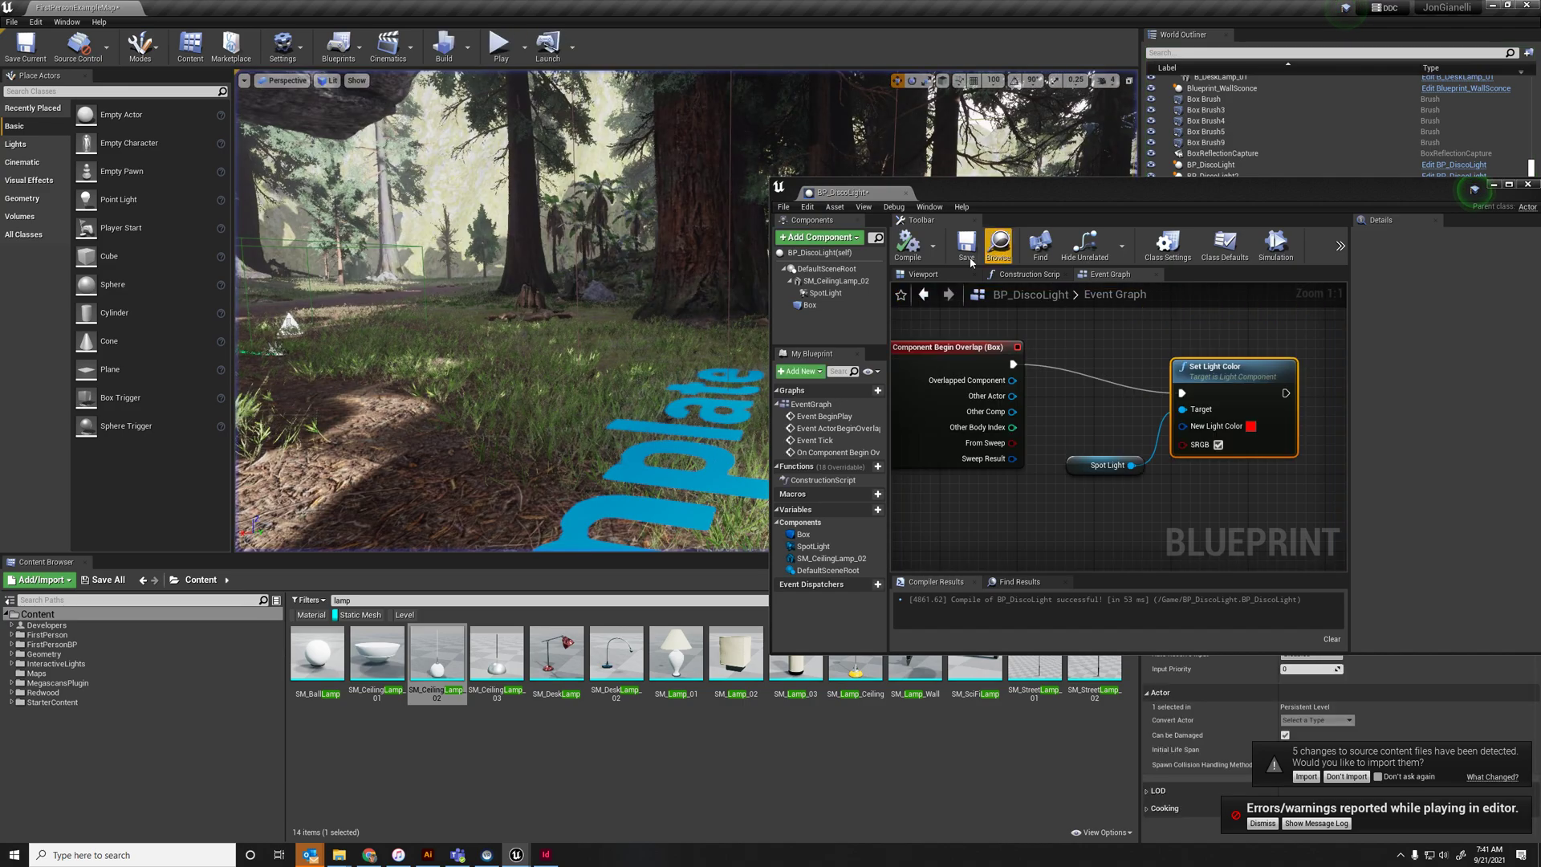
pyautogui.click(502, 42)
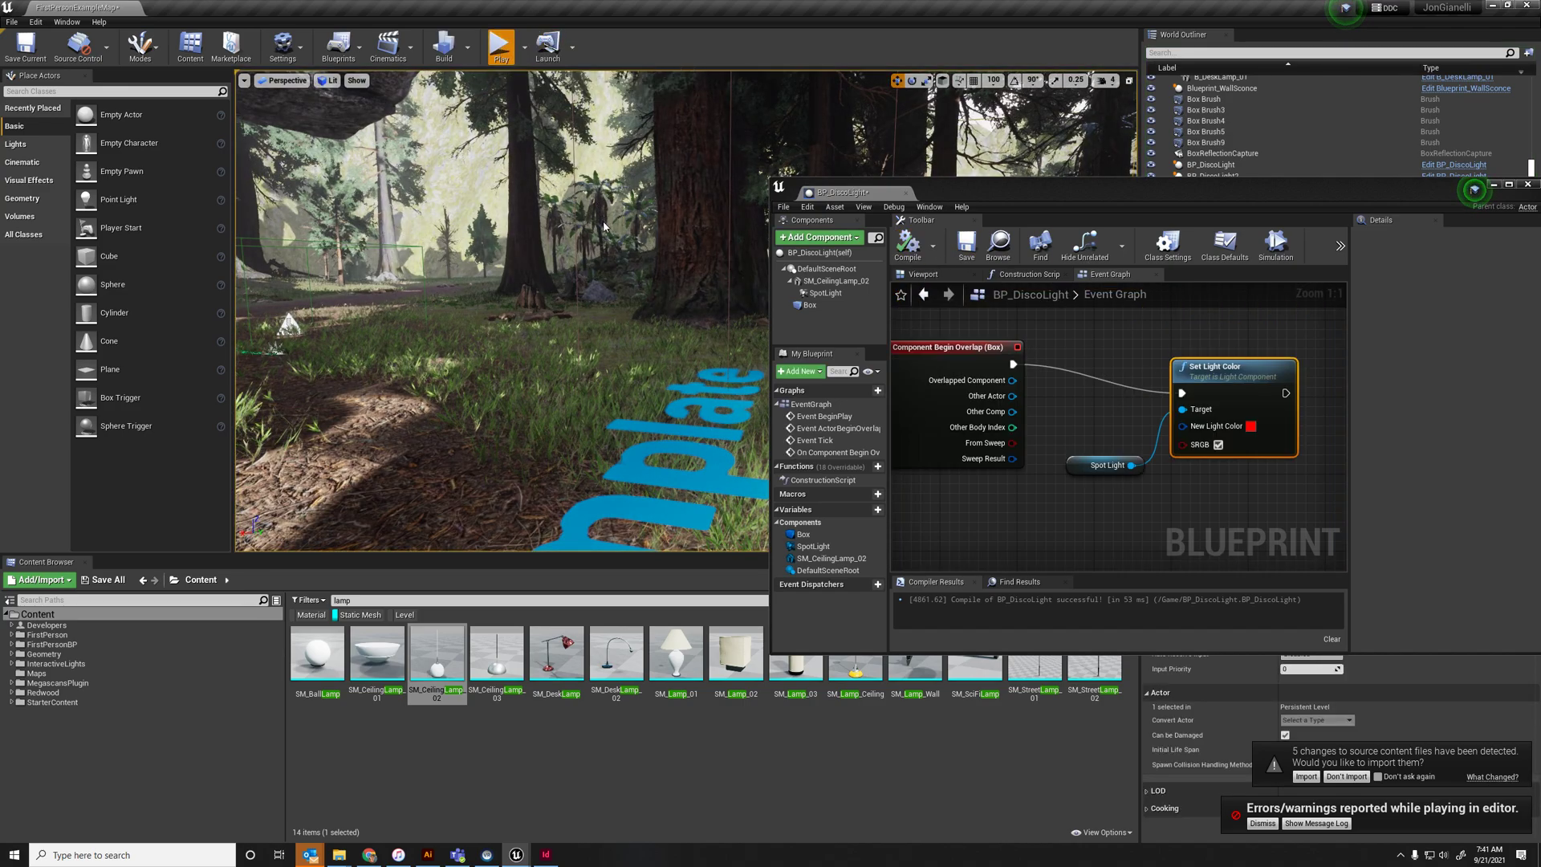
pyautogui.click(501, 42)
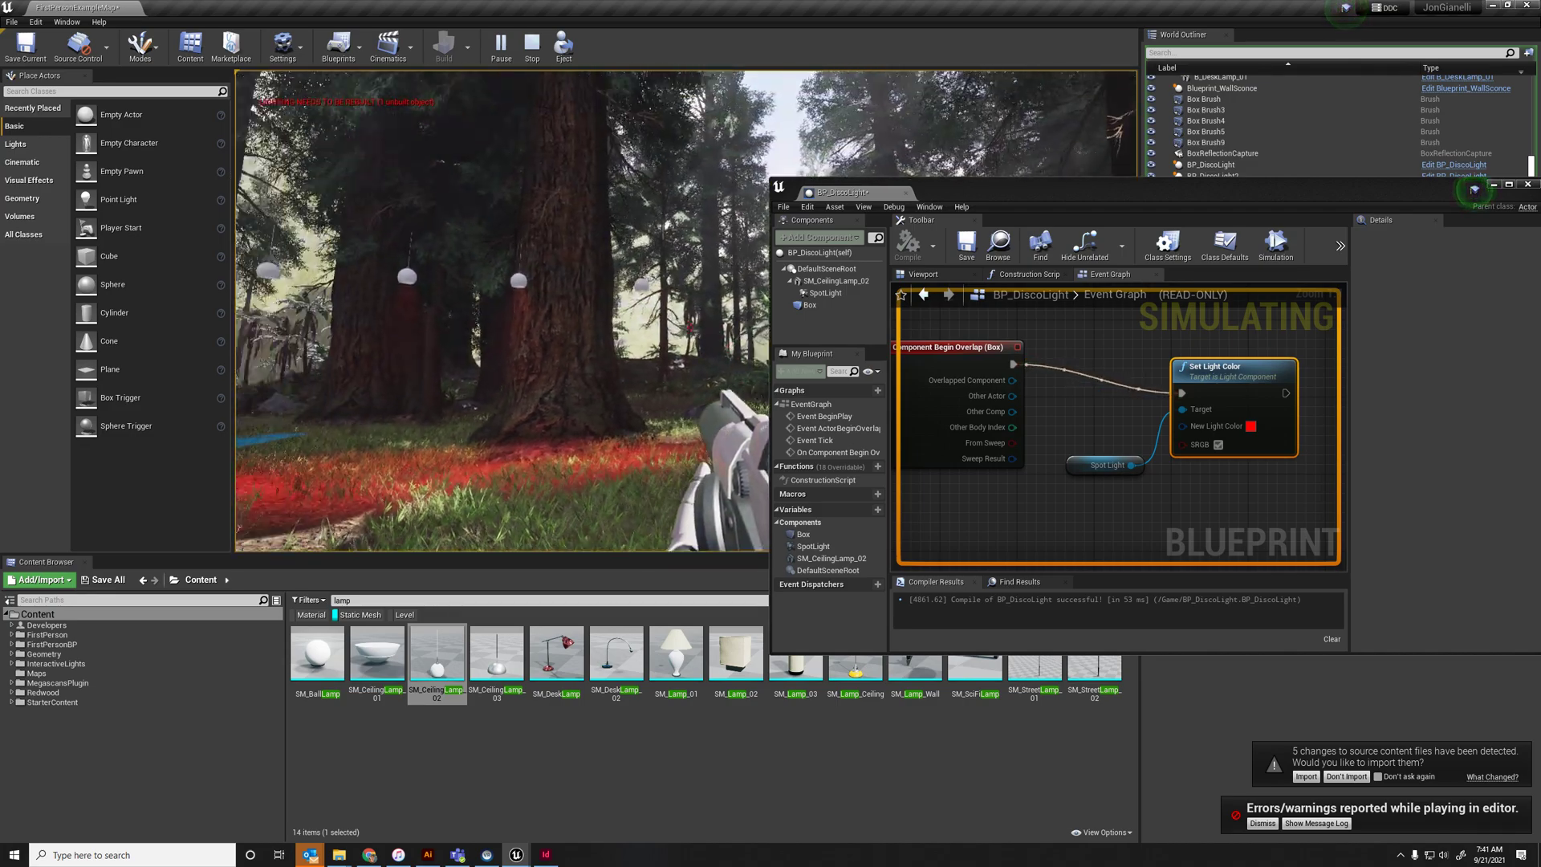
pyautogui.click(526, 45)
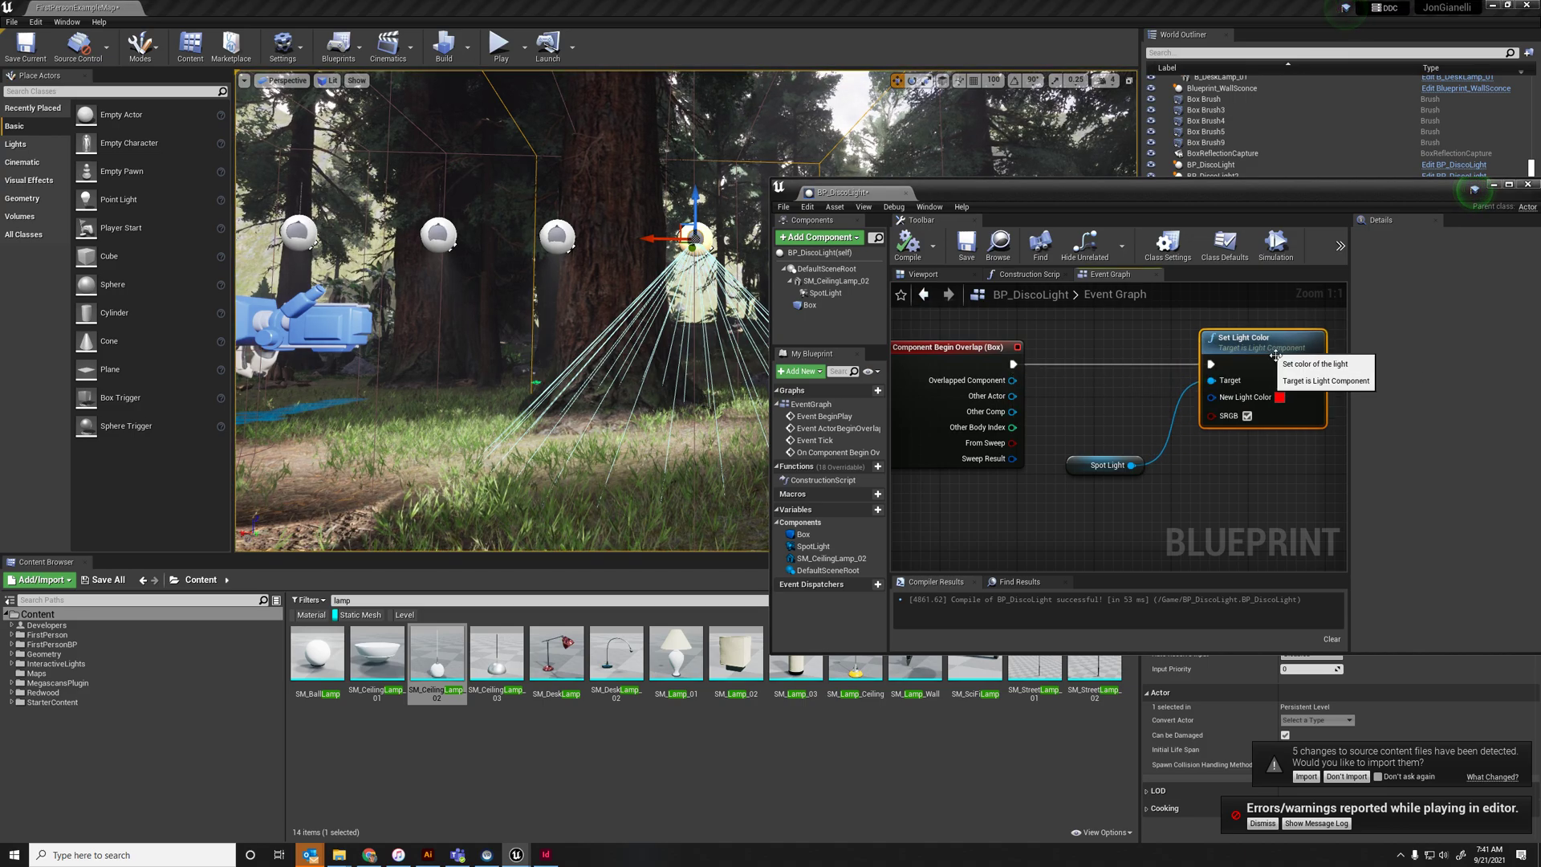
# Split Set Light Color's New Light Color pin into separate R, G, B, A values
pyautogui.click(1101, 474)
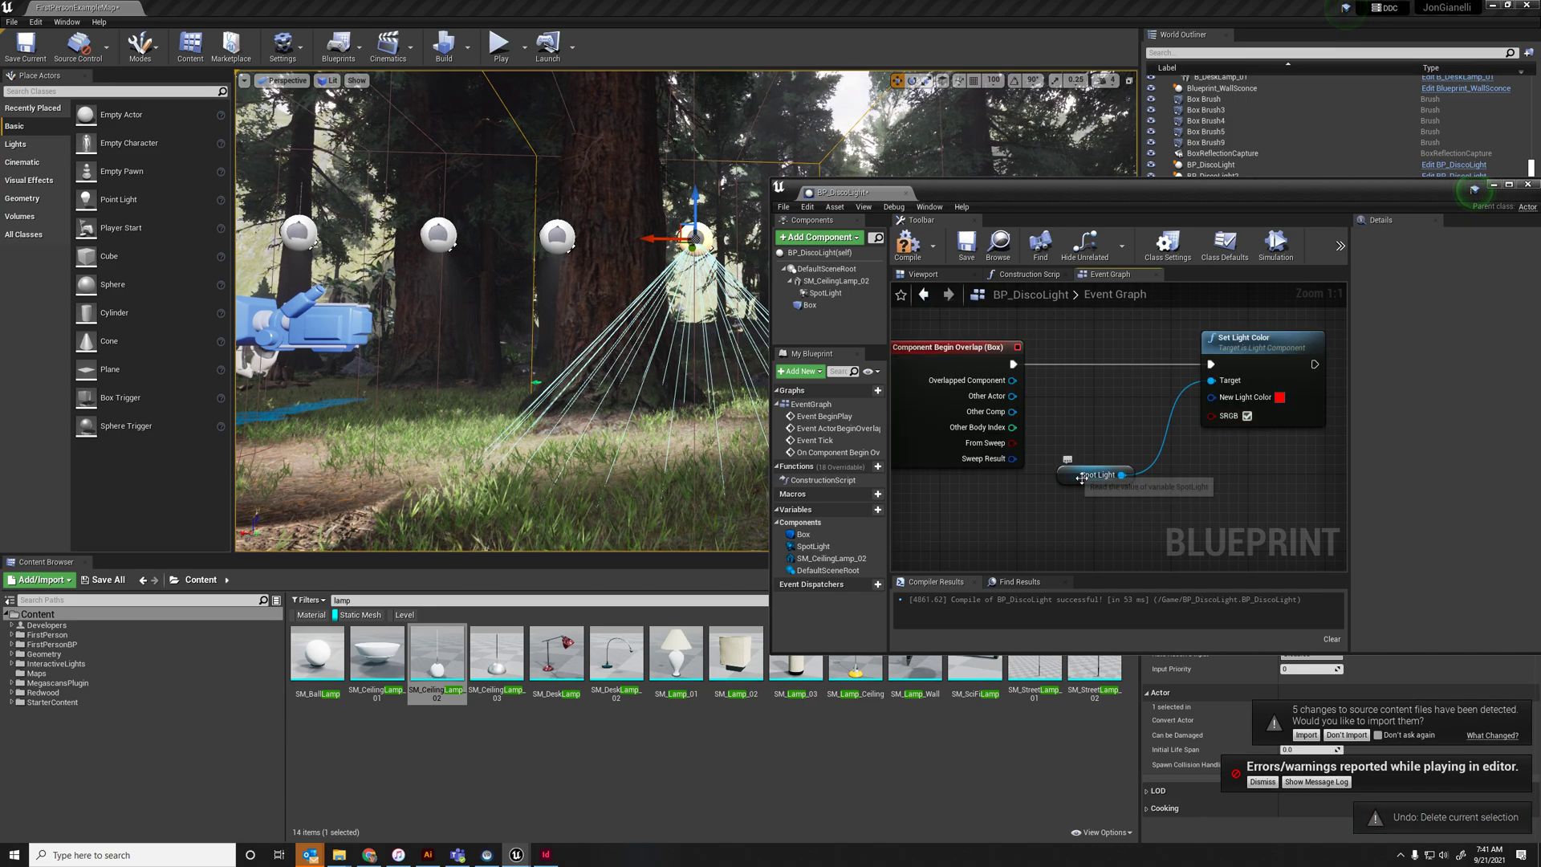
pyautogui.click(1096, 475)
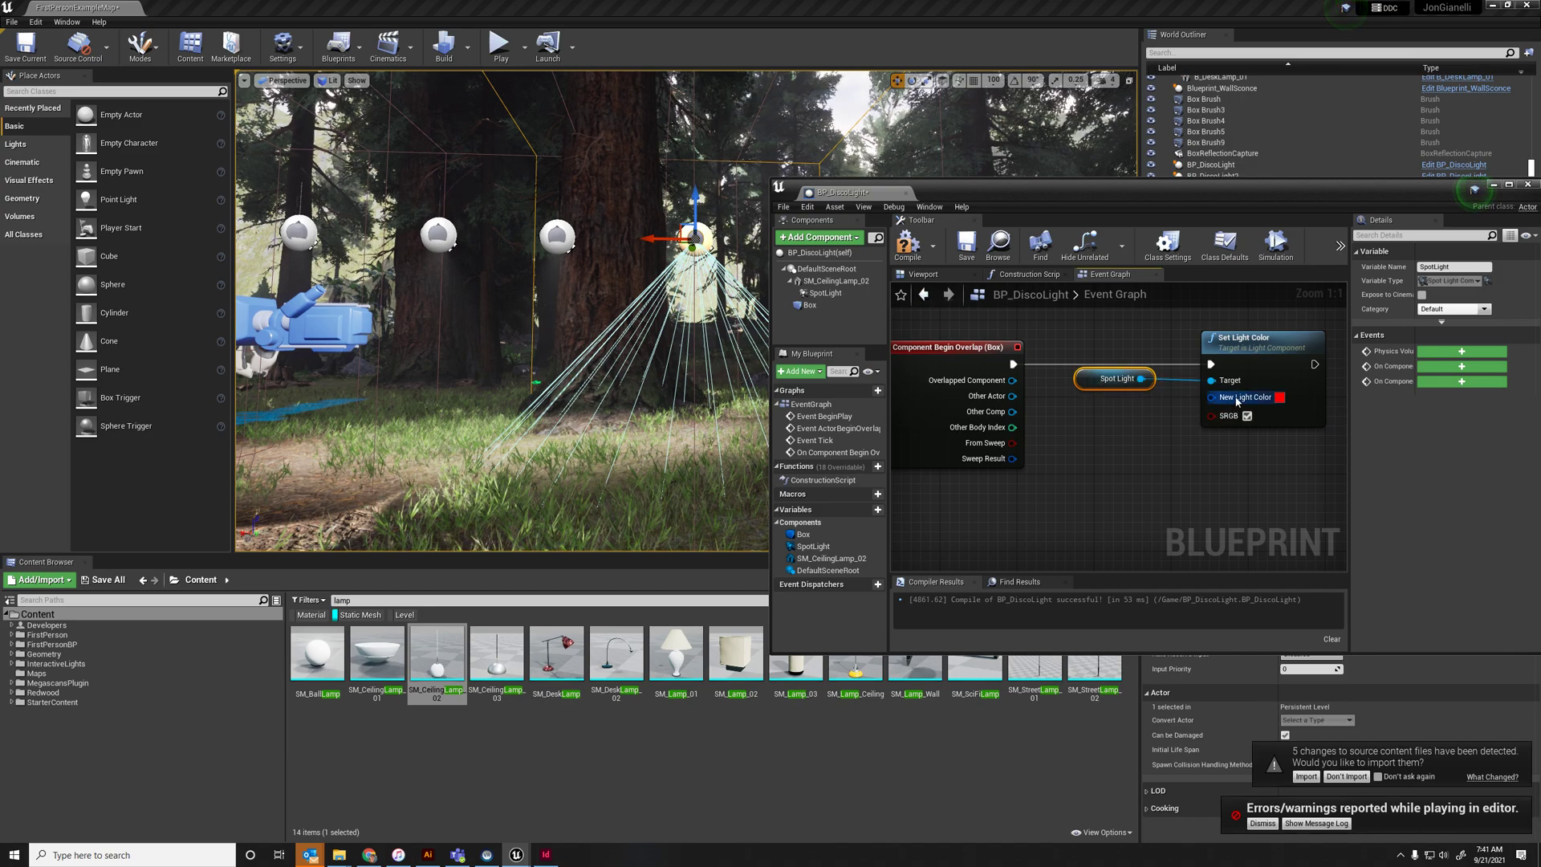
pyautogui.rightClick(1237, 398)
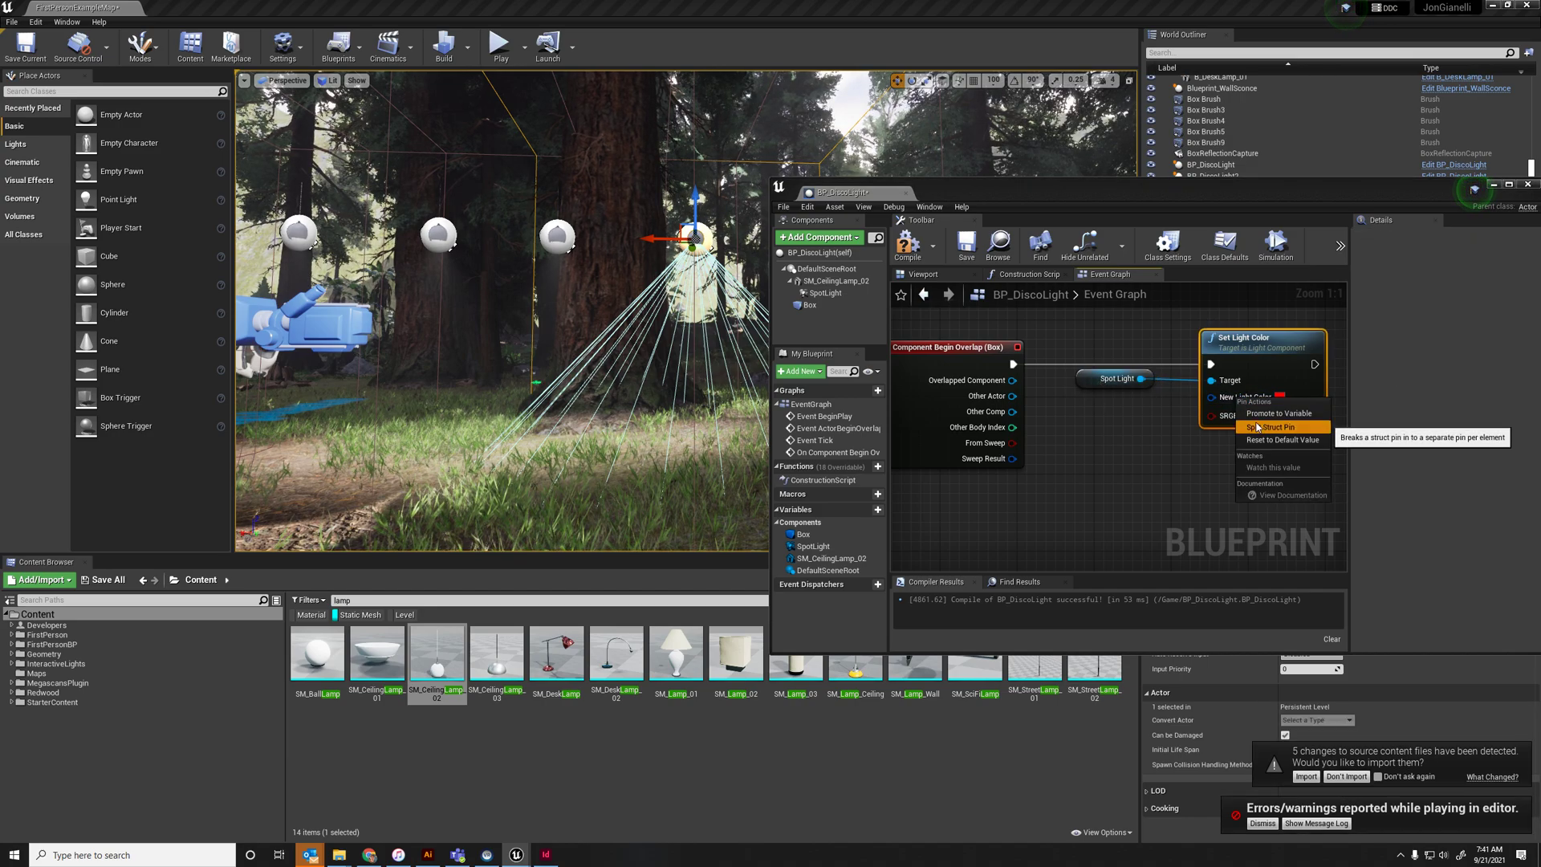
pyautogui.click(1270, 427)
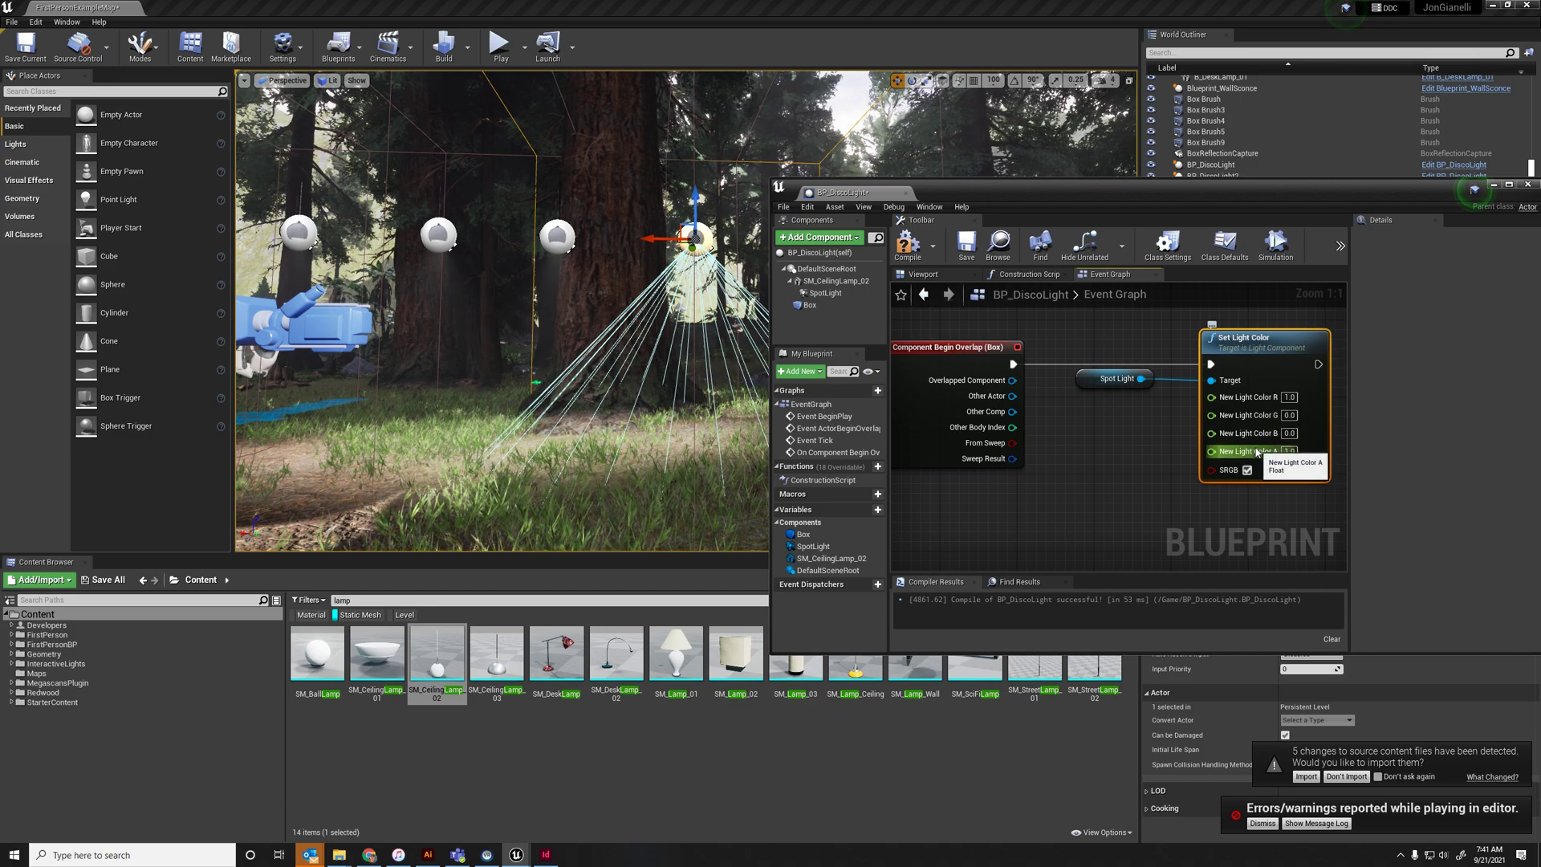
pyautogui.click(1120, 387)
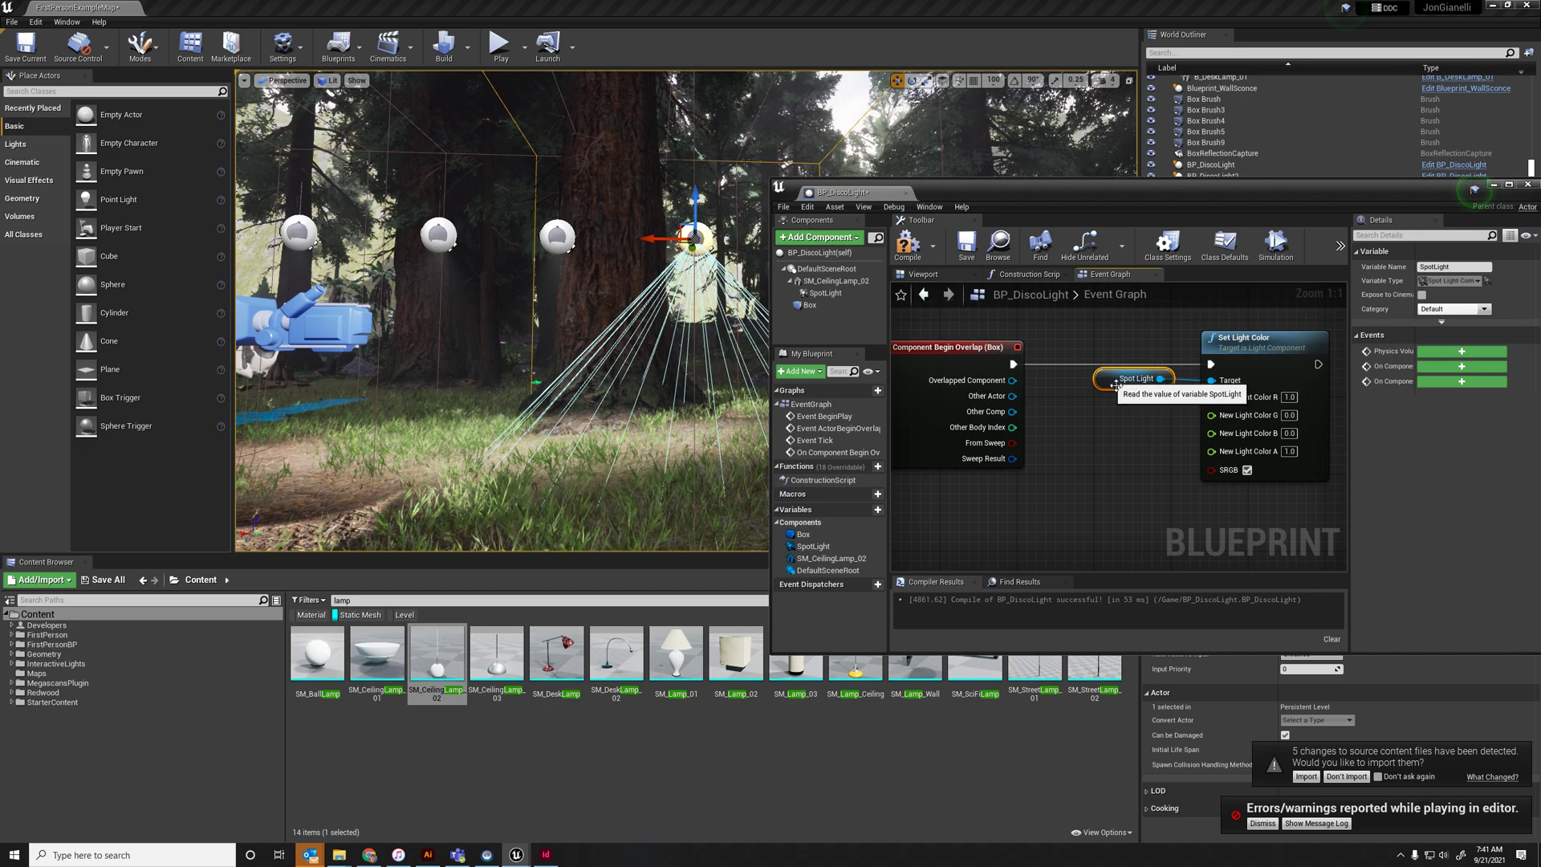
pyautogui.moveTo(1145, 465)
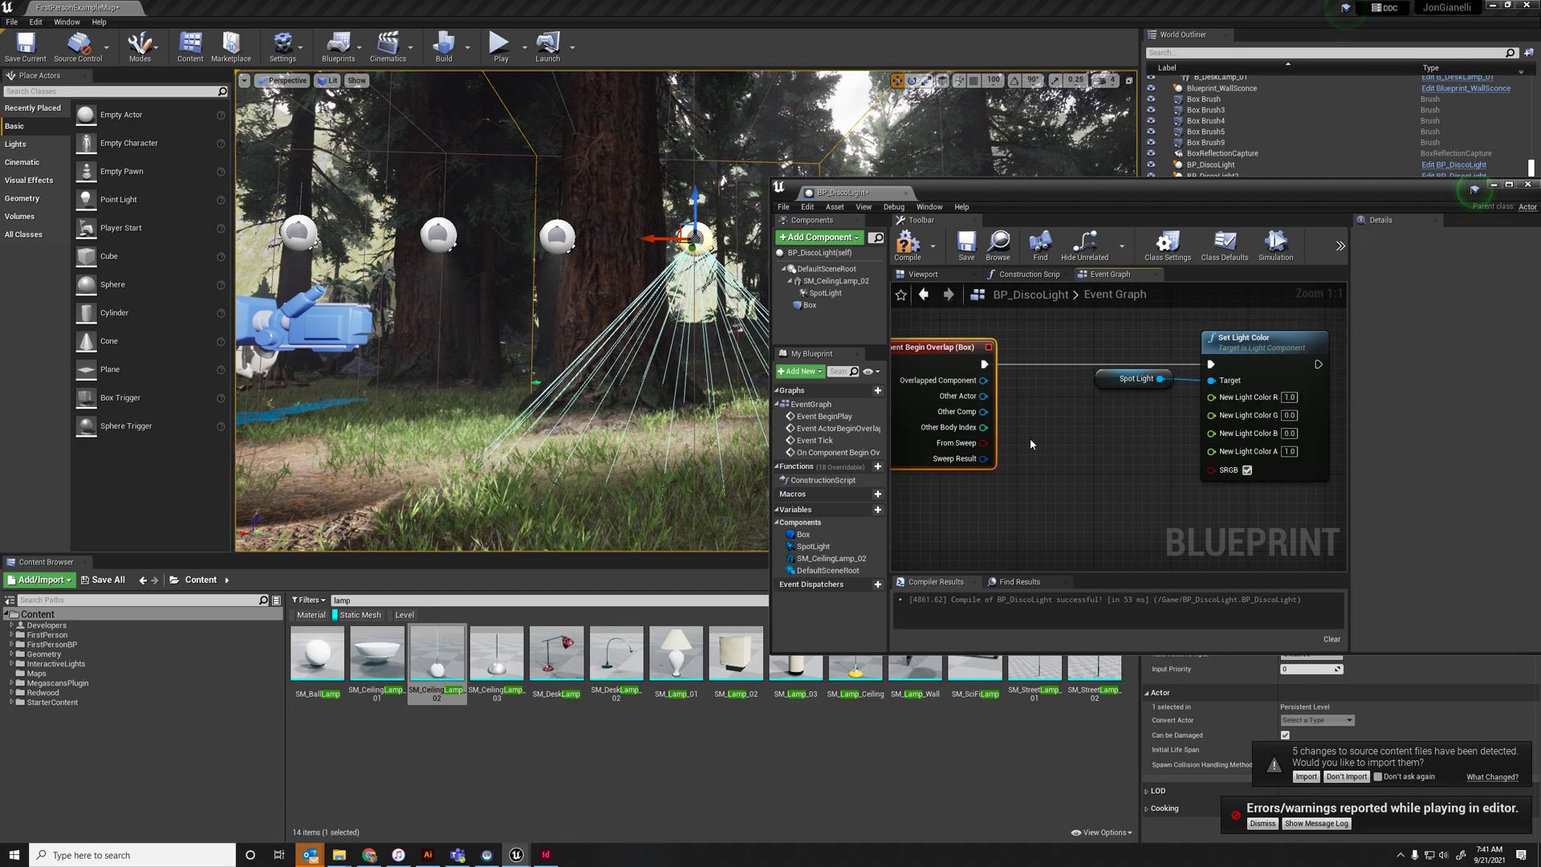
# Add a Random Float node via the graph's action search 'random float'
pyautogui.rightClick(1030, 443)
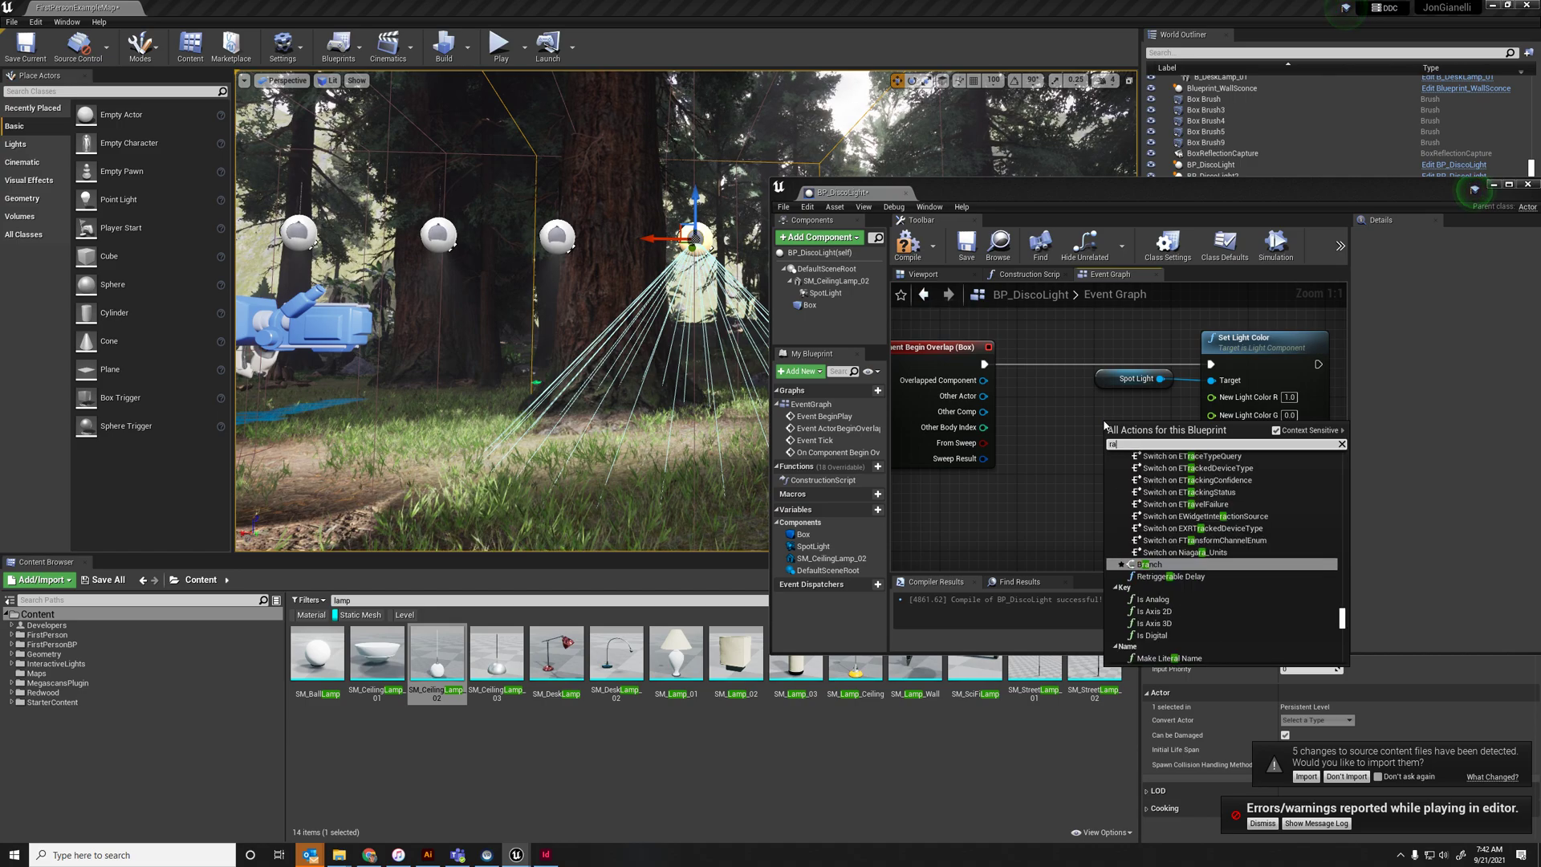
pyautogui.write('random float')
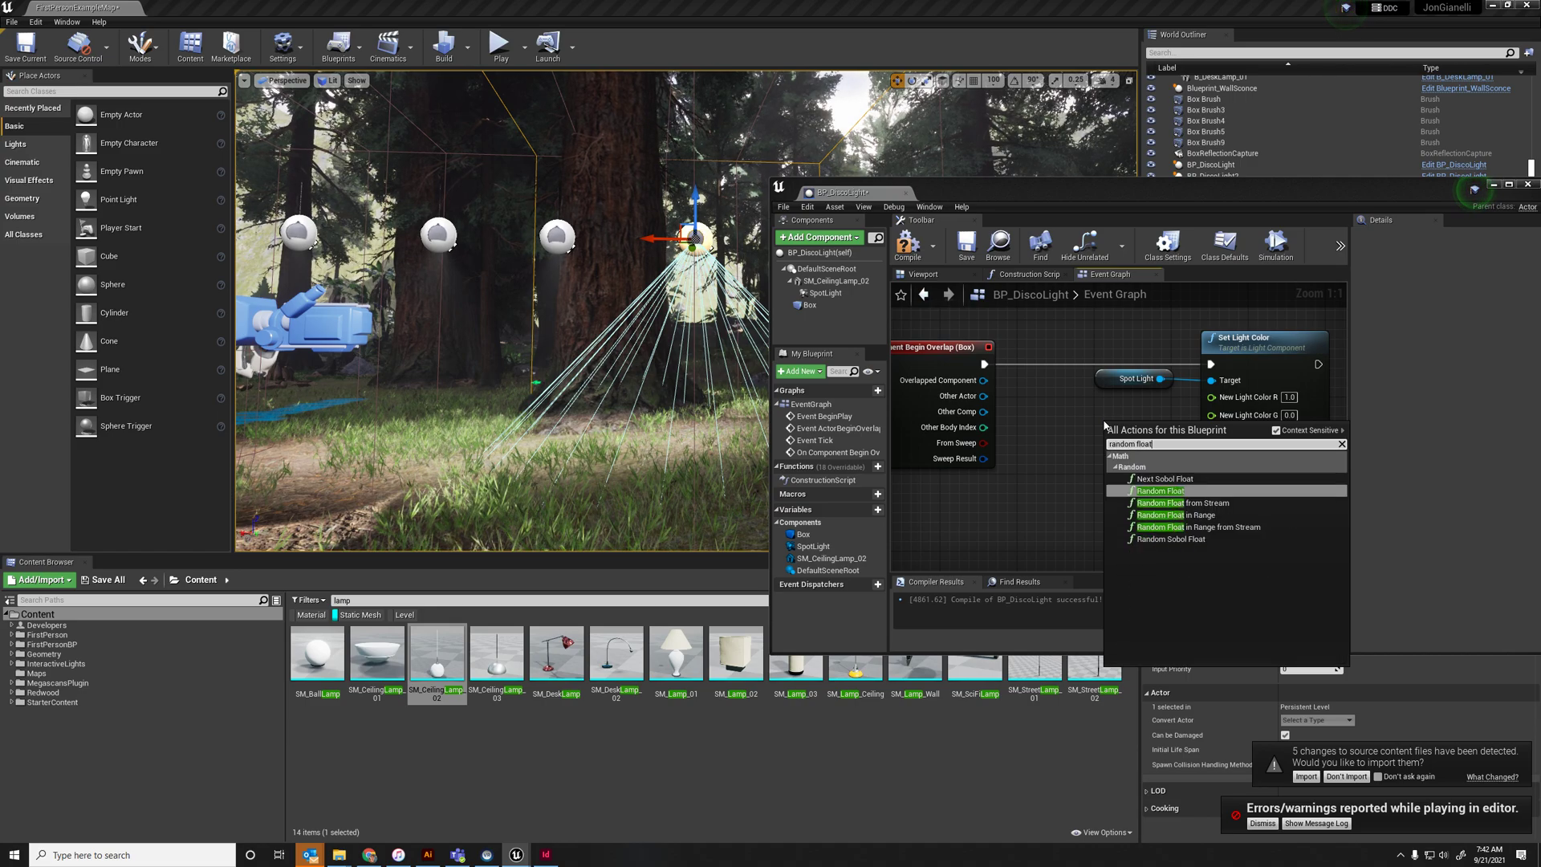
pyautogui.click(1160, 491)
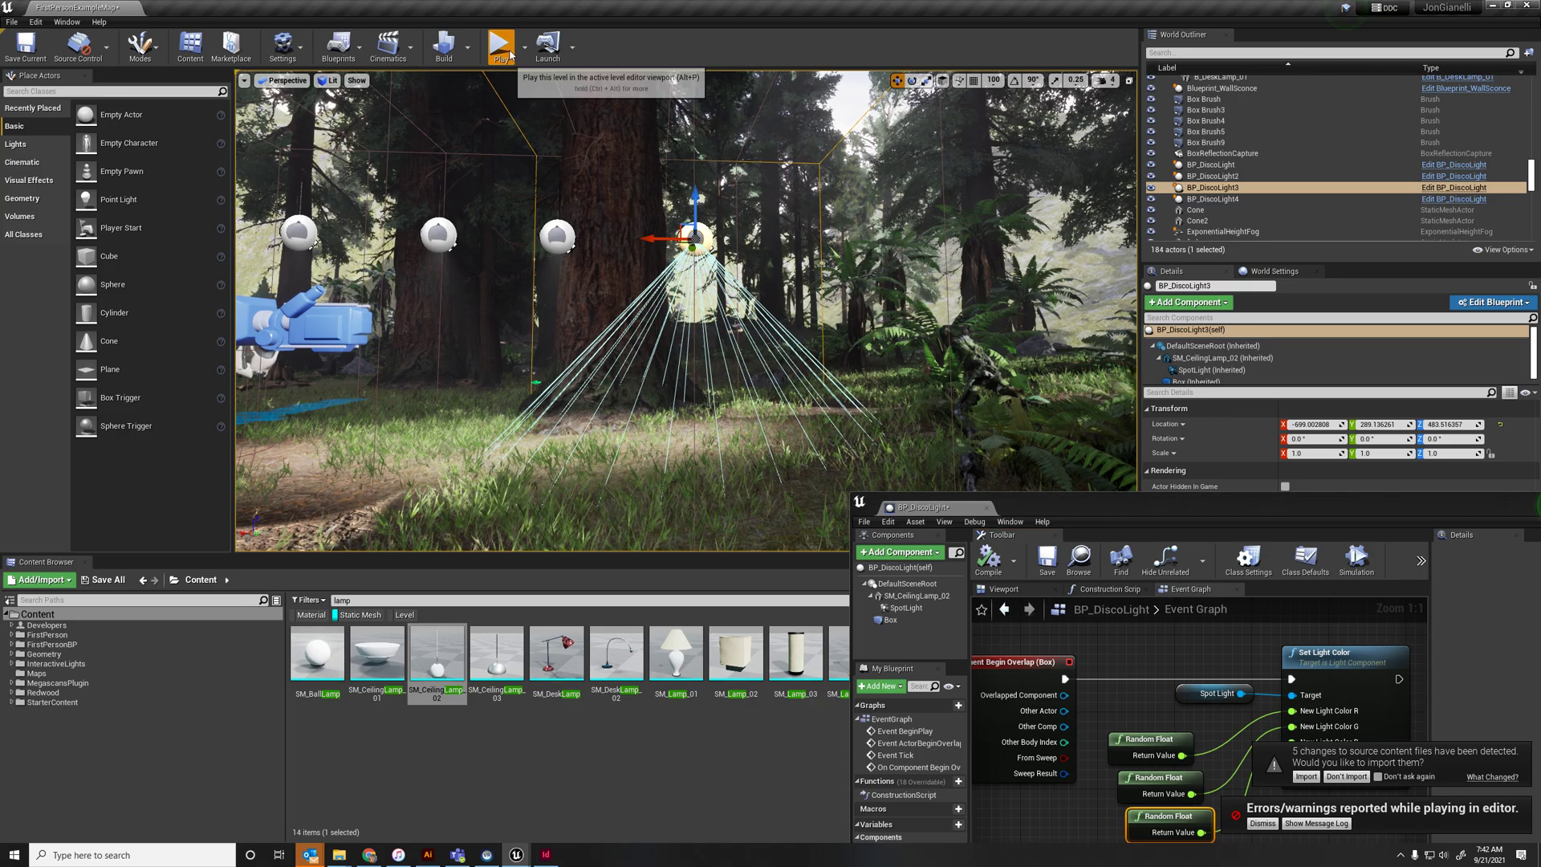
# Play-test the random-colour light, stop, and select the SpotLight component to view its settings
pyautogui.click(499, 39)
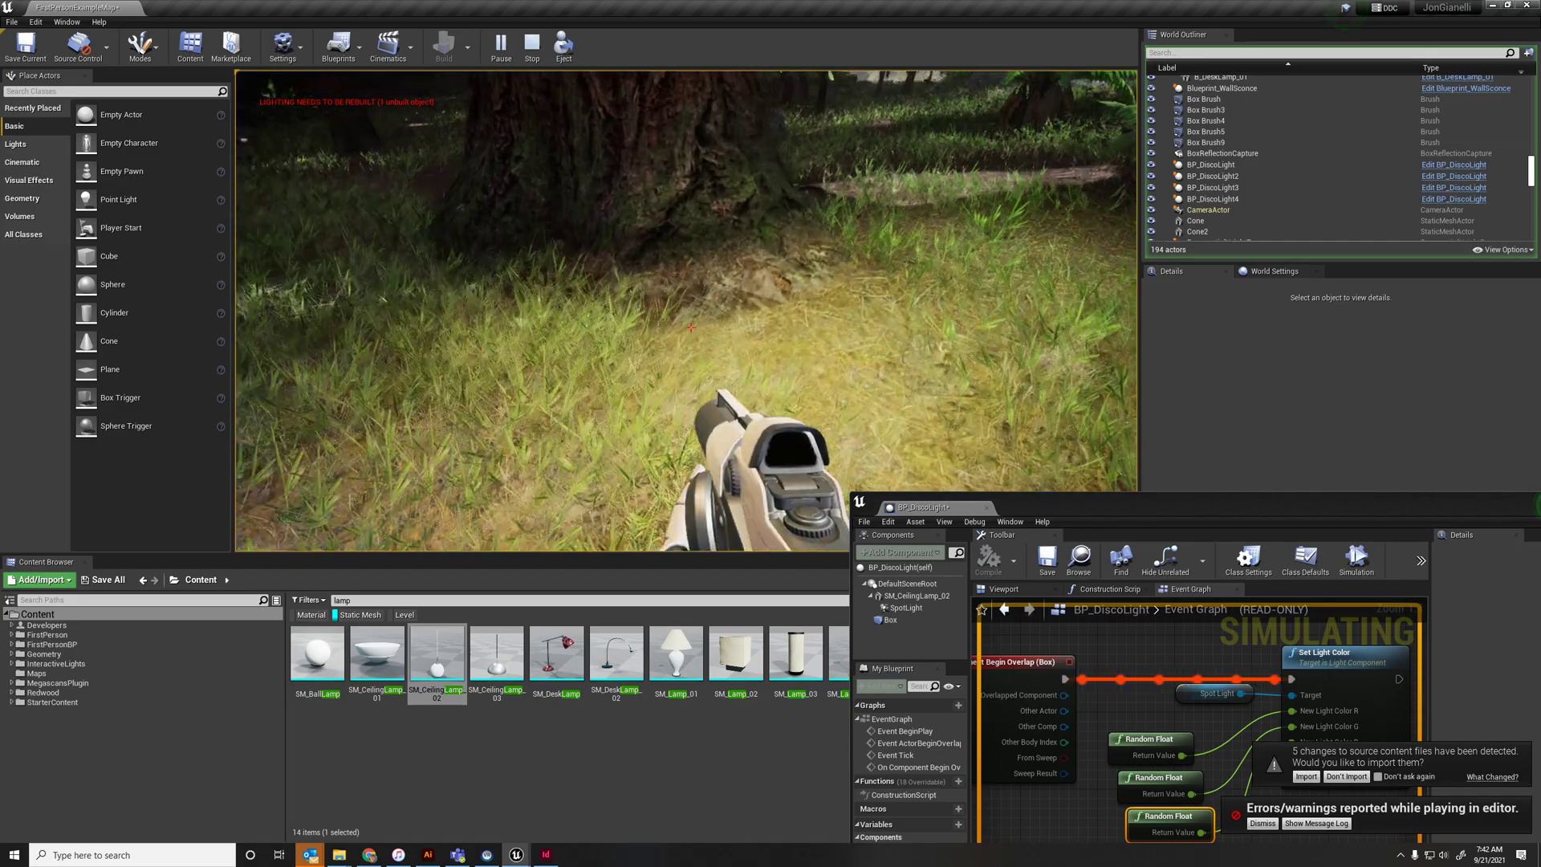
pyautogui.click(530, 45)
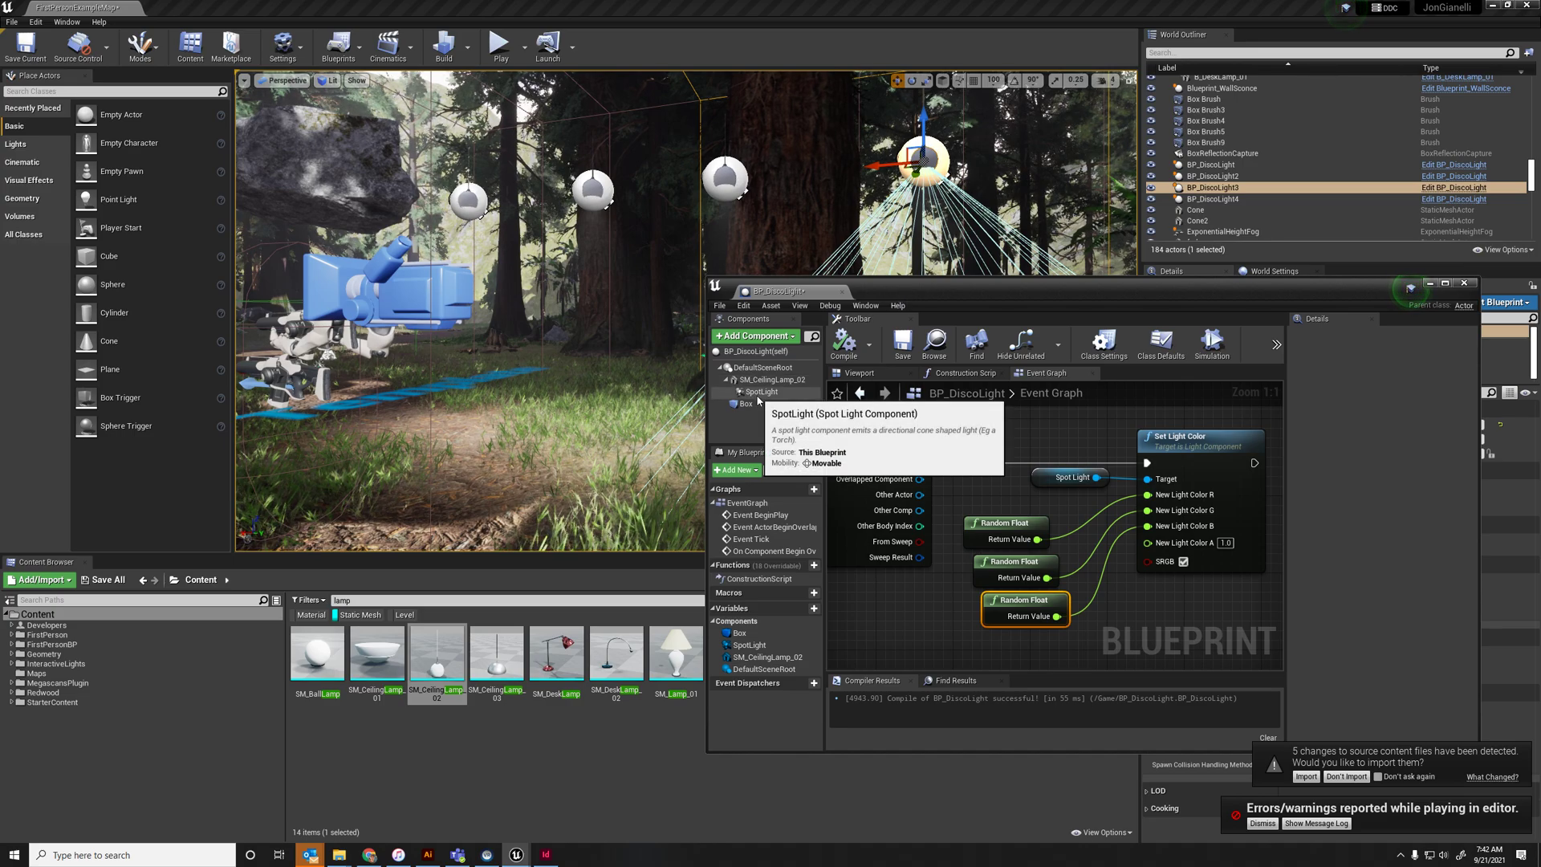
pyautogui.click(761, 392)
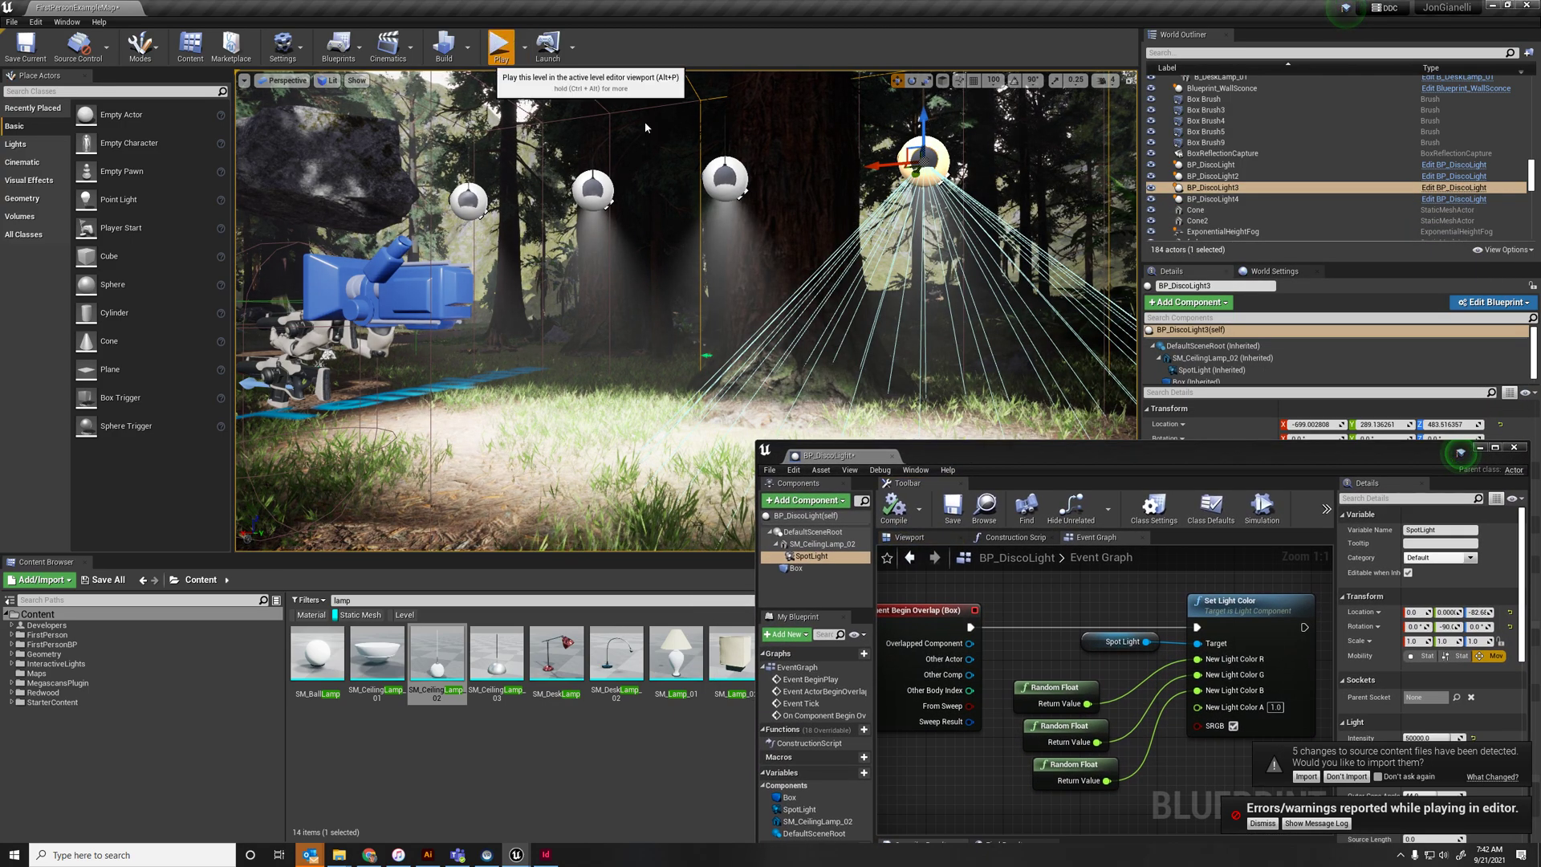
pyautogui.click(501, 42)
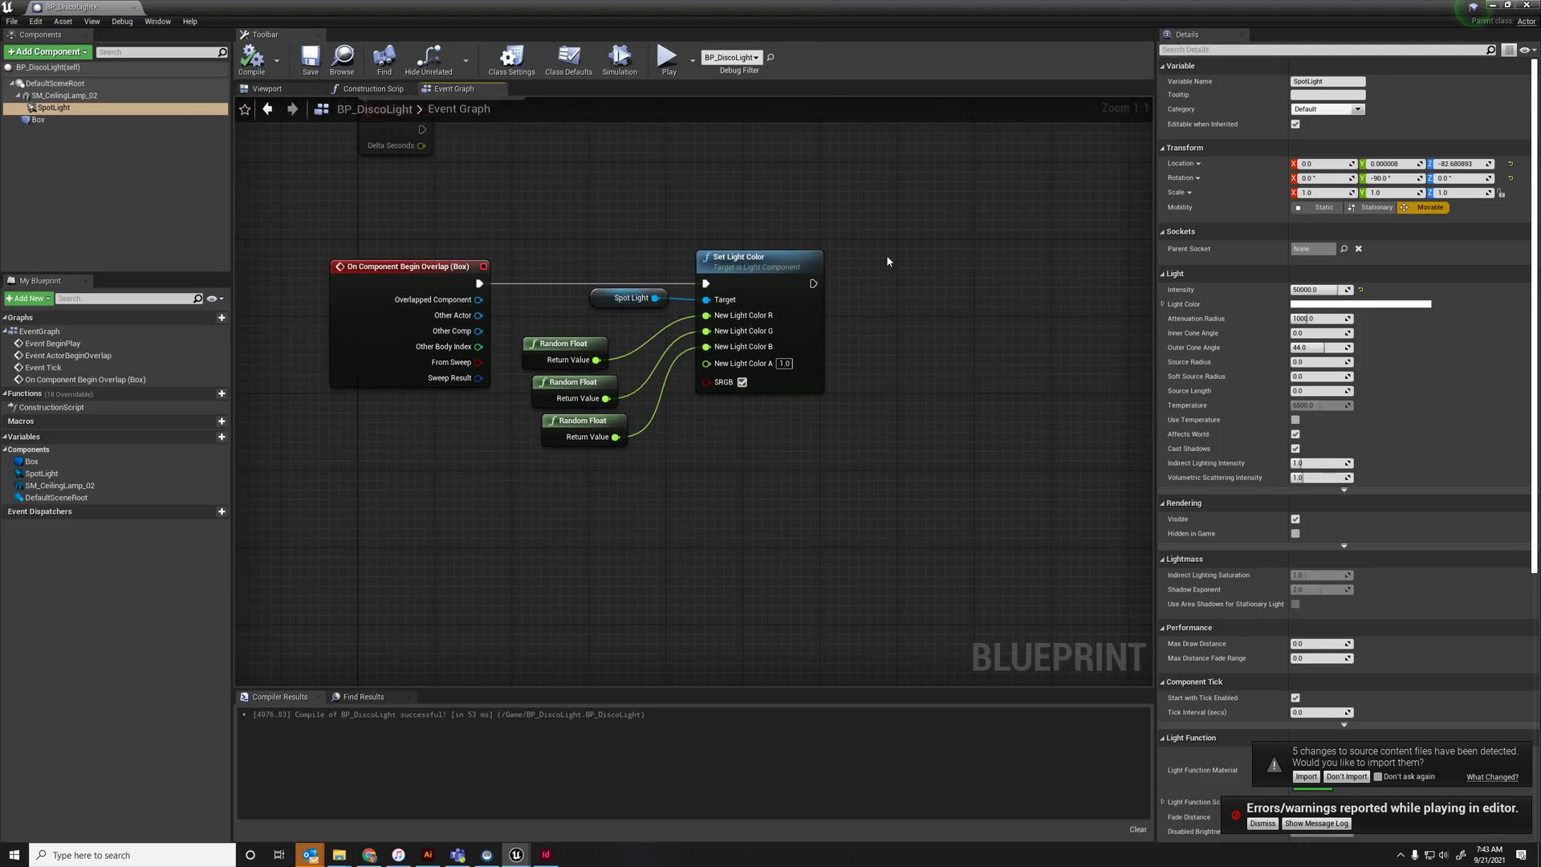
# Add a Delay node of 0.2 s after Set Light Color and loop Completed back into it
pyautogui.moveTo(812, 283); pyautogui.dragTo(903, 292)
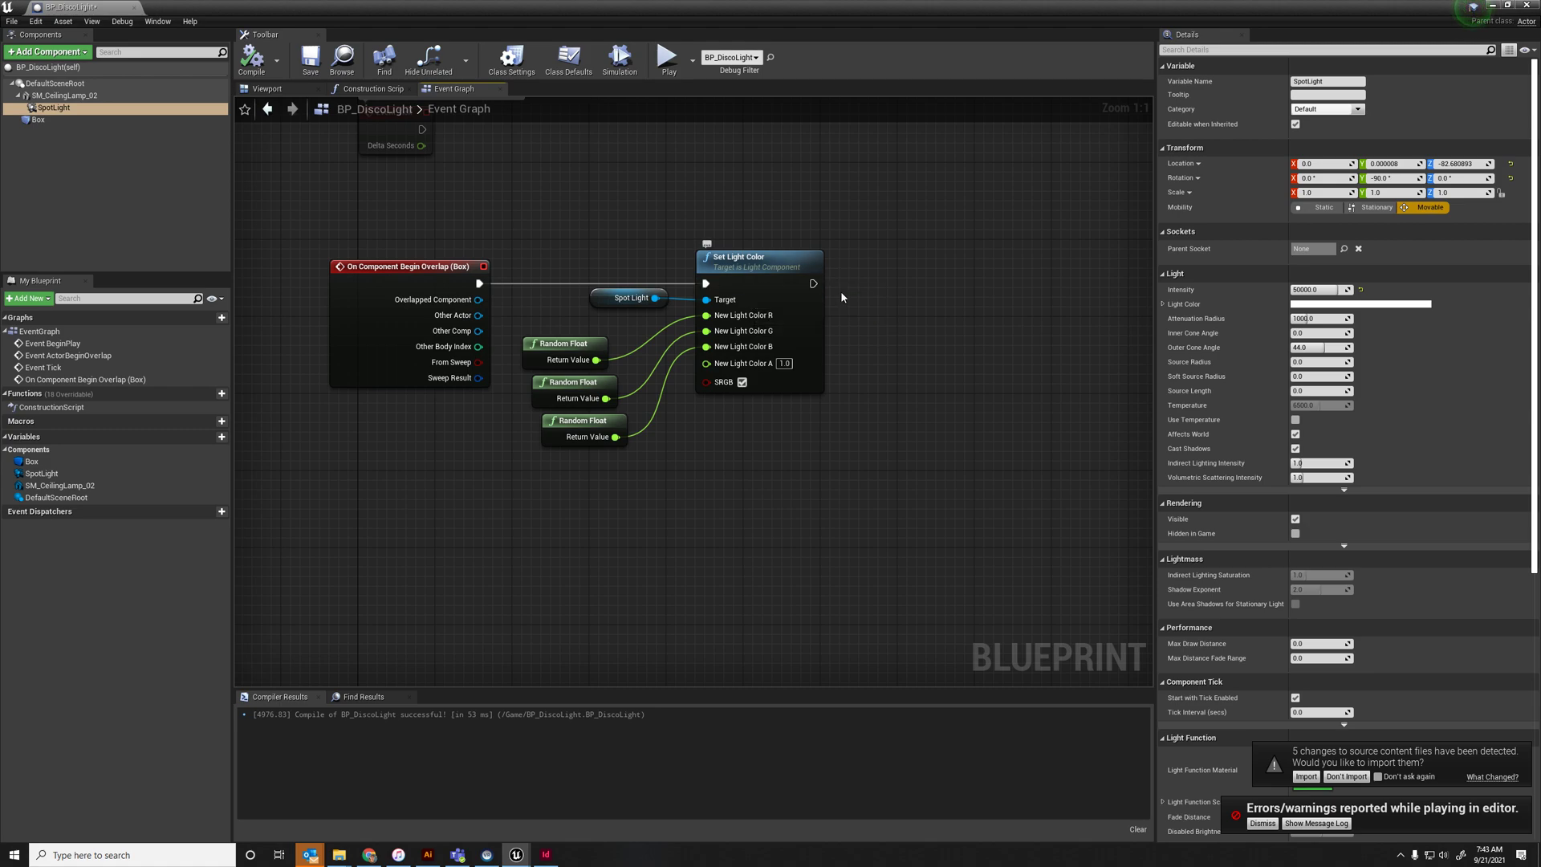
pyautogui.moveTo(812, 283); pyautogui.dragTo(873, 287)
pyautogui.write('dela')
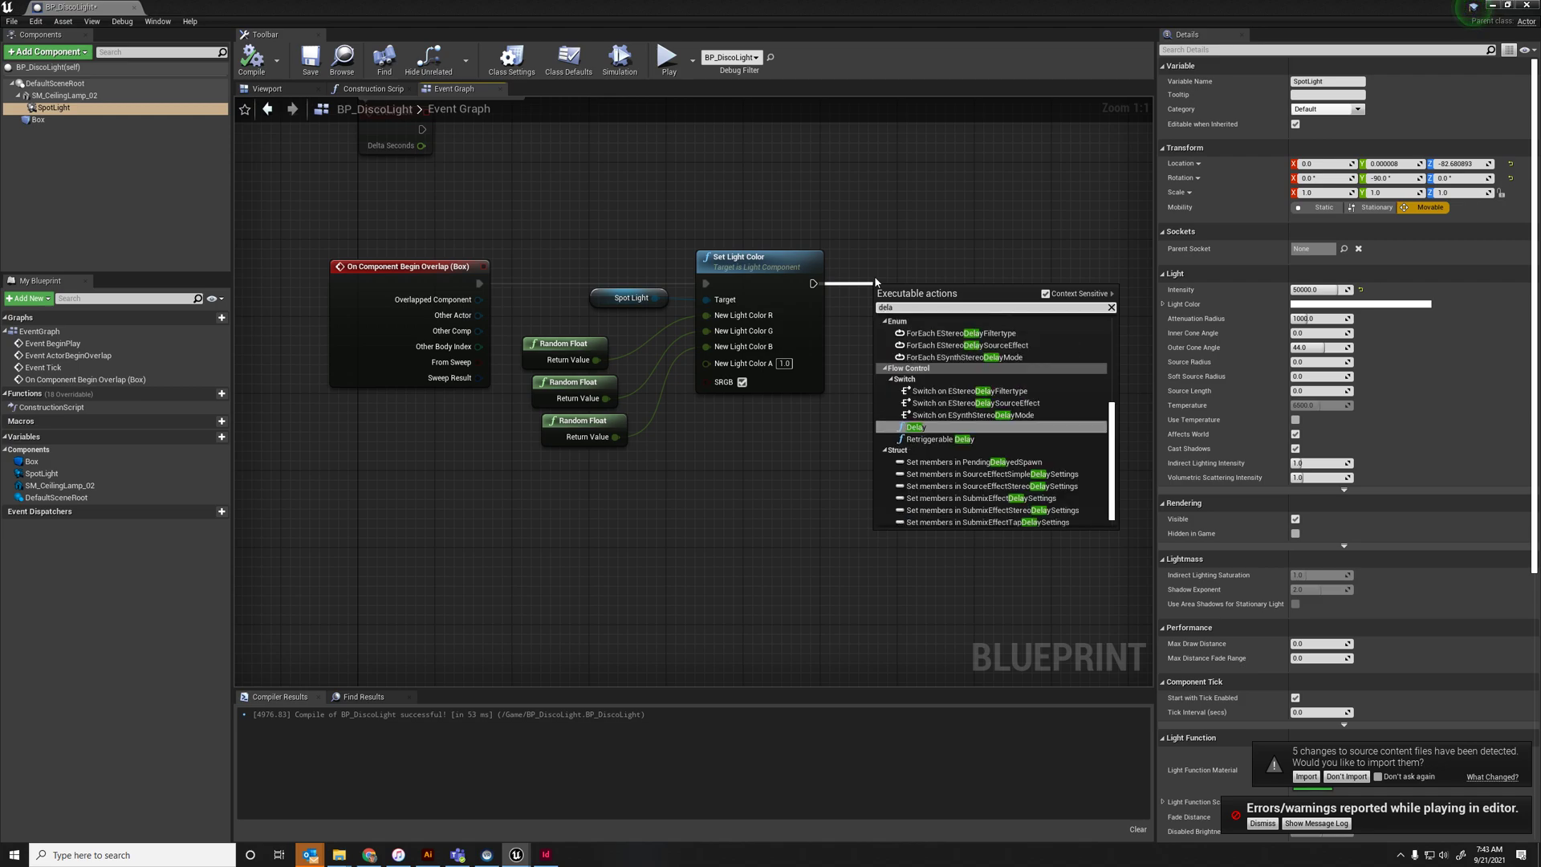
pyautogui.click(914, 426)
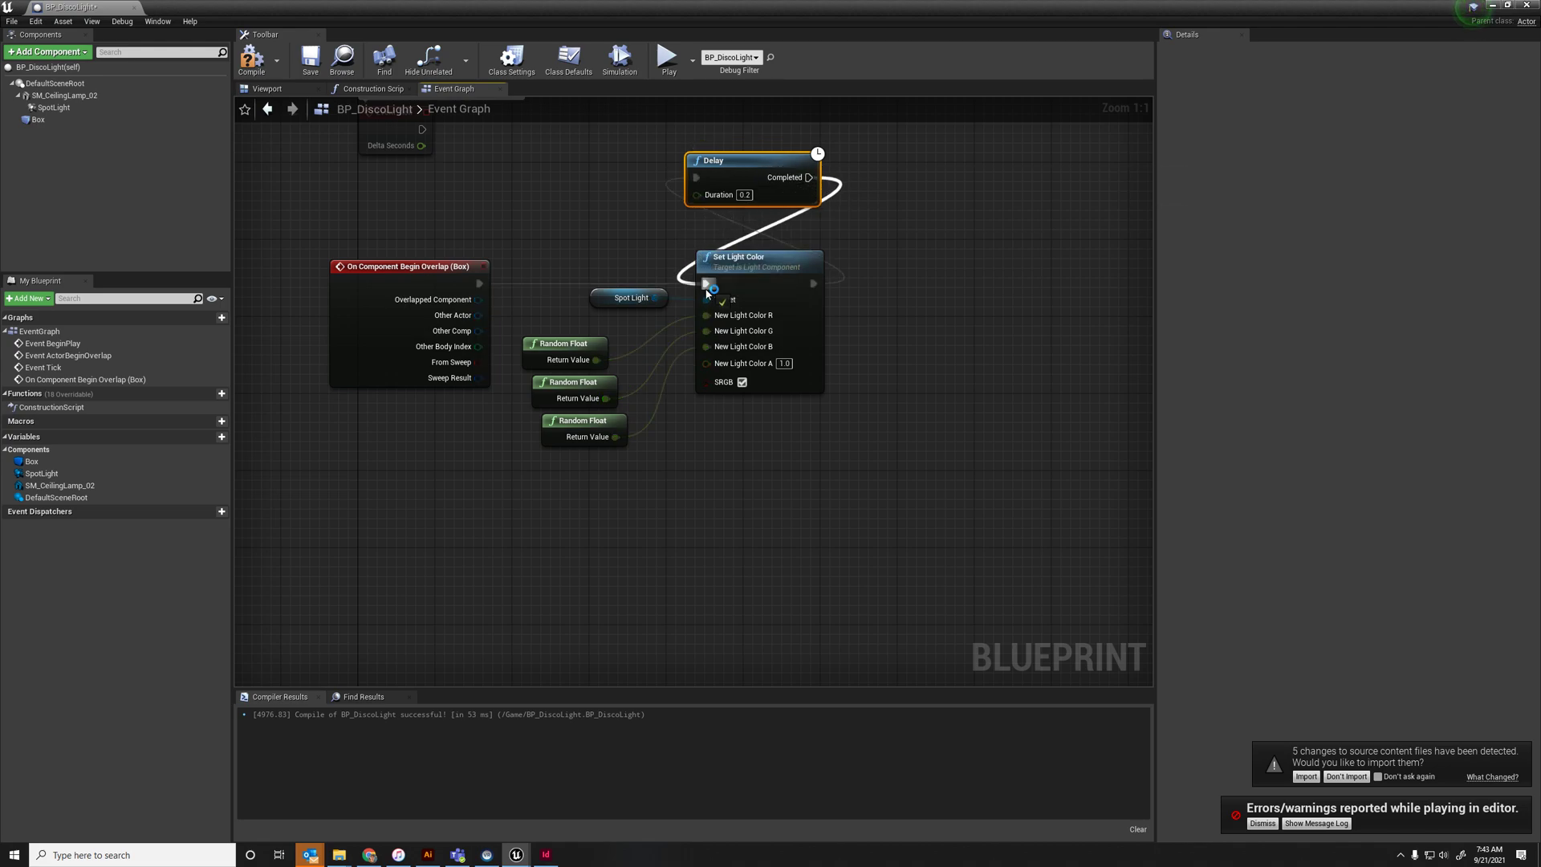
pyautogui.click(254, 56)
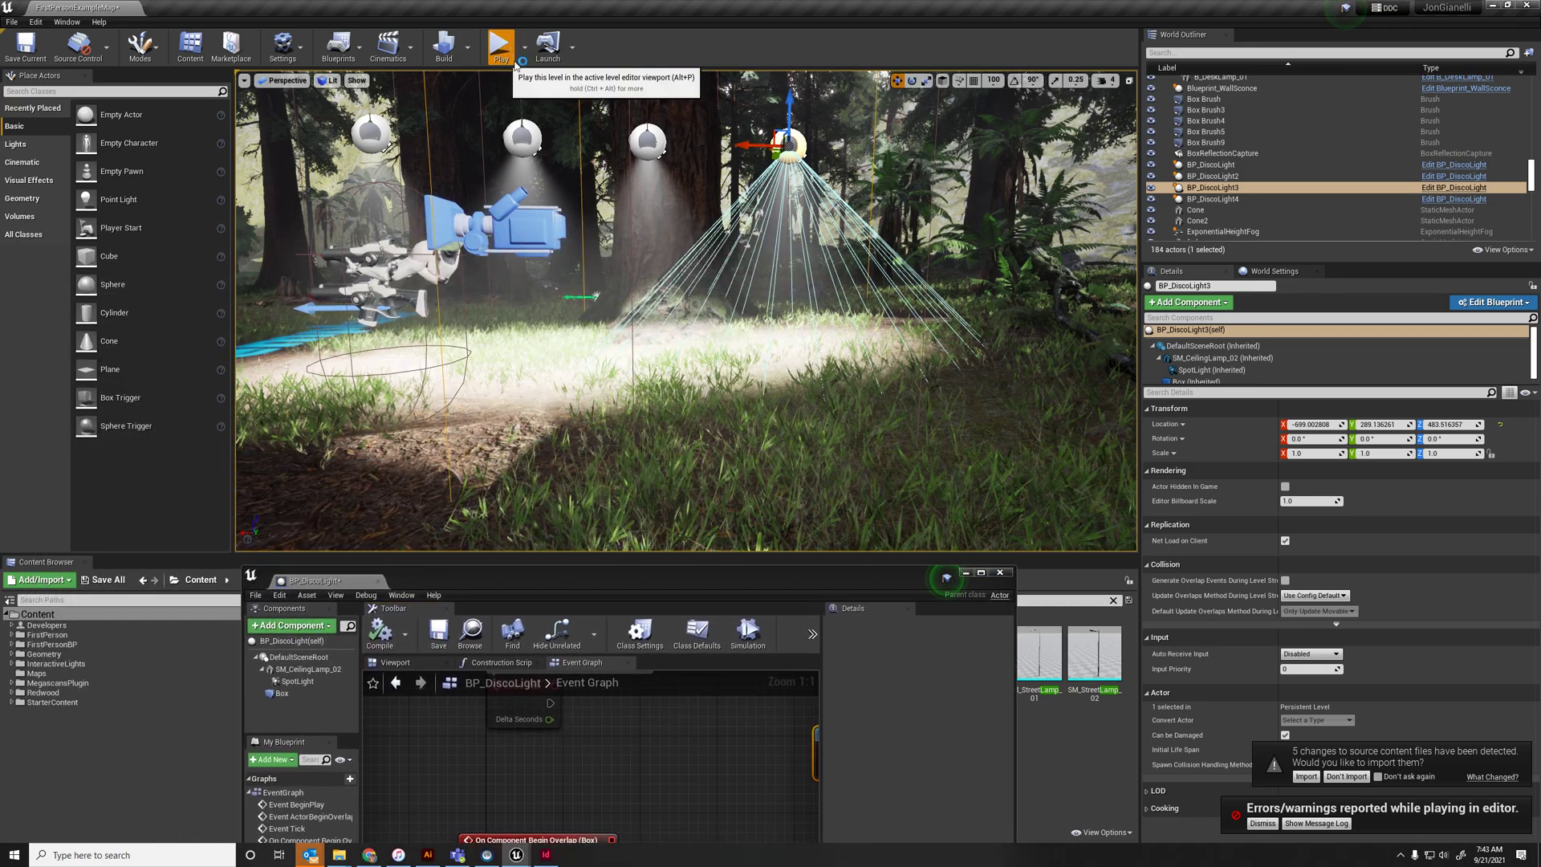
pyautogui.click(498, 39)
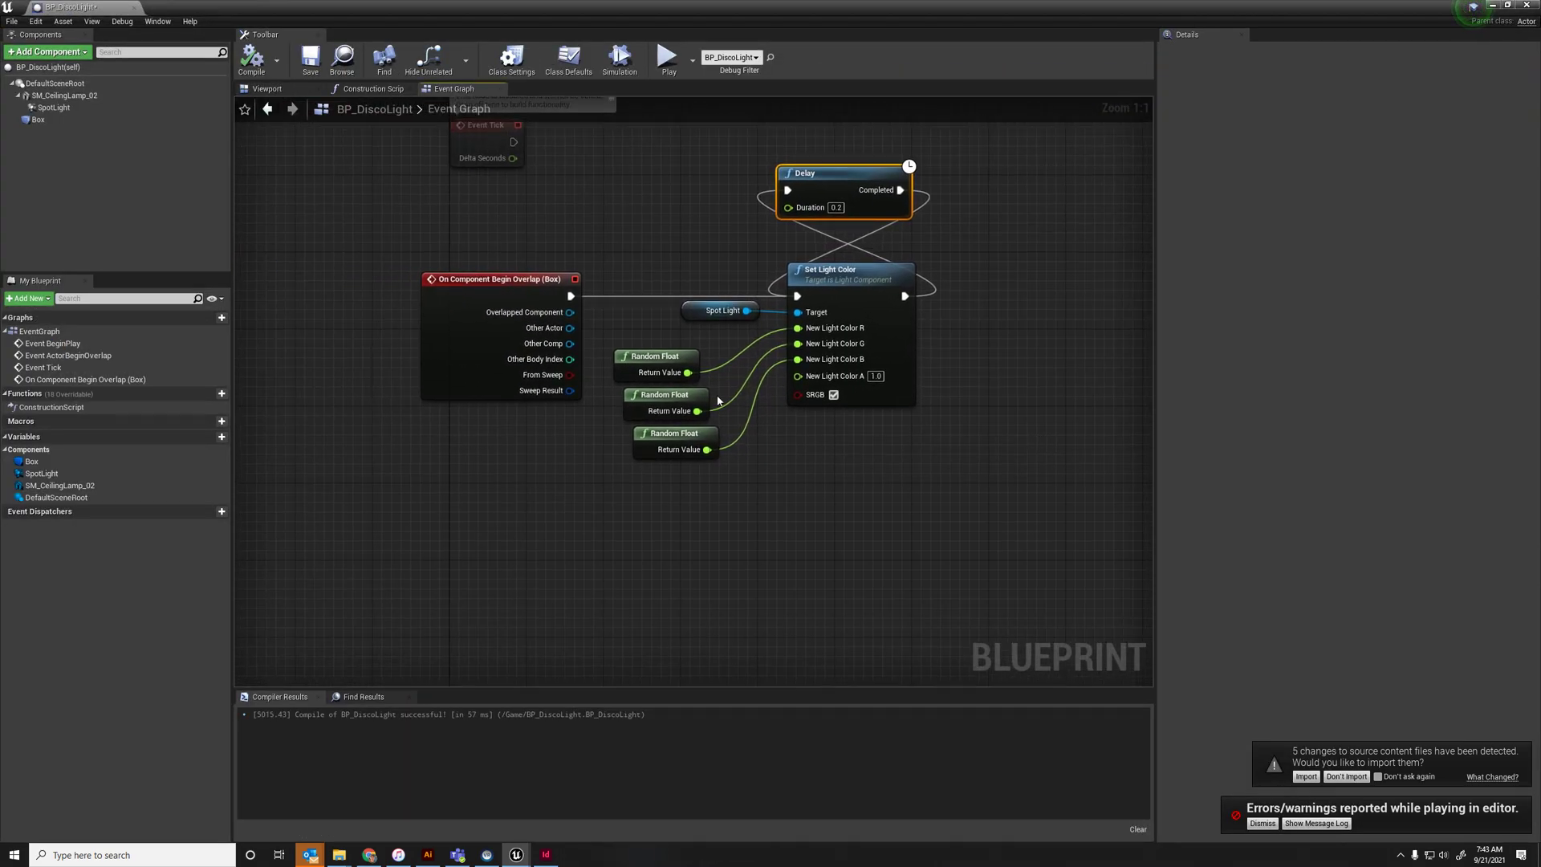
pyautogui.moveTo(36, 120)
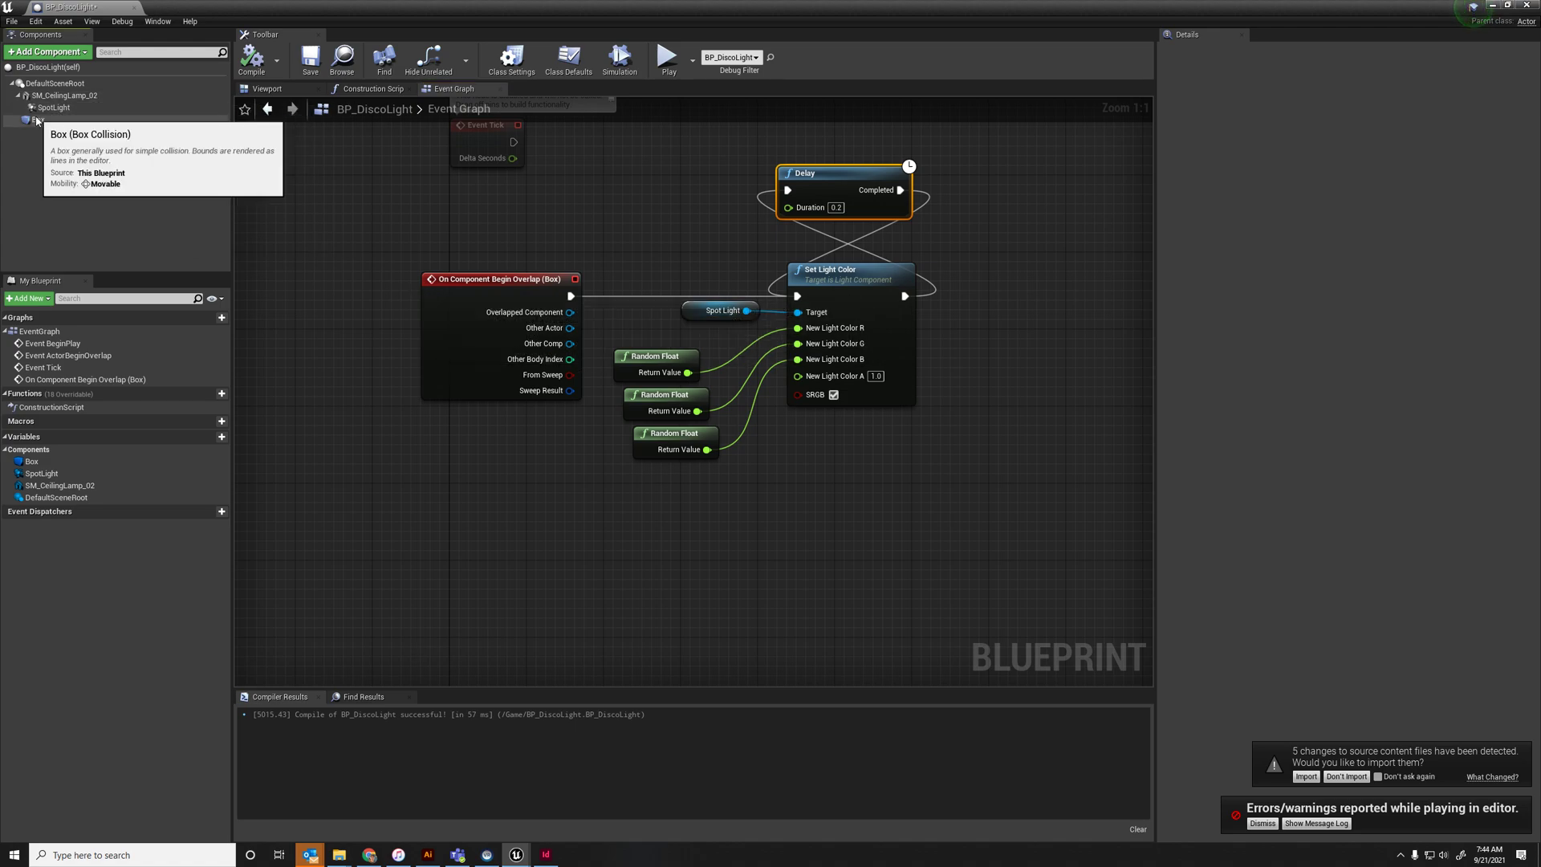
# Add a Box OnComponentEndOverlap event and insert a Branch between begin-overlap and Set Light Color
pyautogui.rightClick(27, 121)
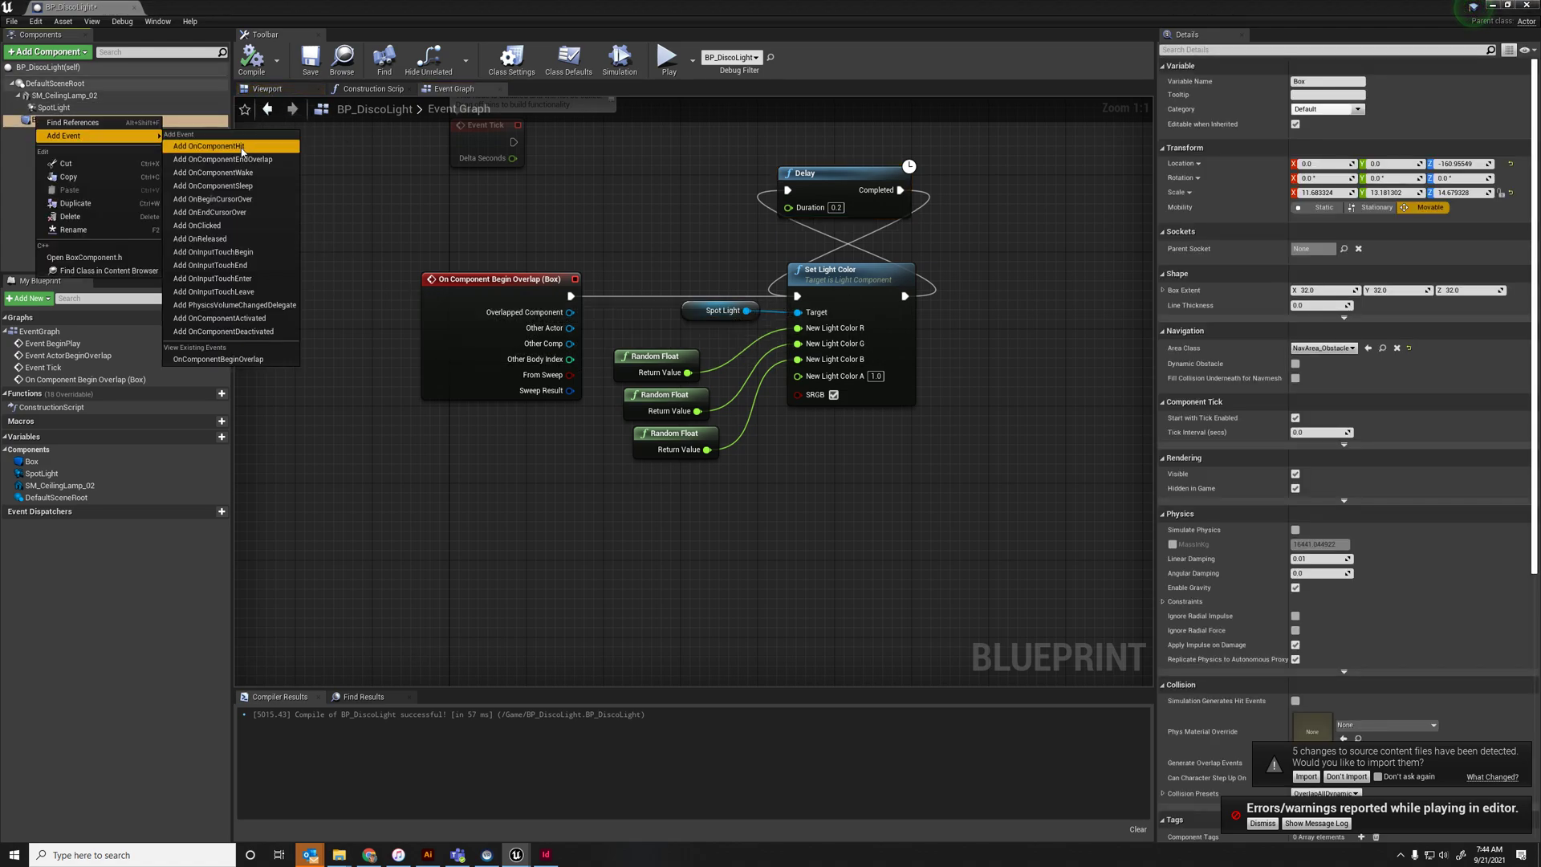
pyautogui.click(212, 159)
pyautogui.write('bran')
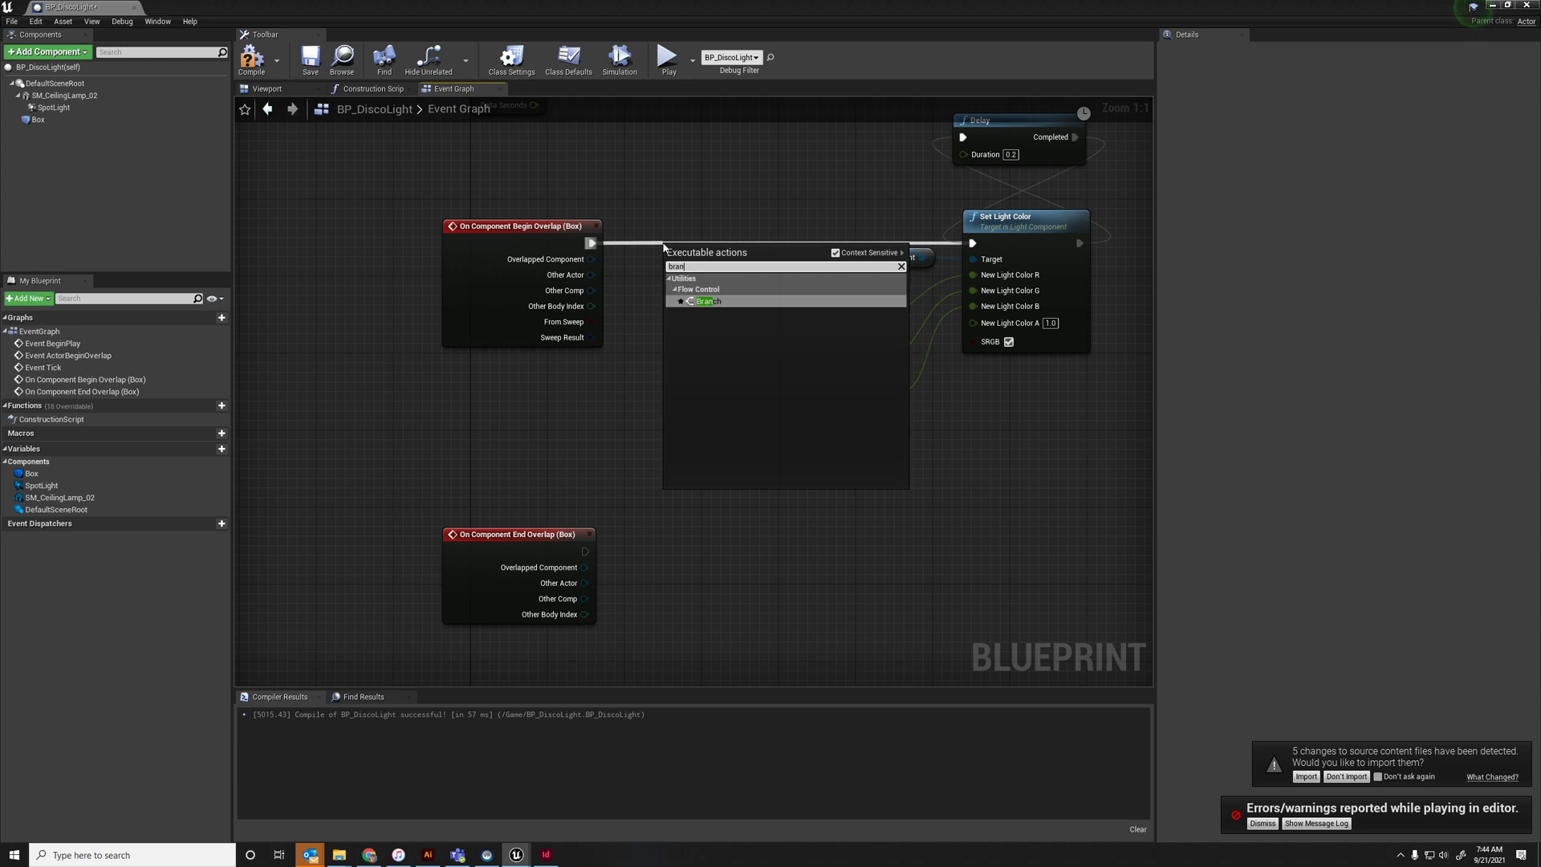
pyautogui.click(703, 302)
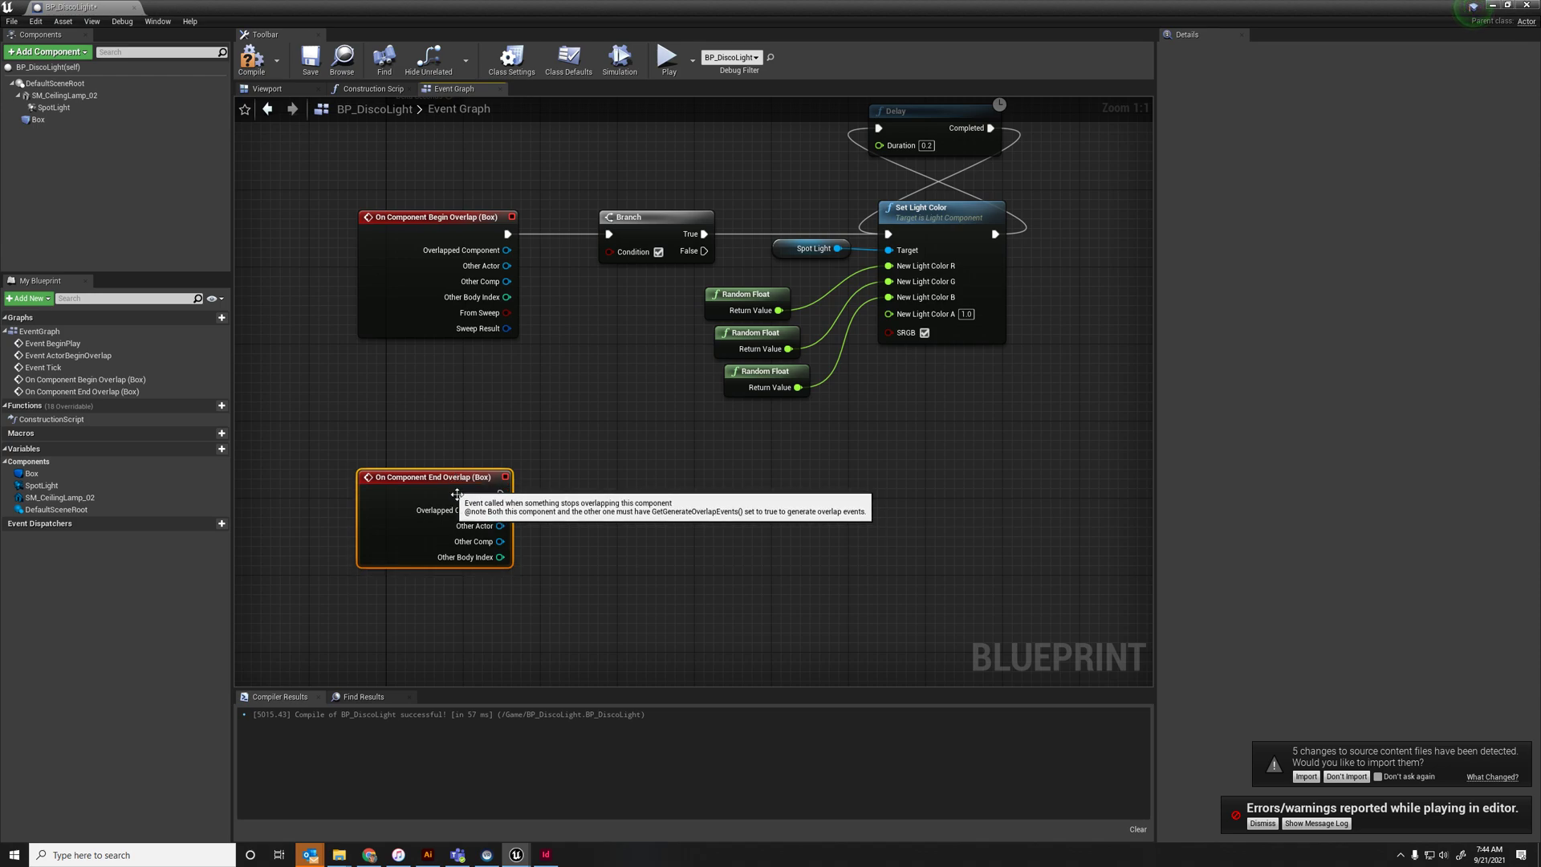
pyautogui.moveTo(411, 439)
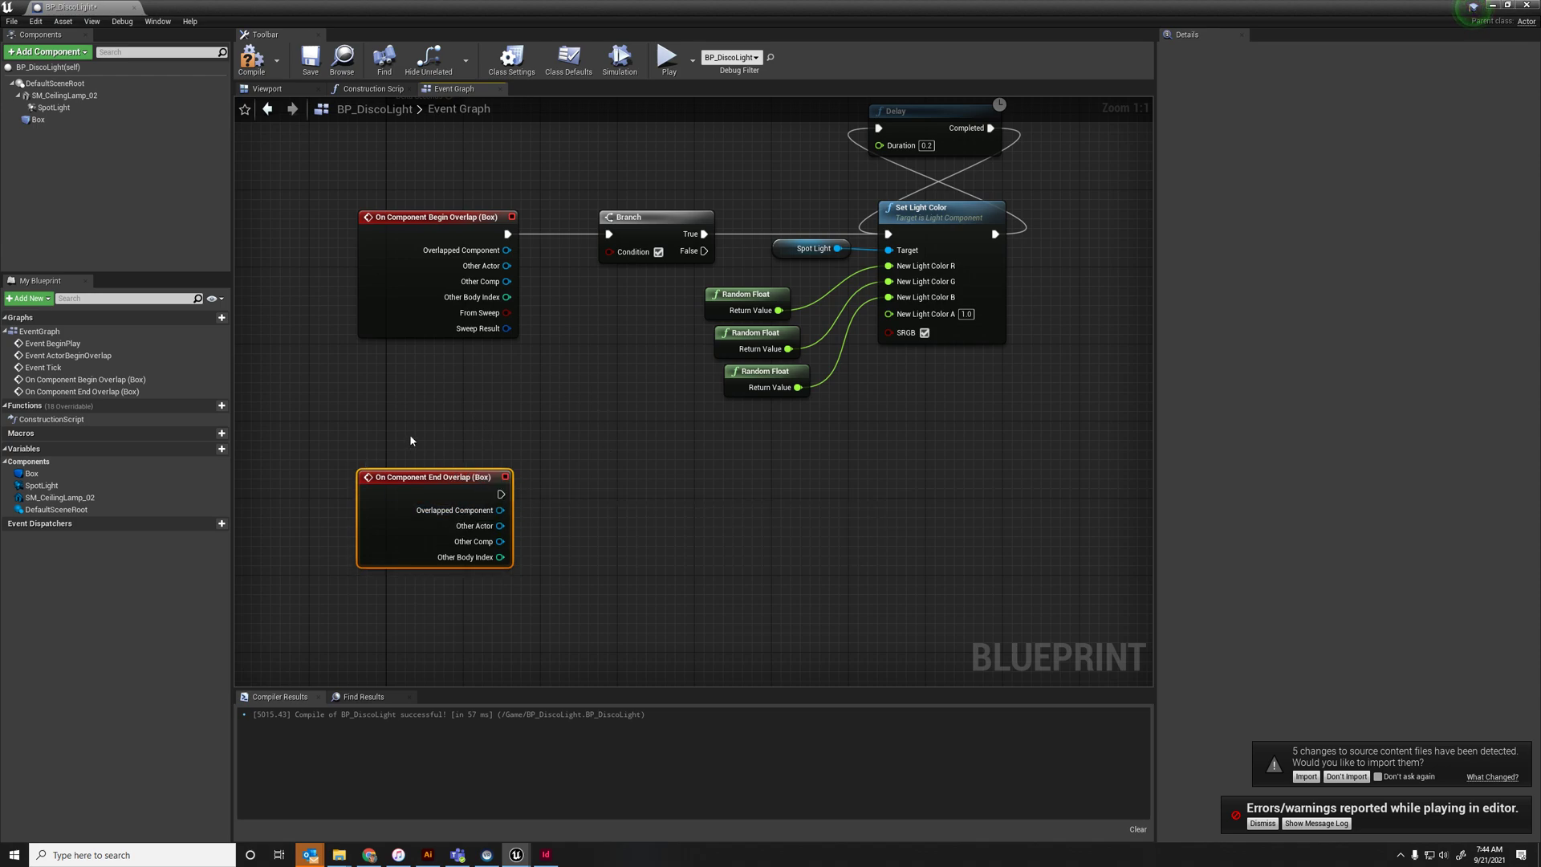
pyautogui.moveTo(268, 444)
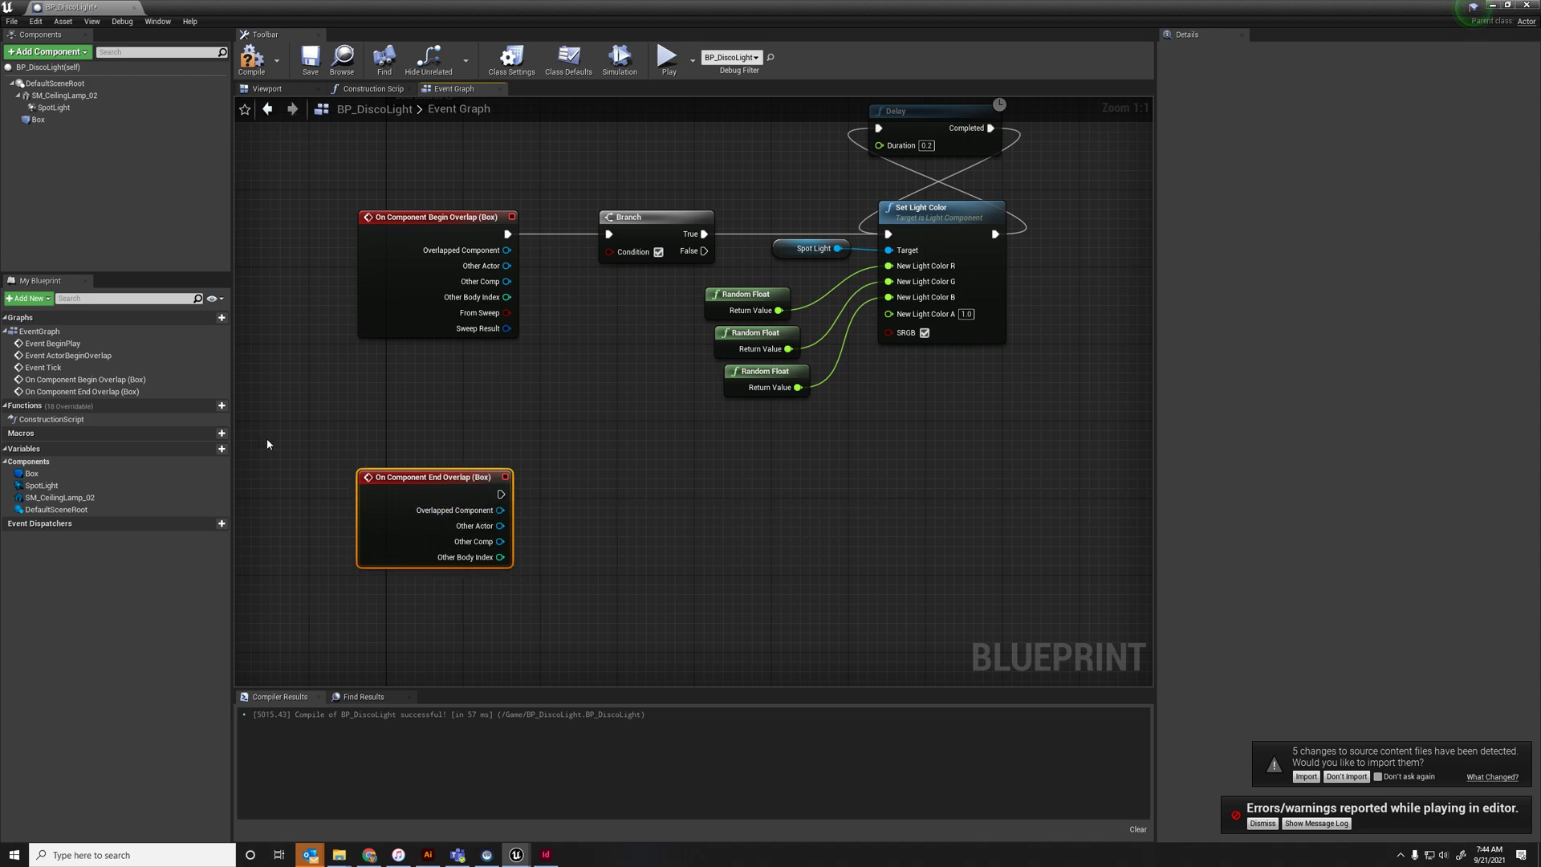
pyautogui.moveTo(609, 252)
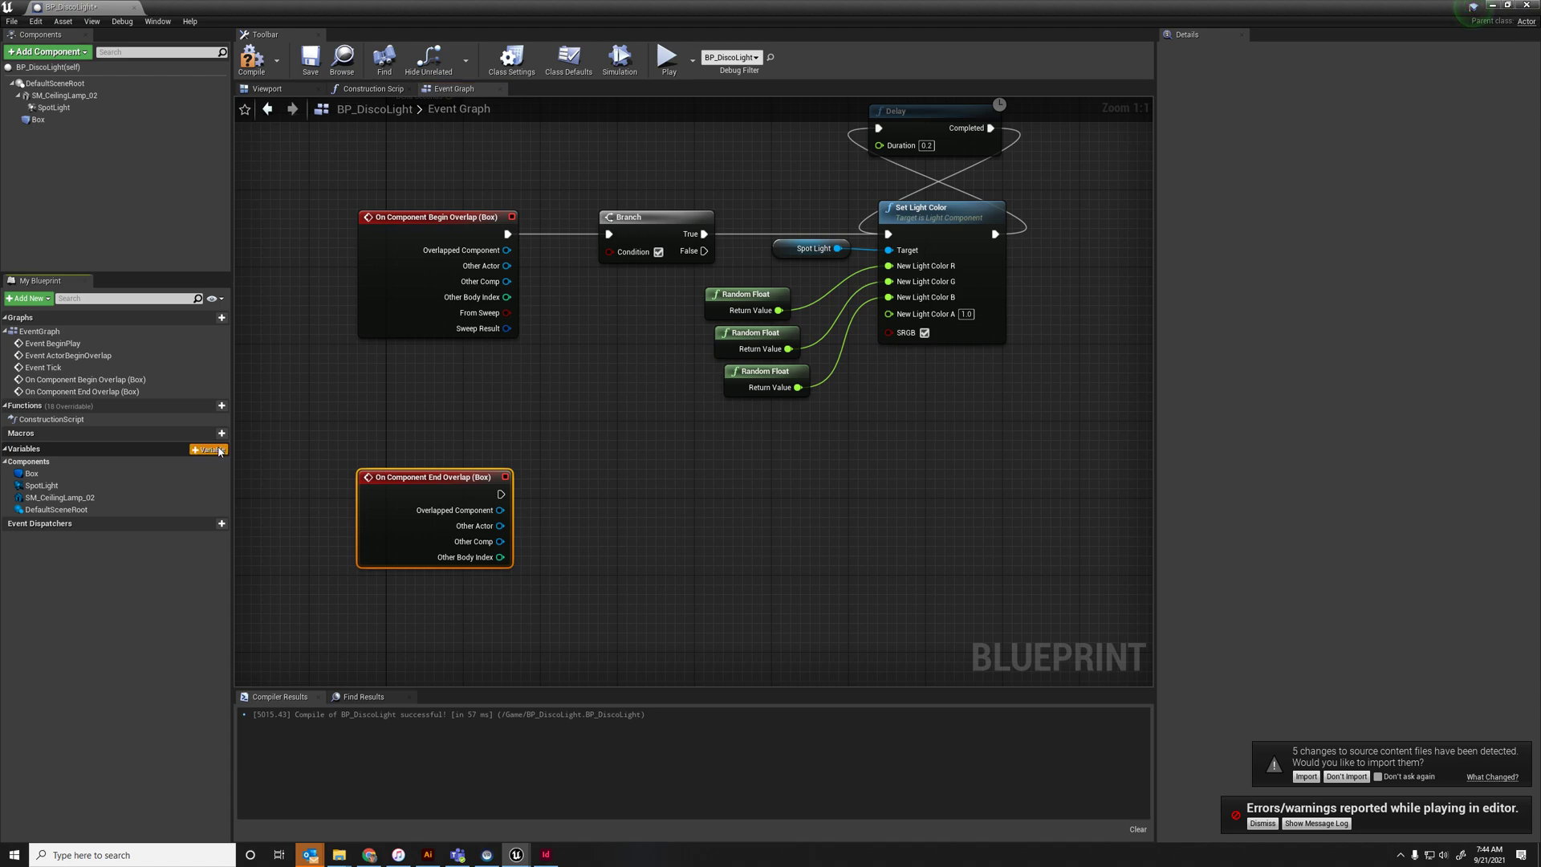
# Create the Boolean NearLight variable, compile, and place a Set NearLight node
pyautogui.click(209, 449)
pyautogui.write('NearLight')
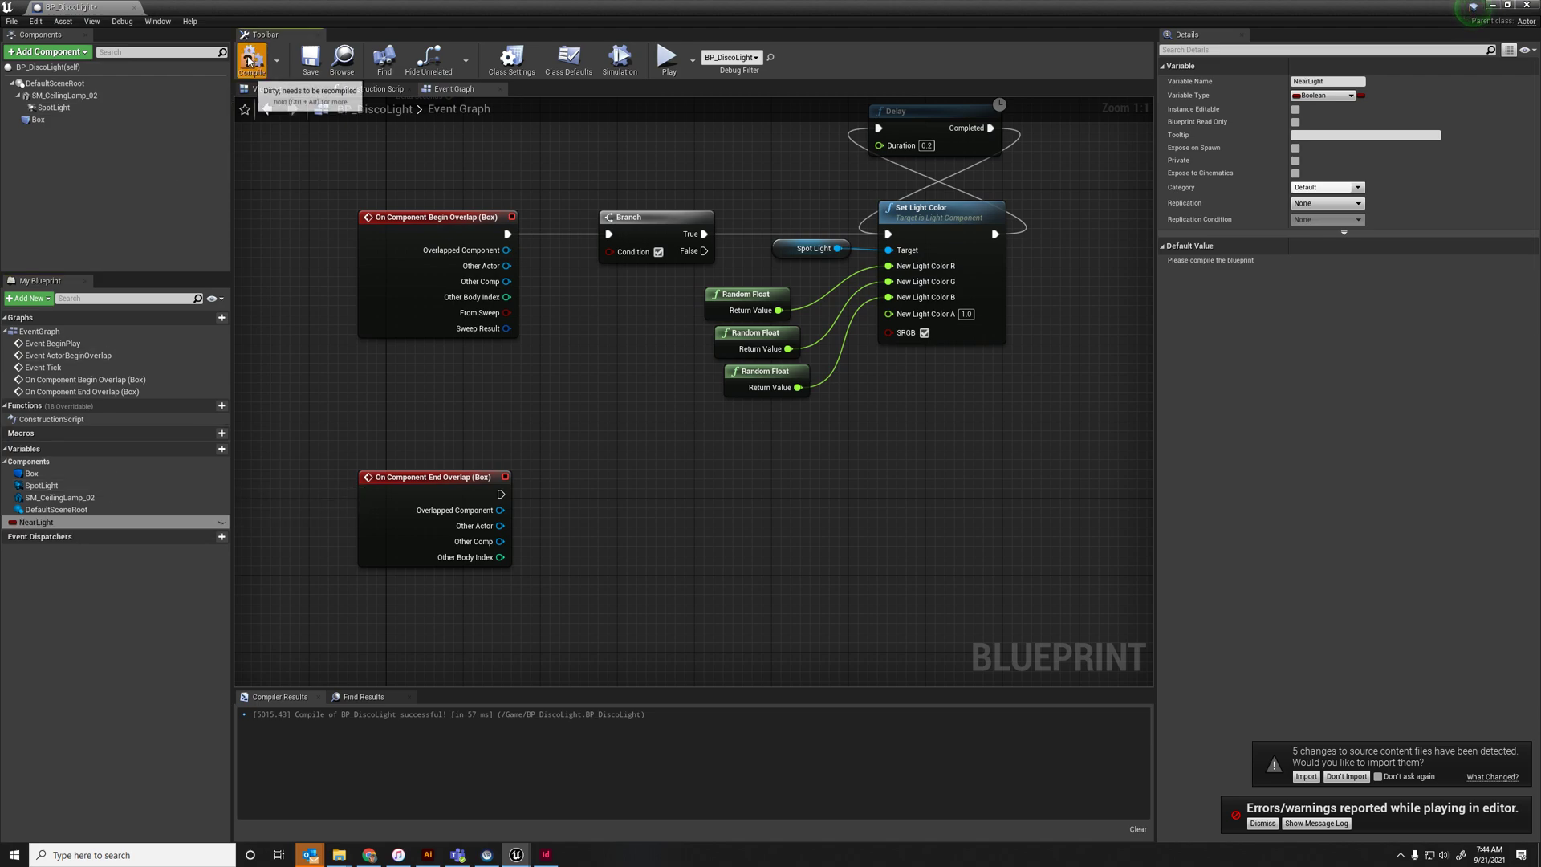
pyautogui.click(249, 57)
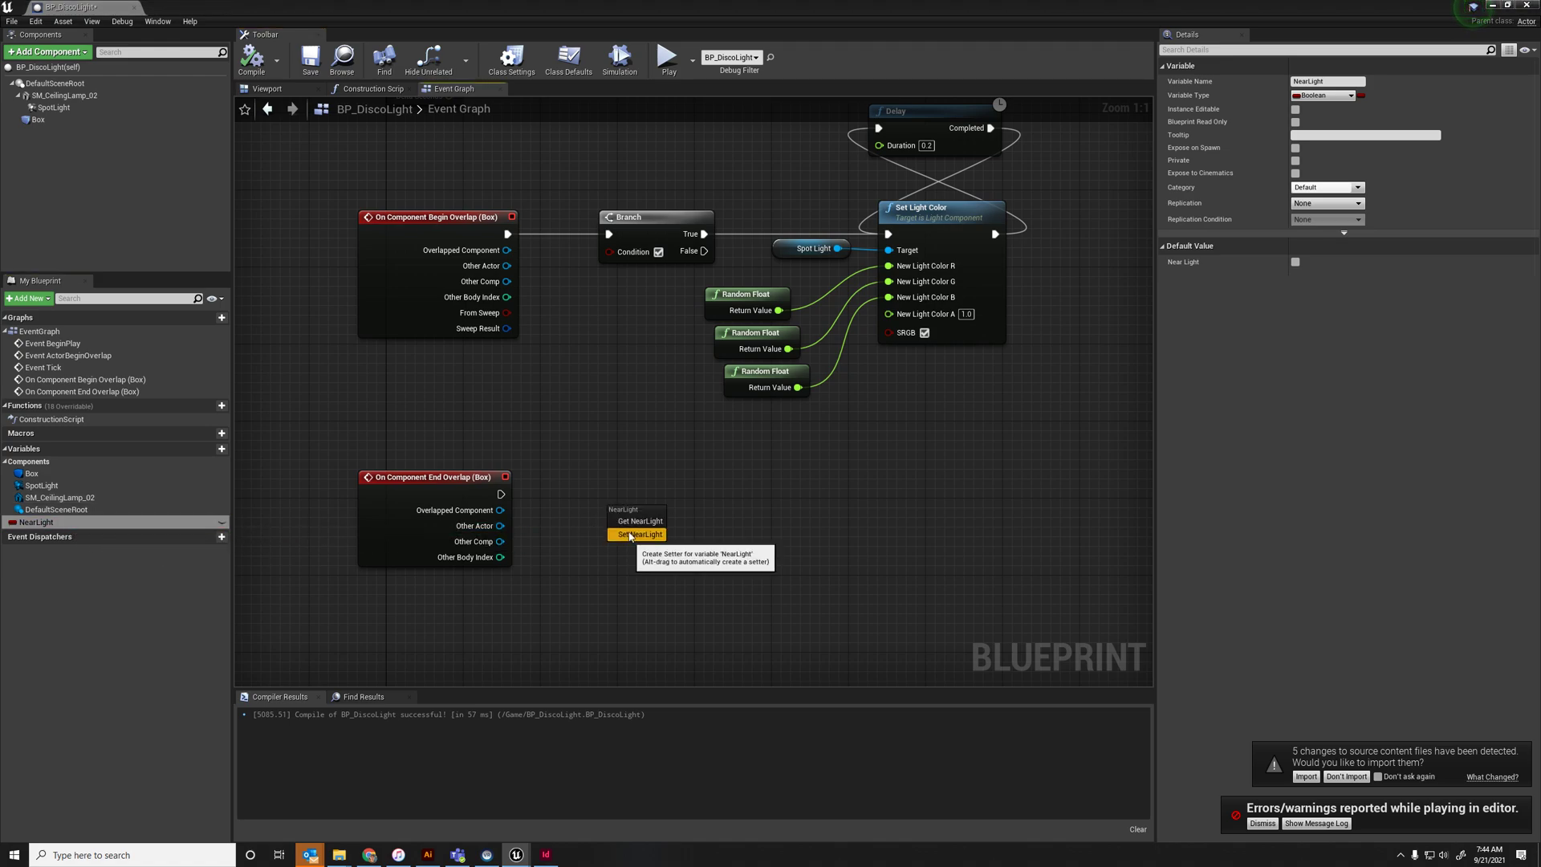
pyautogui.click(637, 534)
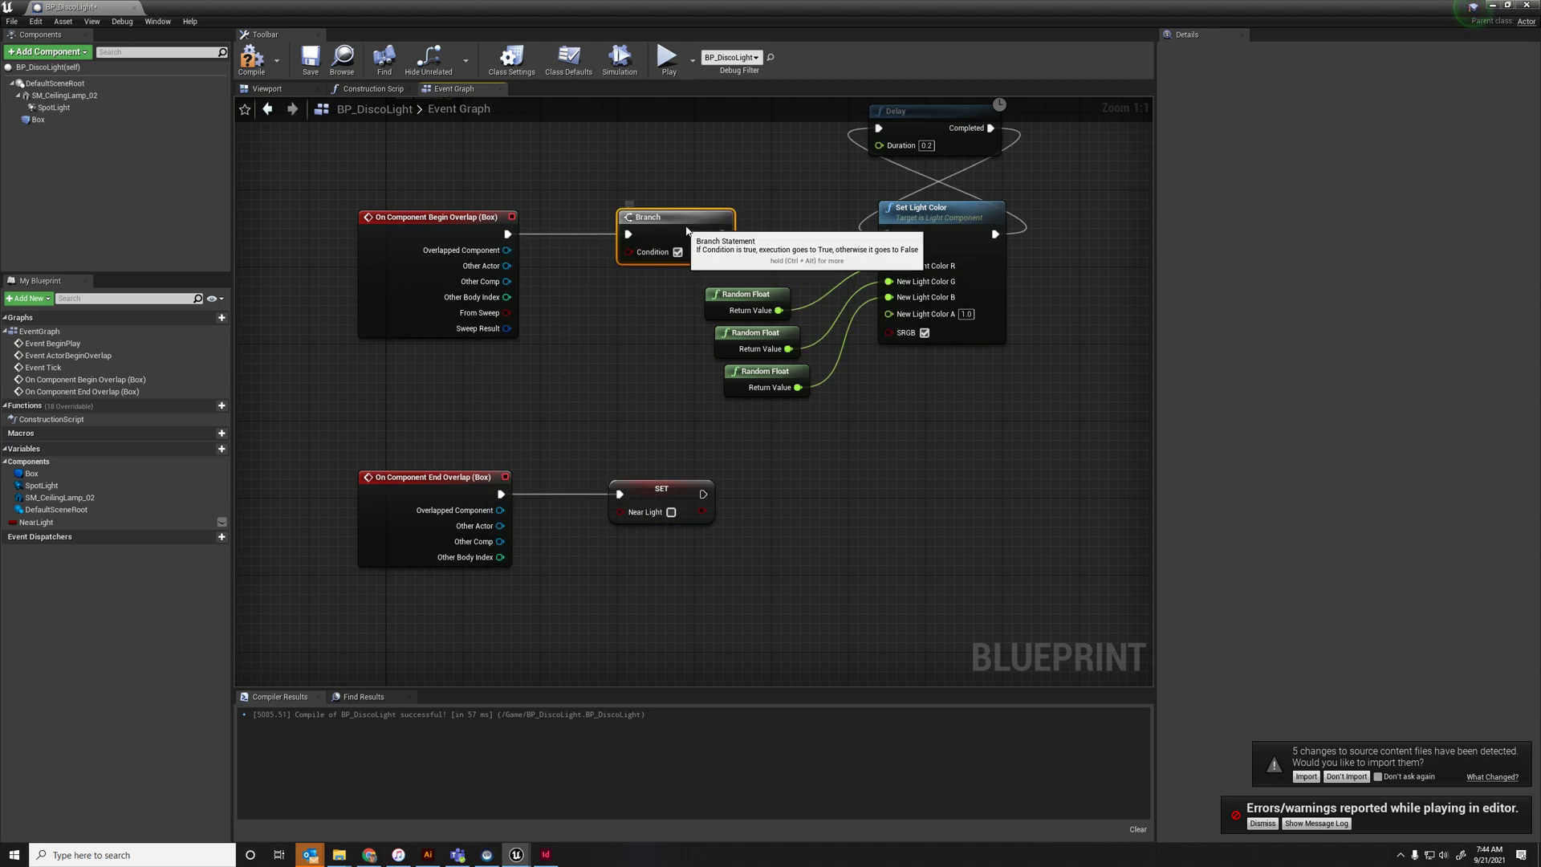
# Set NearLight to true on entering the box and review the setter node
pyautogui.click(36, 521)
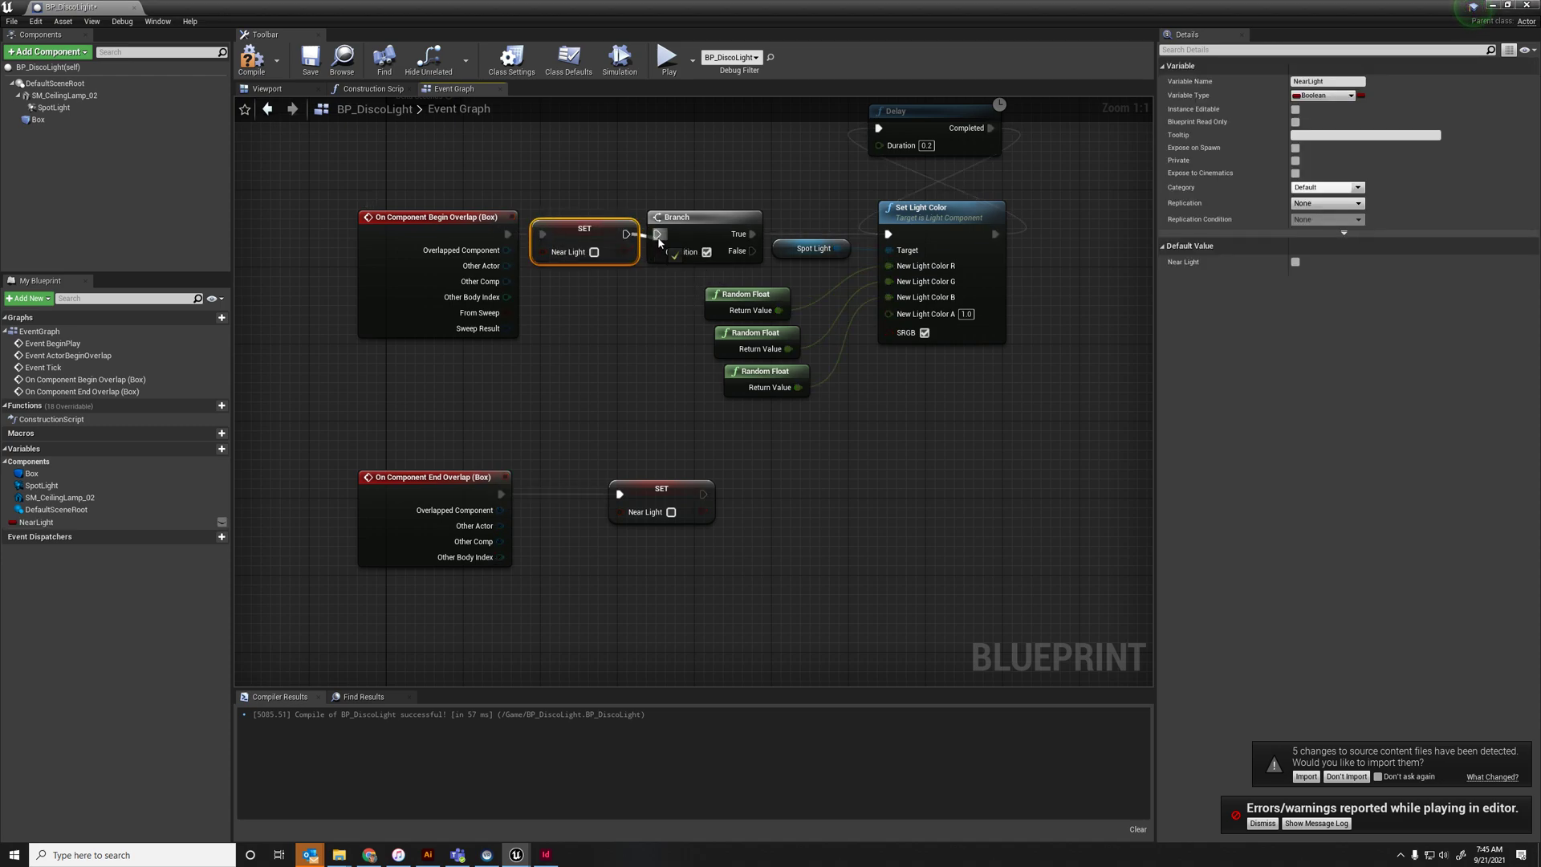
pyautogui.click(812, 266)
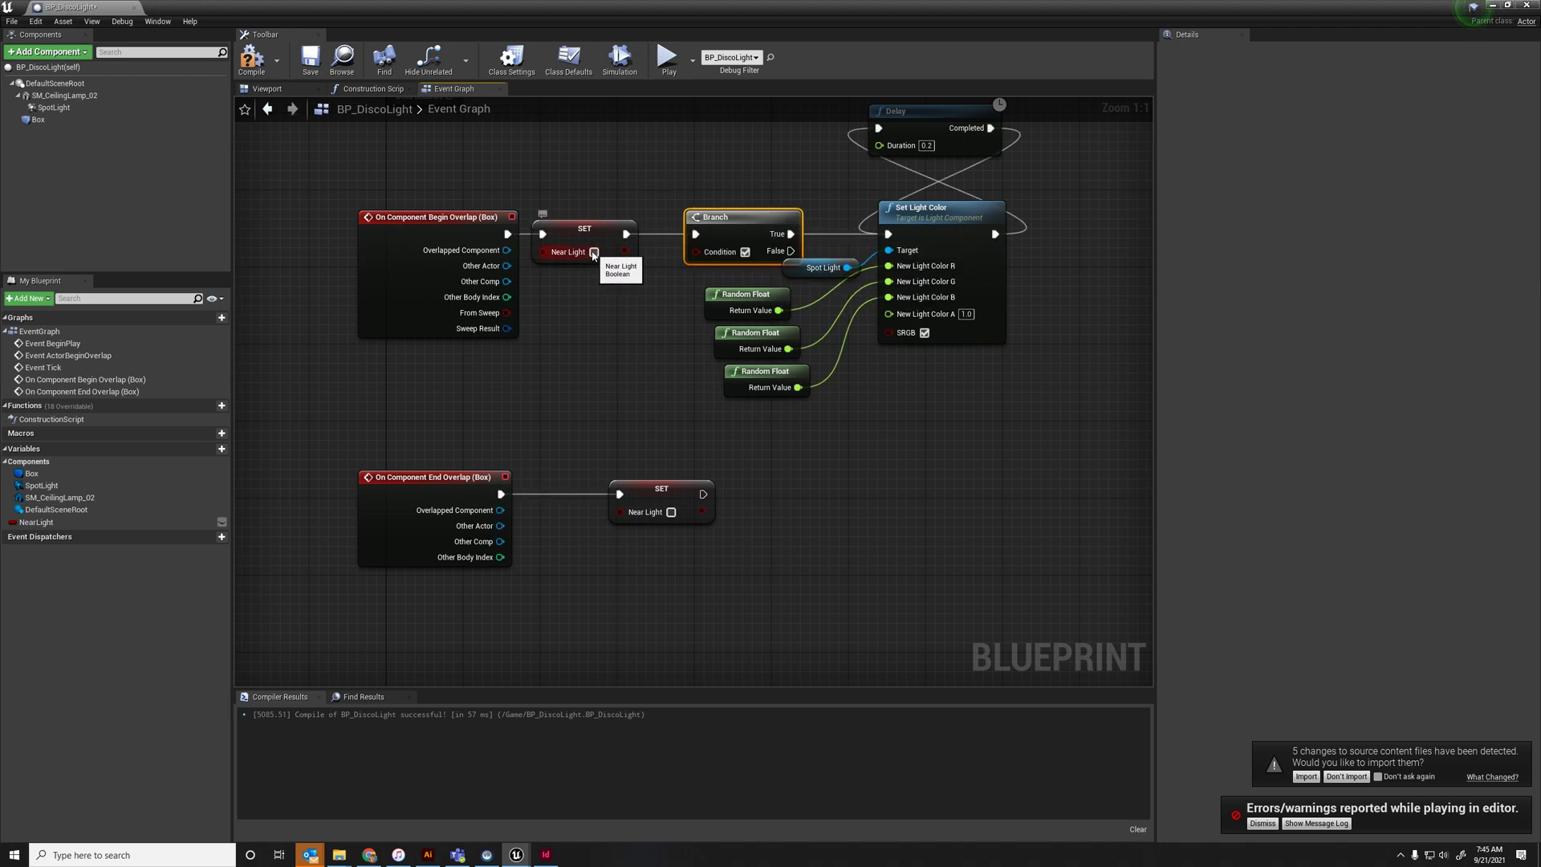
pyautogui.click(584, 228)
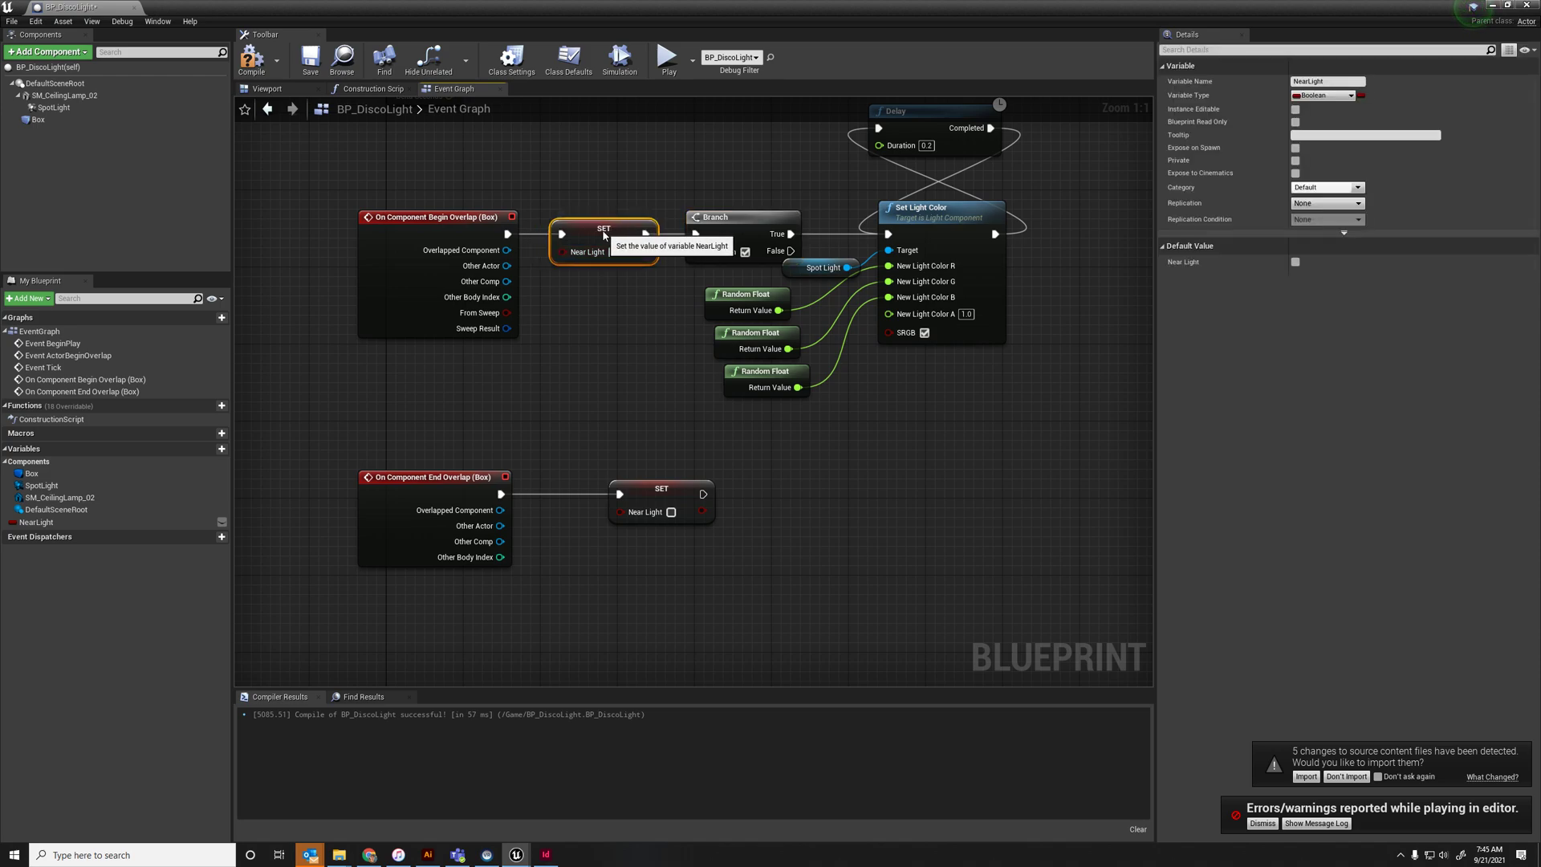
pyautogui.moveTo(578, 311)
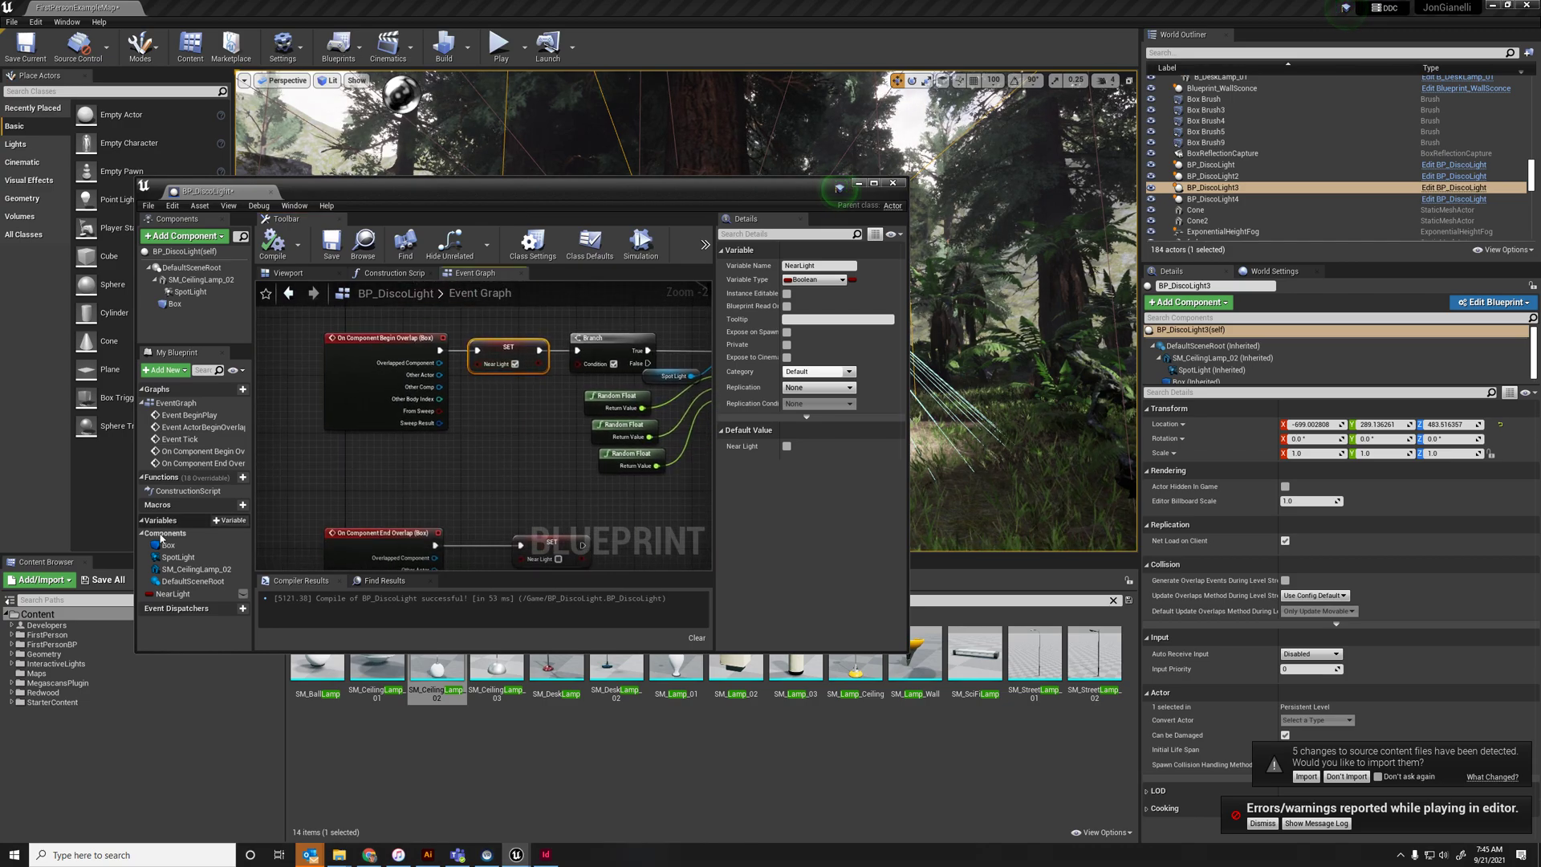
# Check the NearLight variable options, simulate the graph running, then return to the full-size editor
pyautogui.rightClick(170, 593)
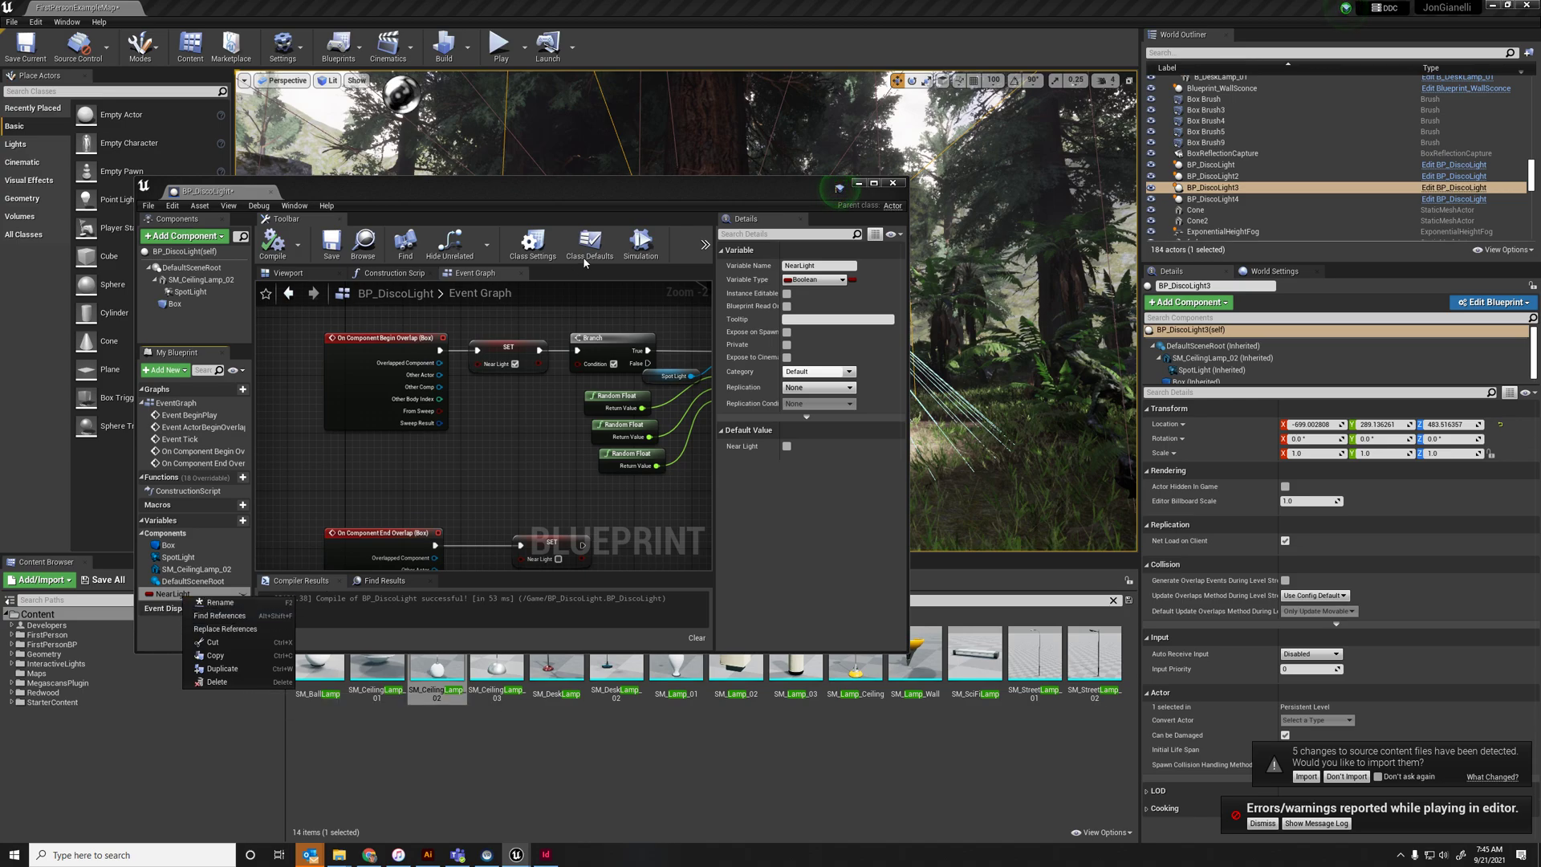
pyautogui.click(501, 42)
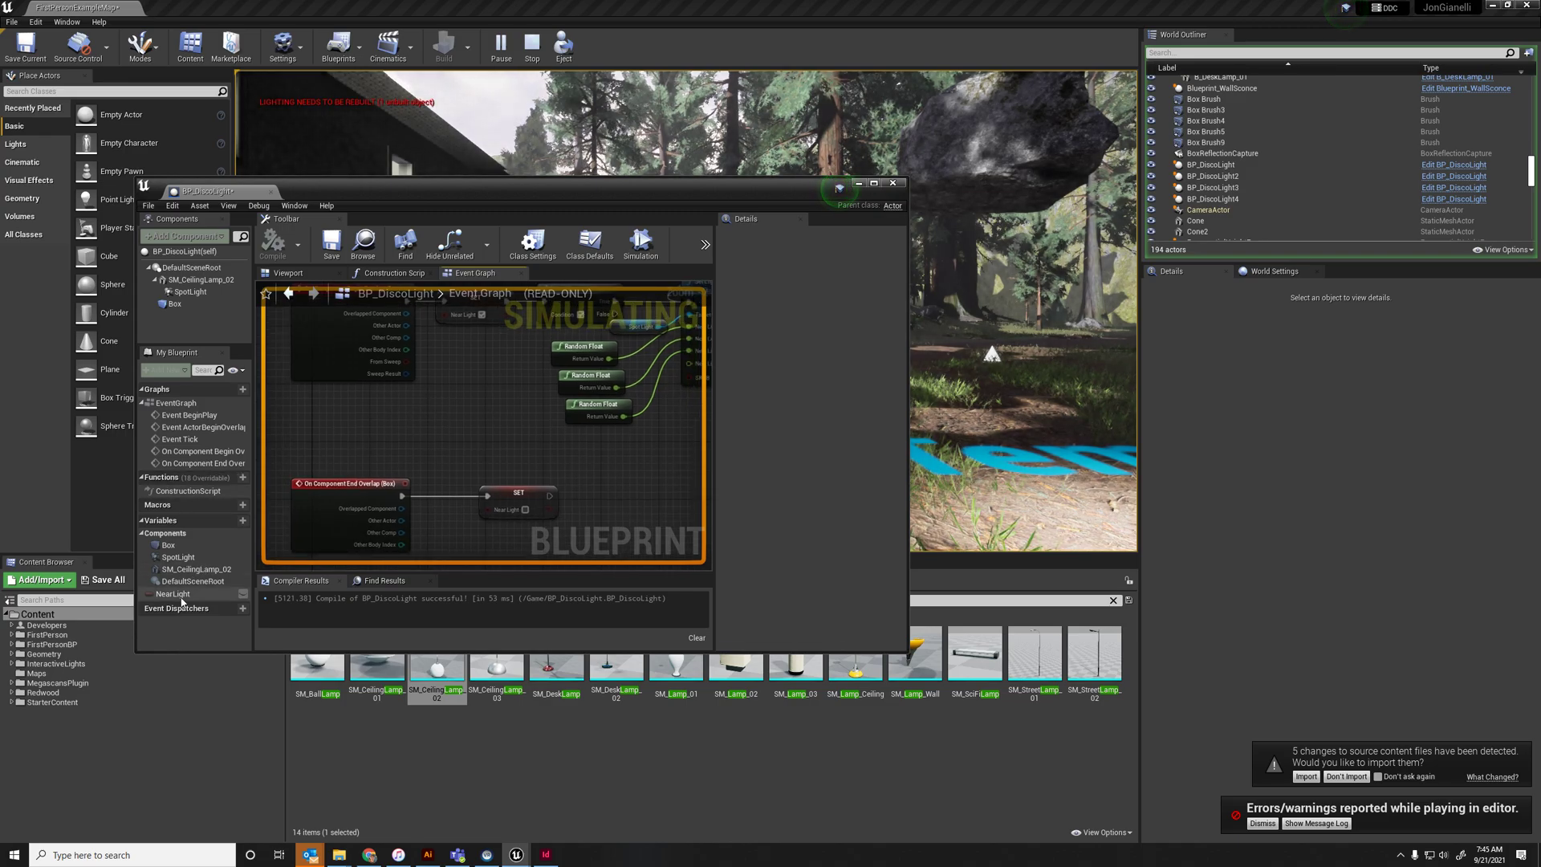
pyautogui.rightClick(170, 594)
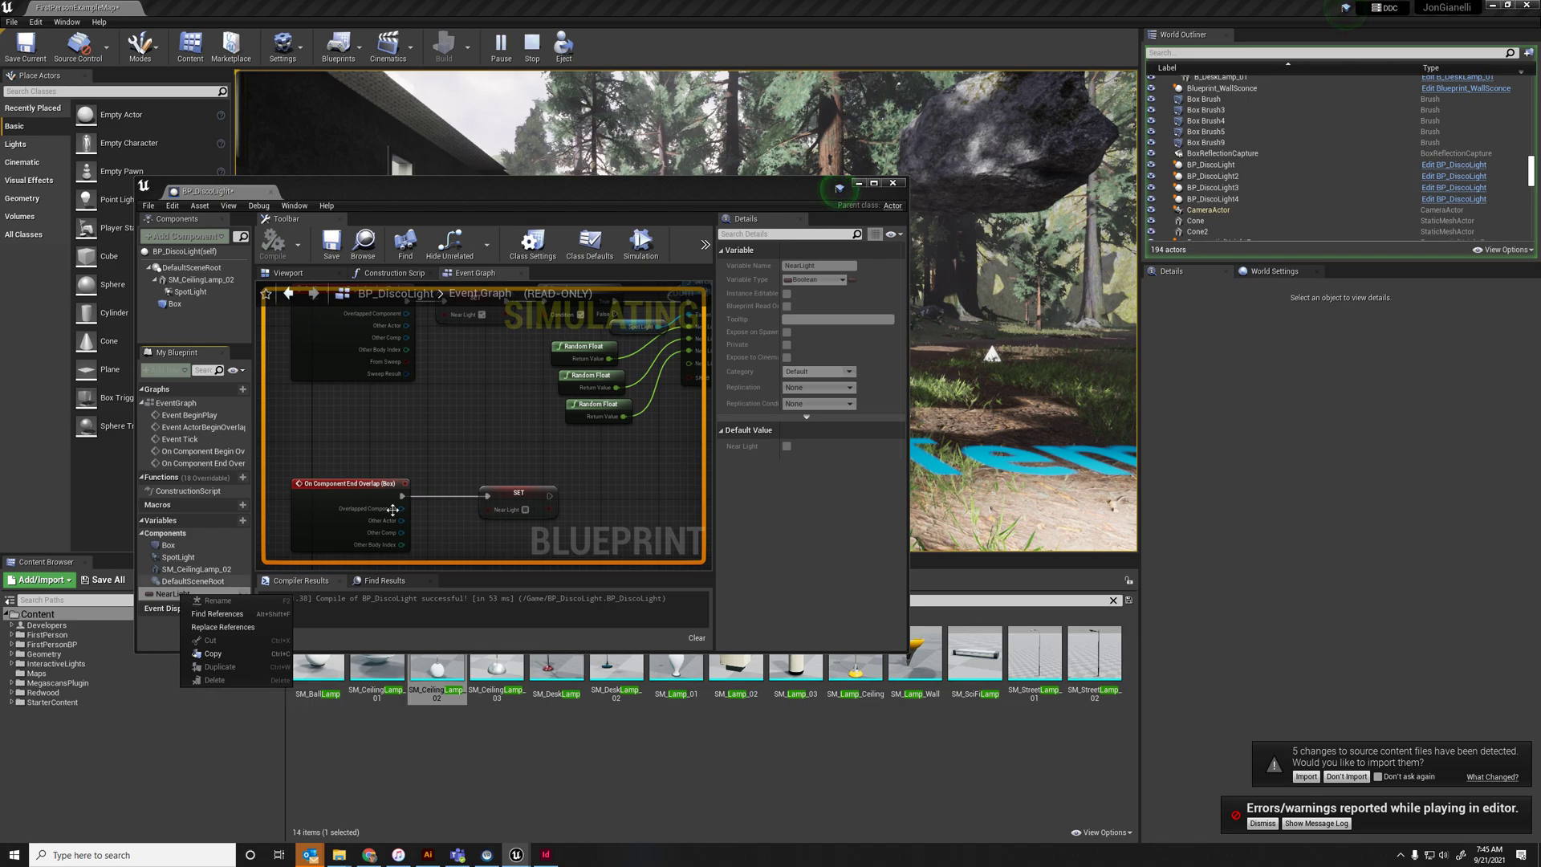
pyautogui.click(703, 244)
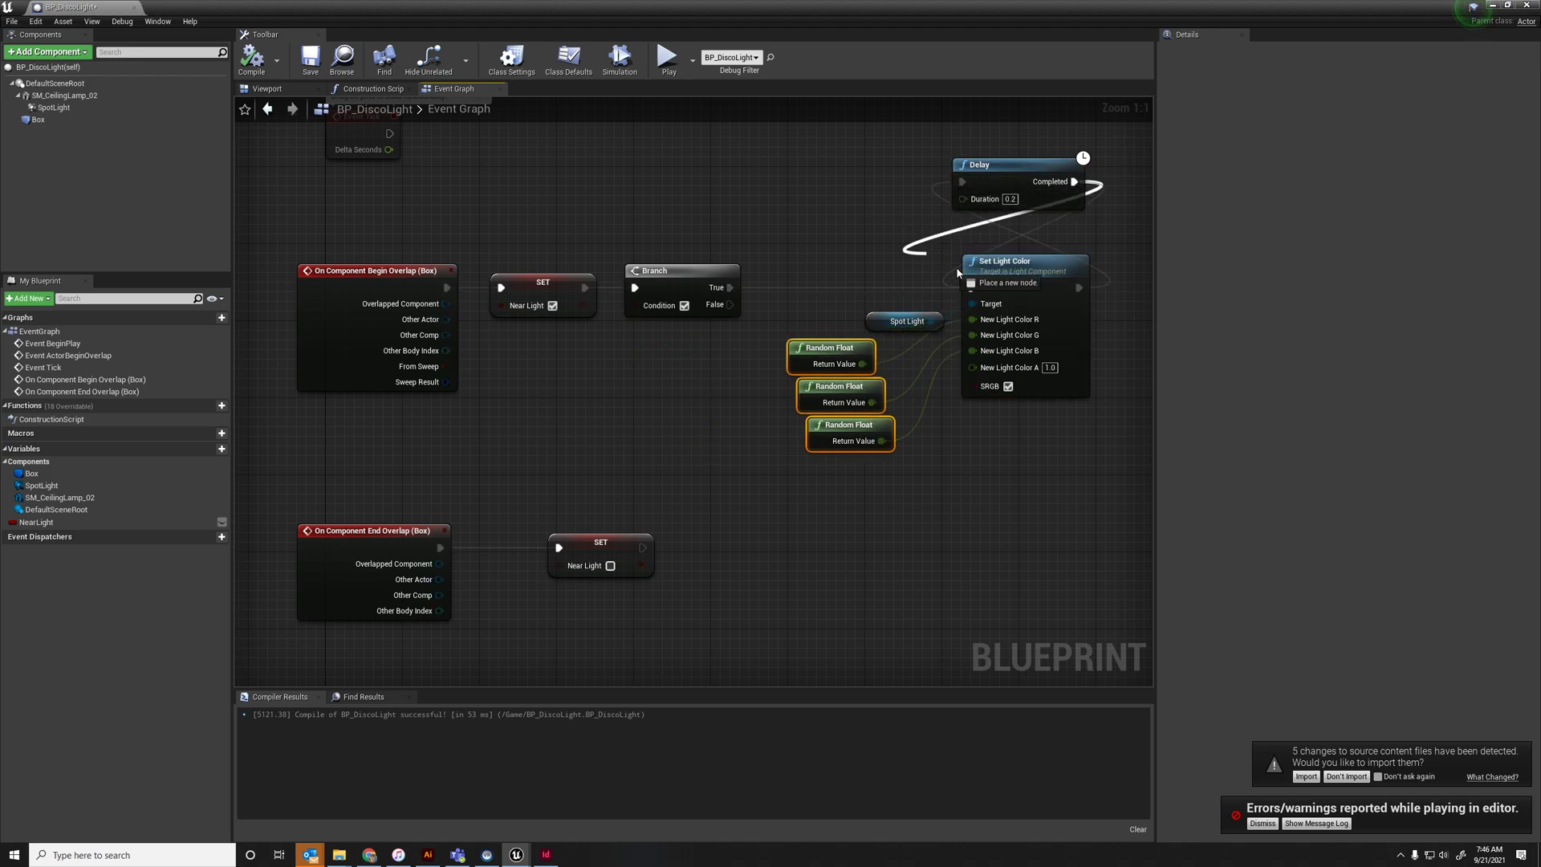
# Wire Delay's Completed pin back into the Branch exec input and compile
pyautogui.moveTo(1080, 181); pyautogui.dragTo(636, 285)
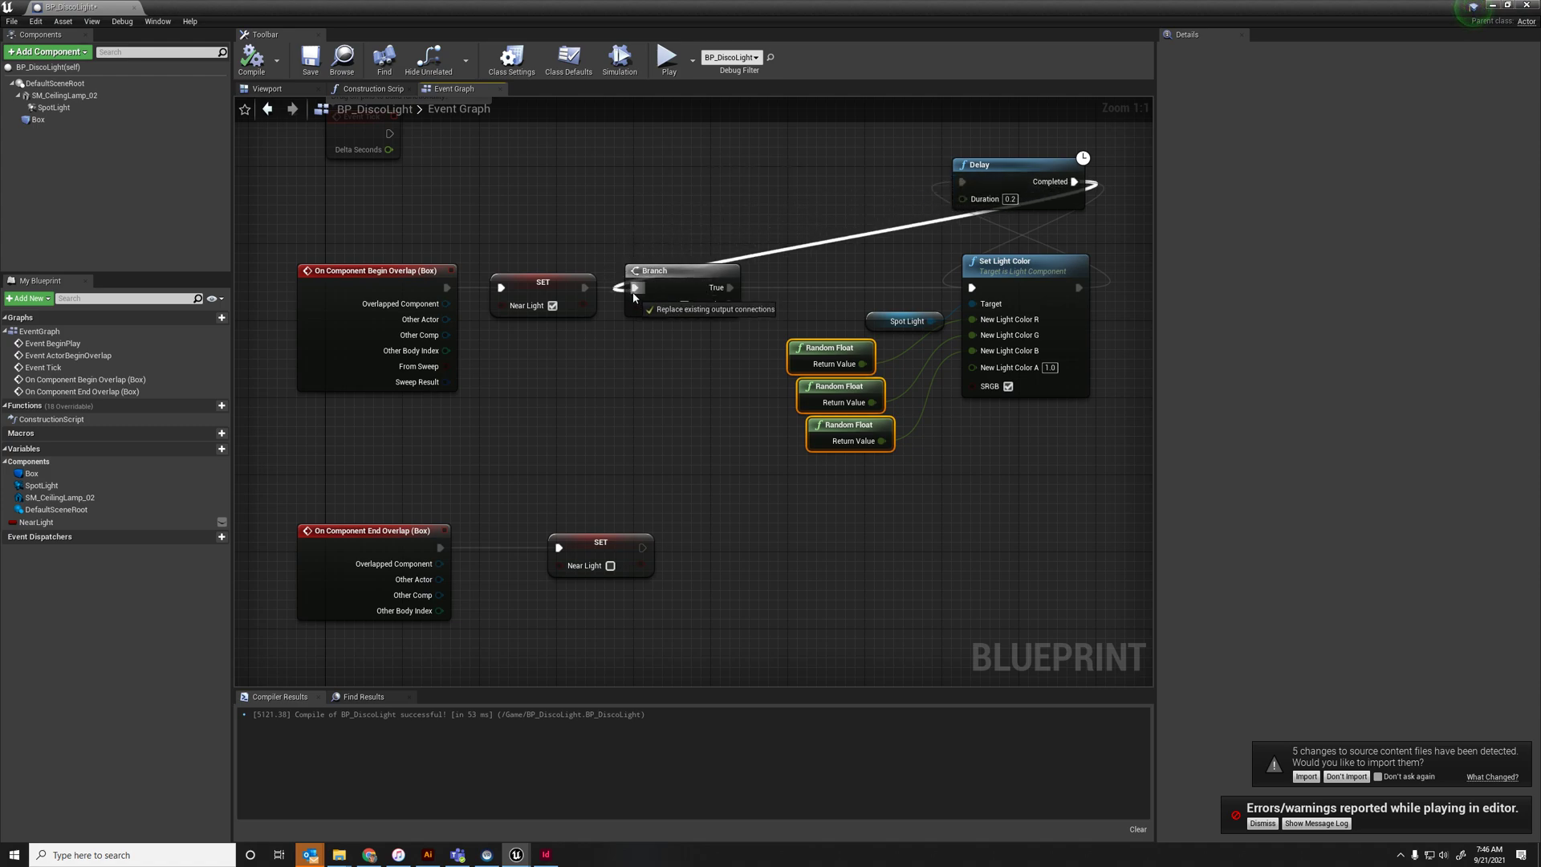
pyautogui.moveTo(742, 276)
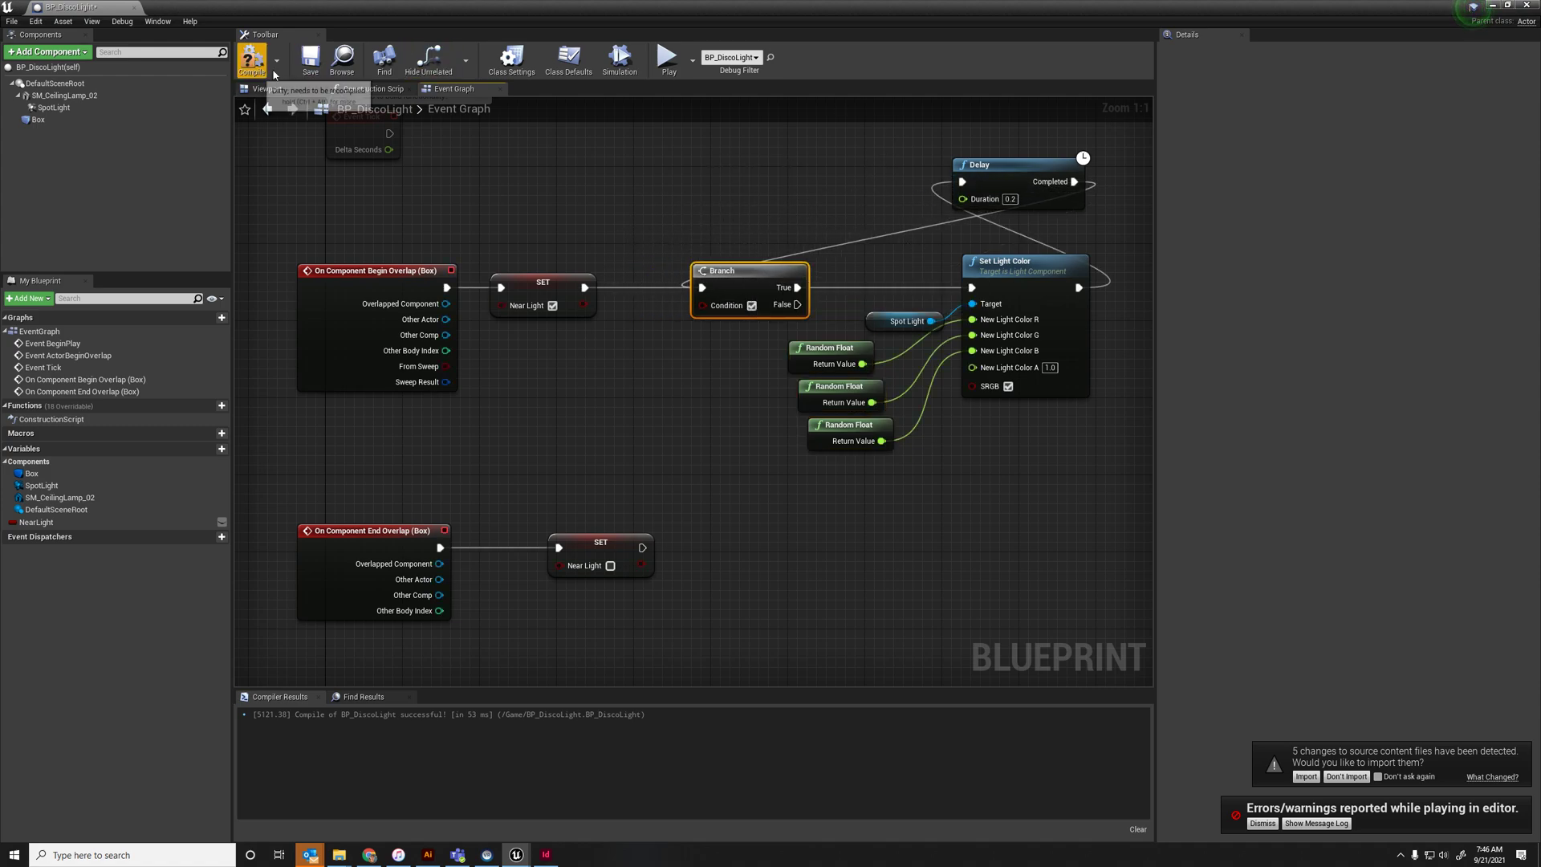
pyautogui.click(249, 58)
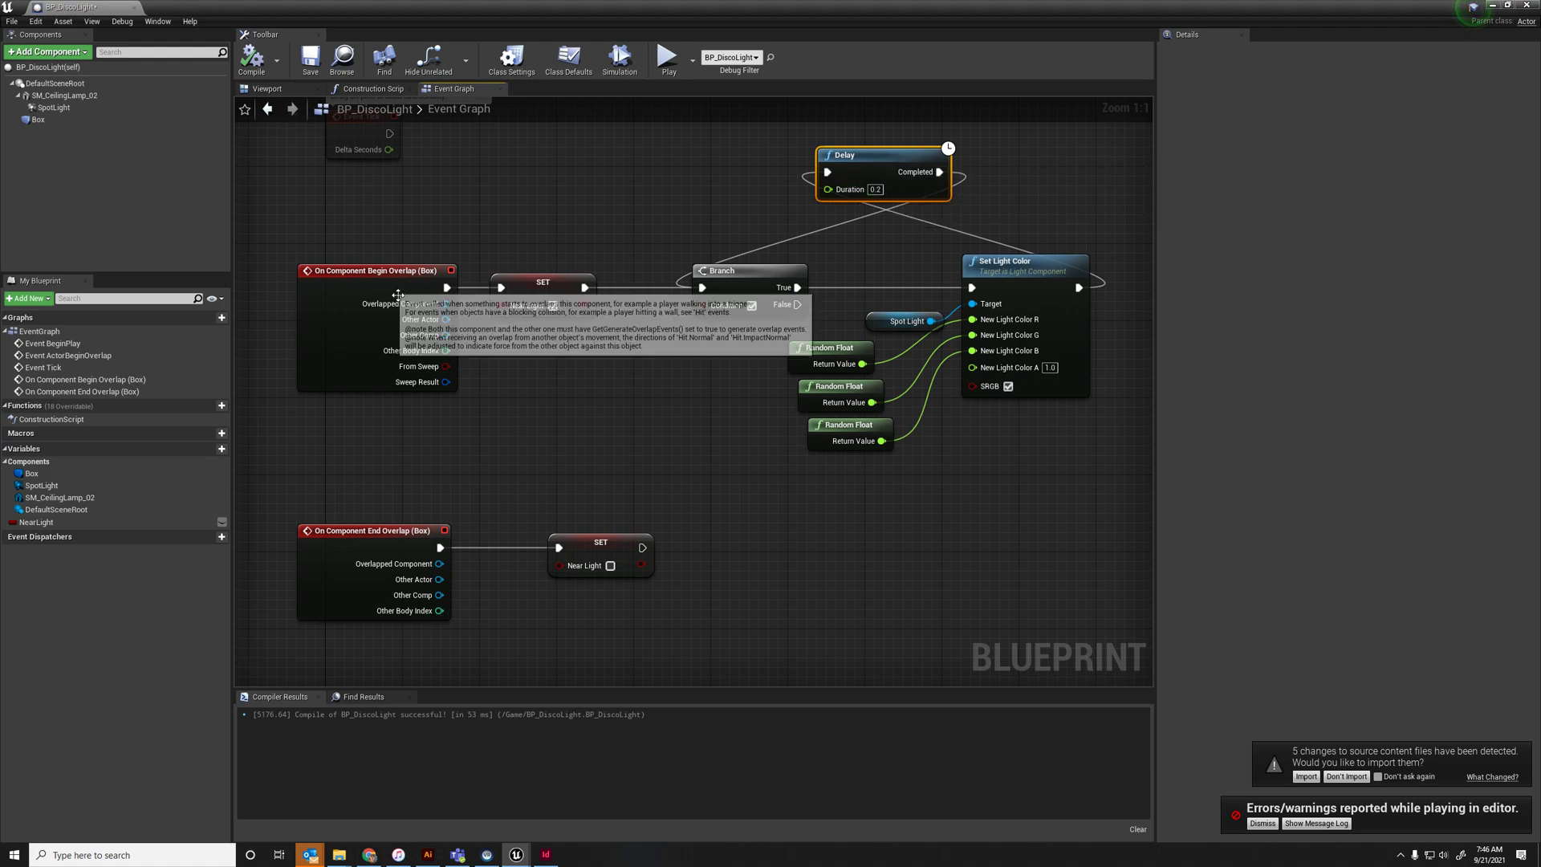
pyautogui.click(600, 295)
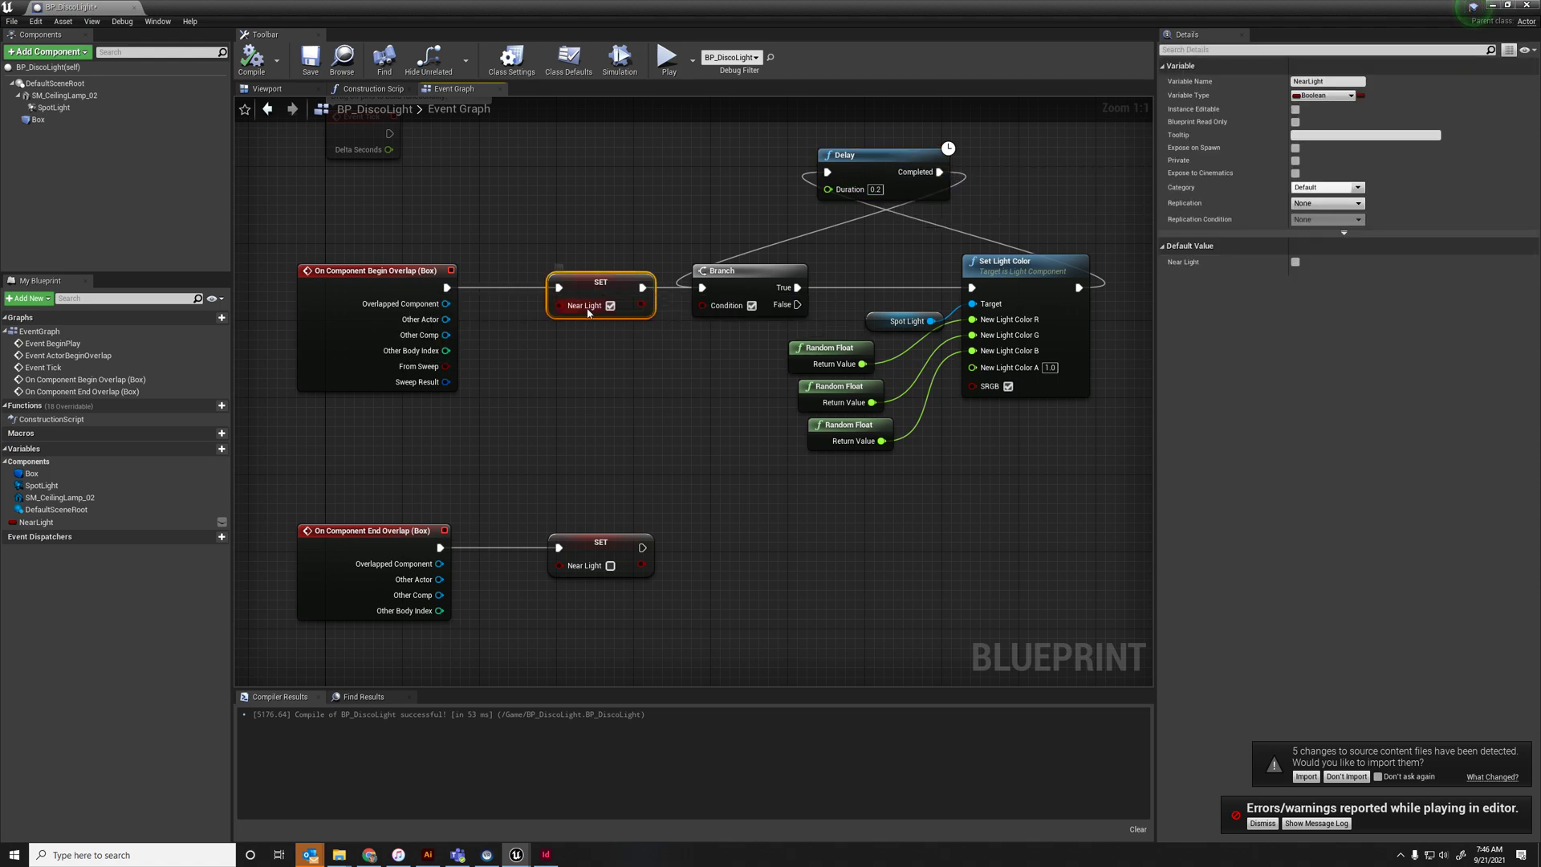
pyautogui.moveTo(752, 304)
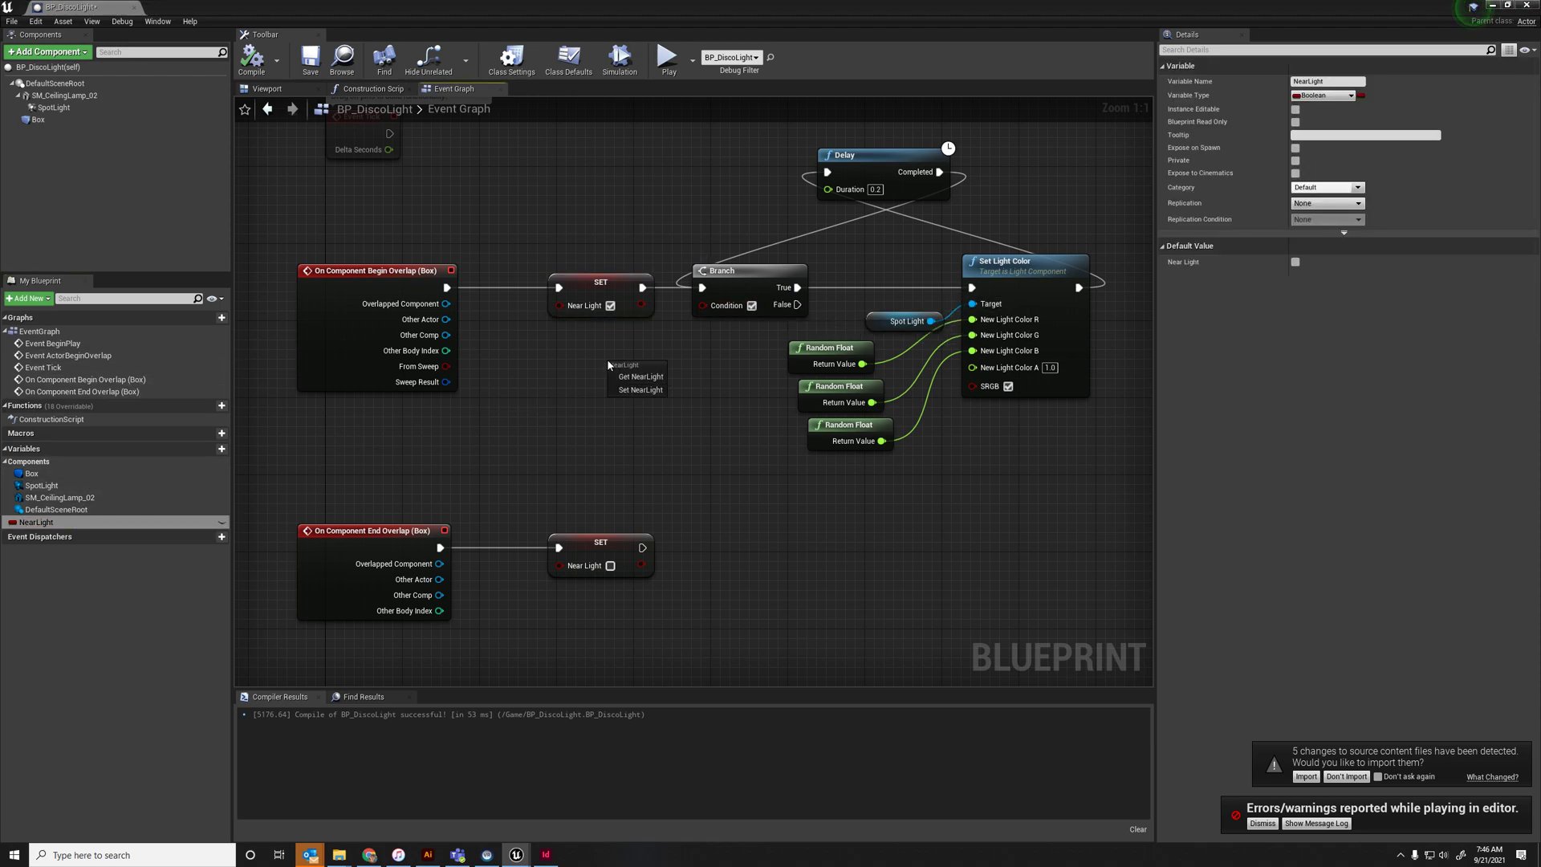
# Place a Get NearLight node in the graph and compile again
pyautogui.click(642, 376)
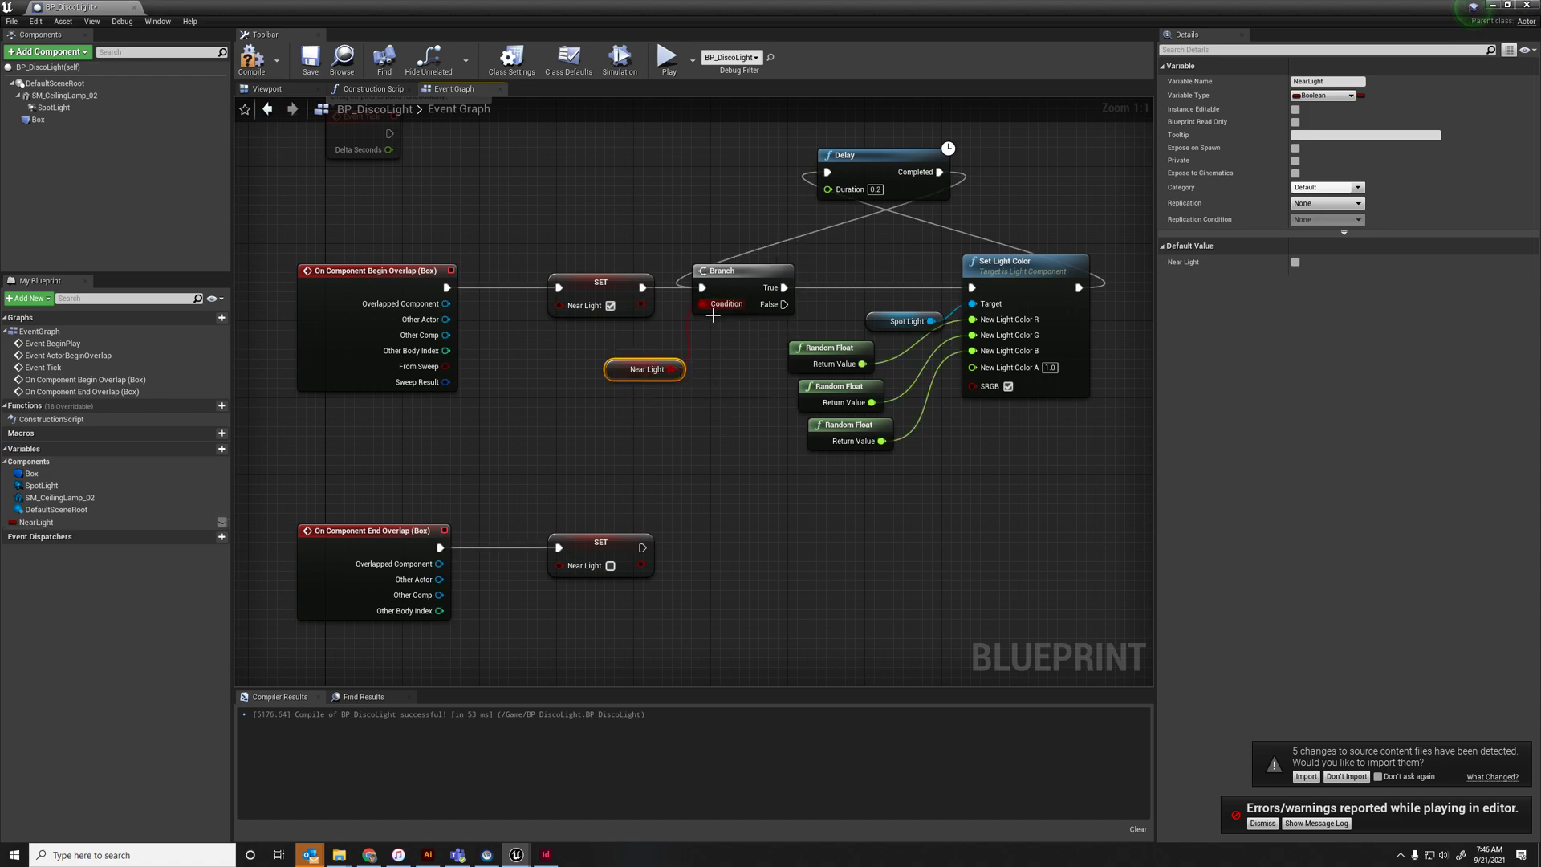
pyautogui.moveTo(799, 313)
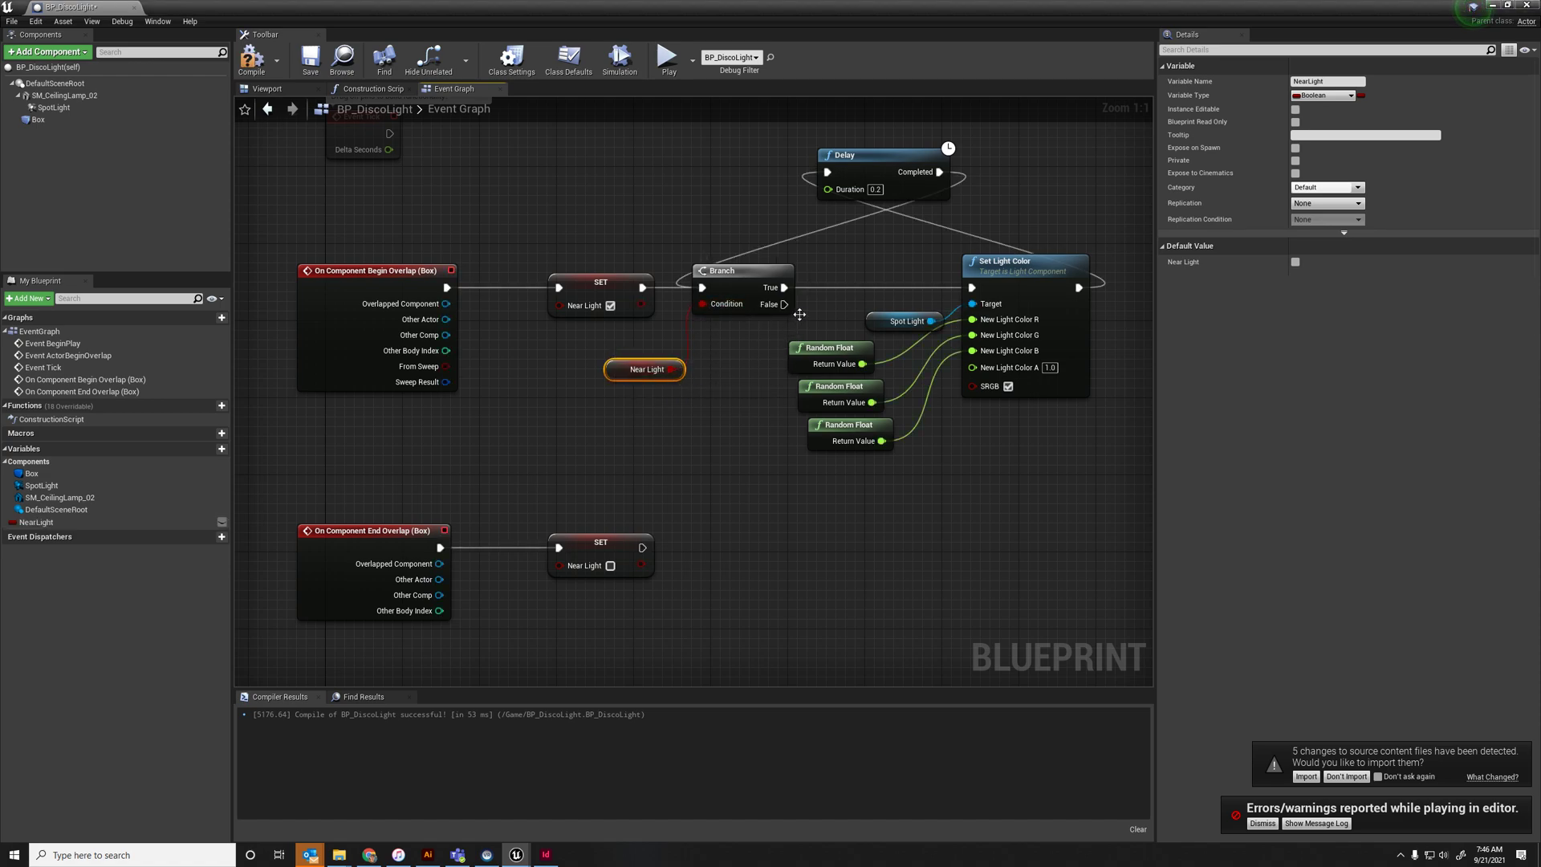
pyautogui.click(247, 56)
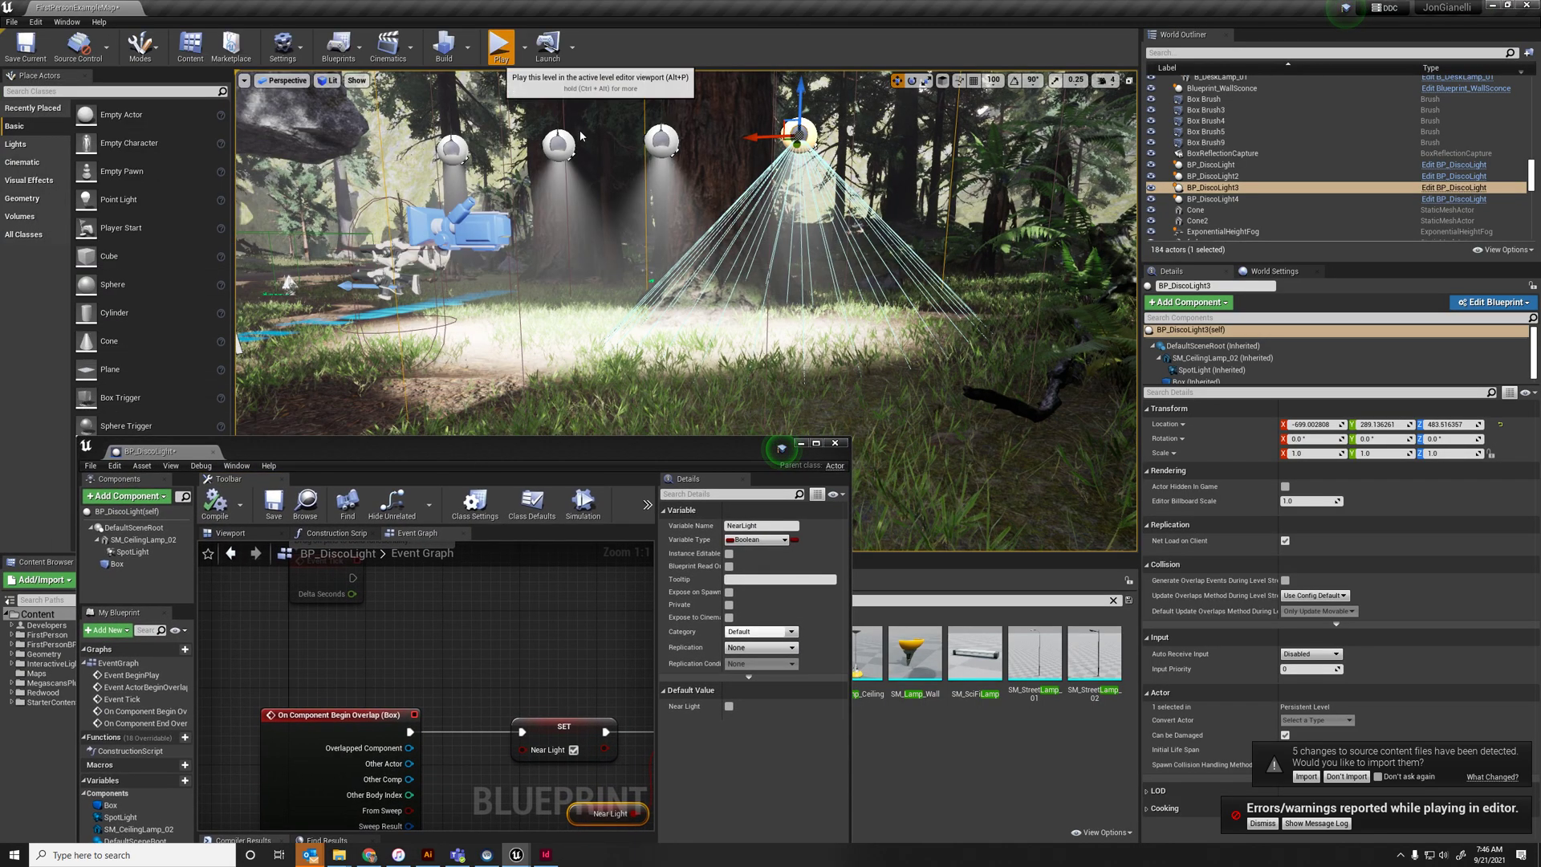
# Play-test the level with the updated disco light
pyautogui.click(495, 43)
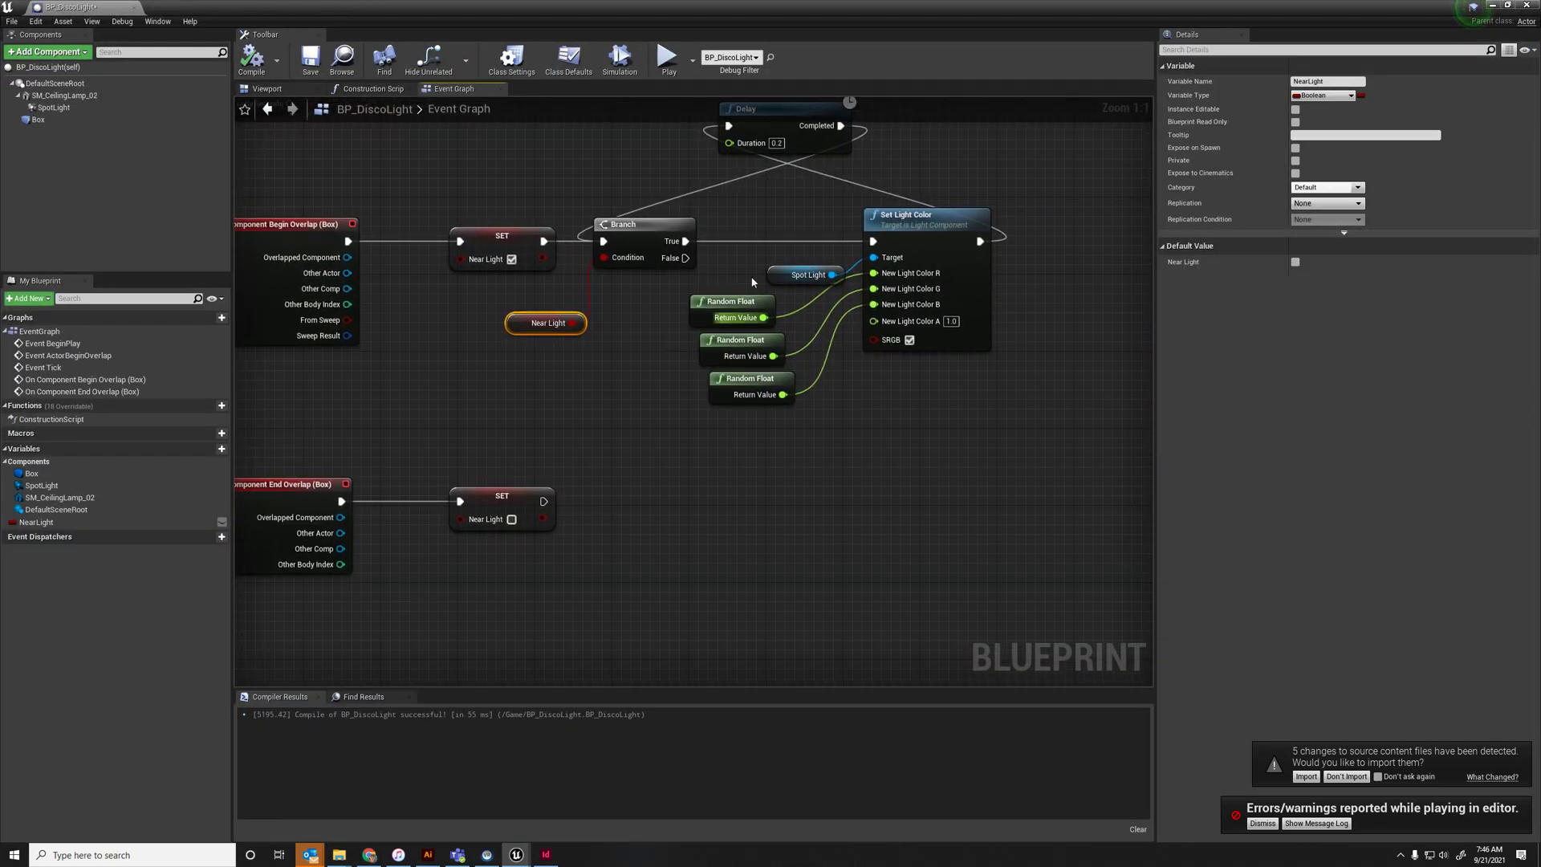
pyautogui.moveTo(735, 276)
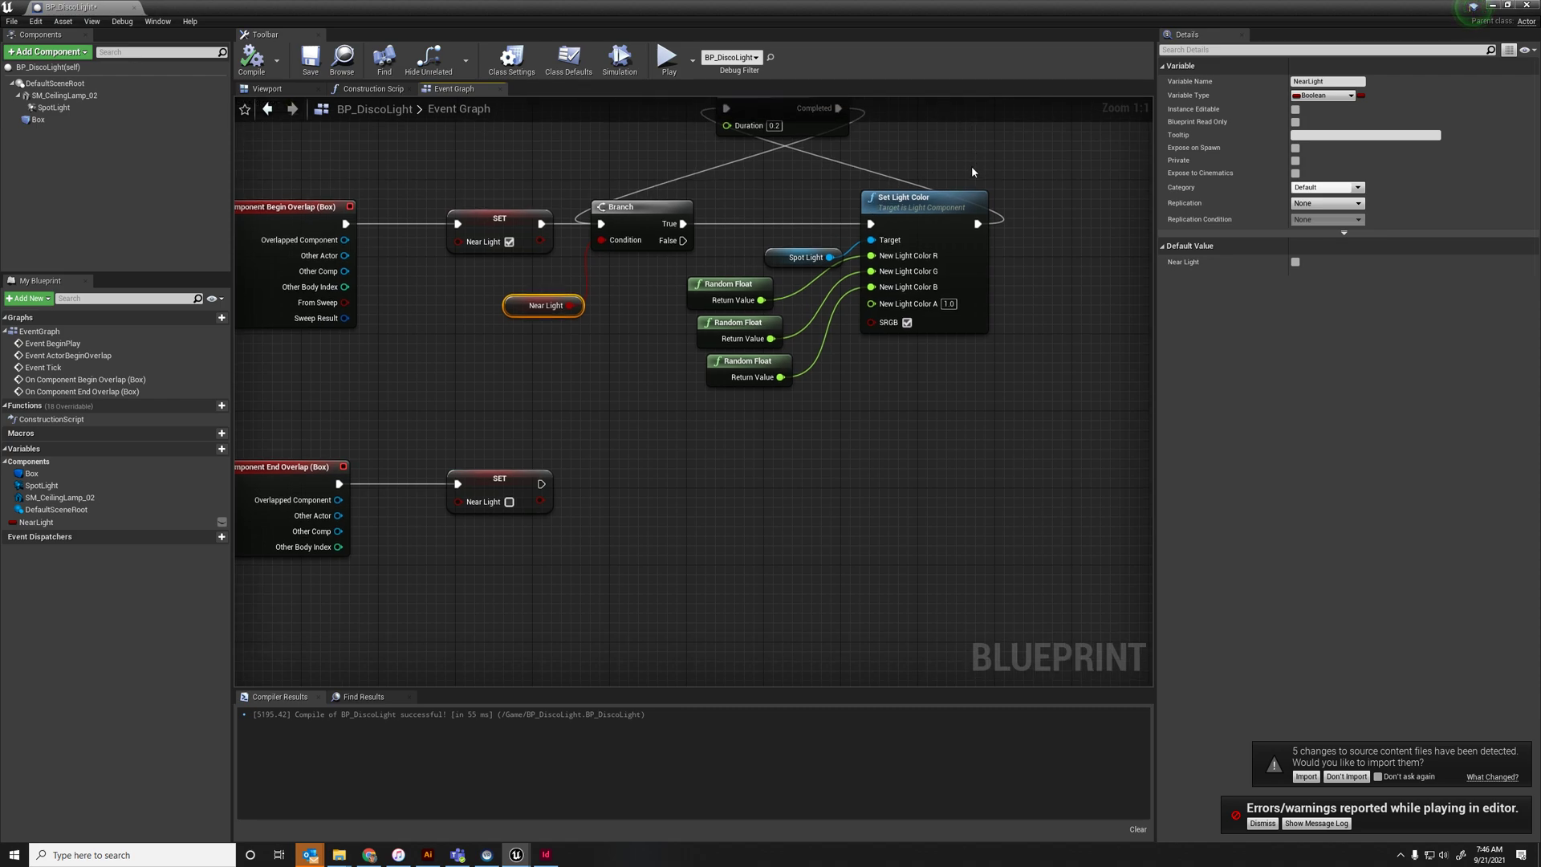
# Add a Set Light Color after the end-overlap SET node, targeting the SpotLight with black colour
pyautogui.click(910, 198)
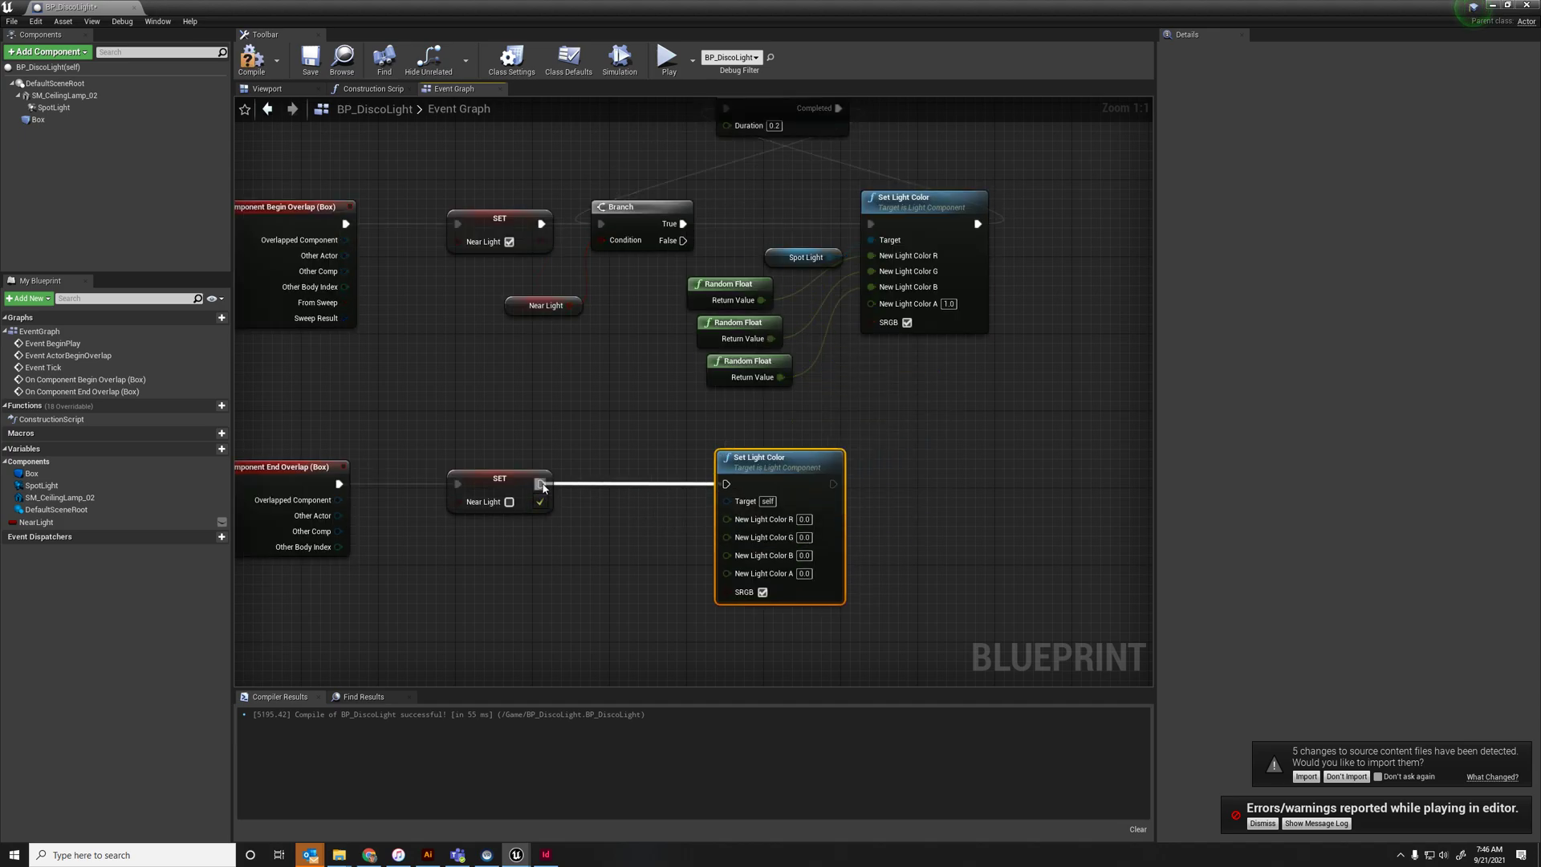
pyautogui.click(802, 256)
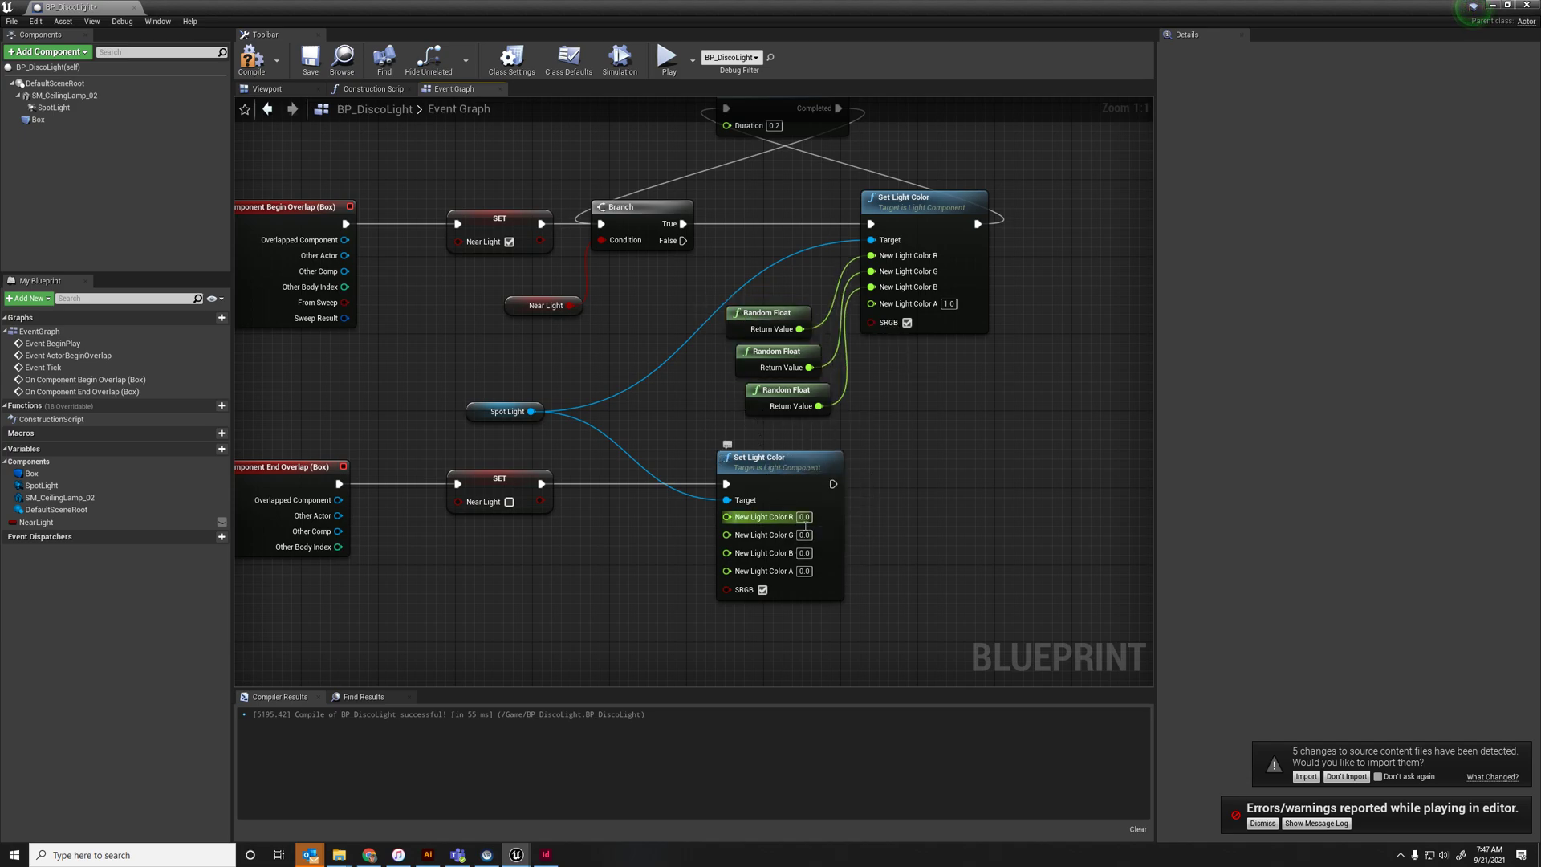
pyautogui.moveTo(757, 534)
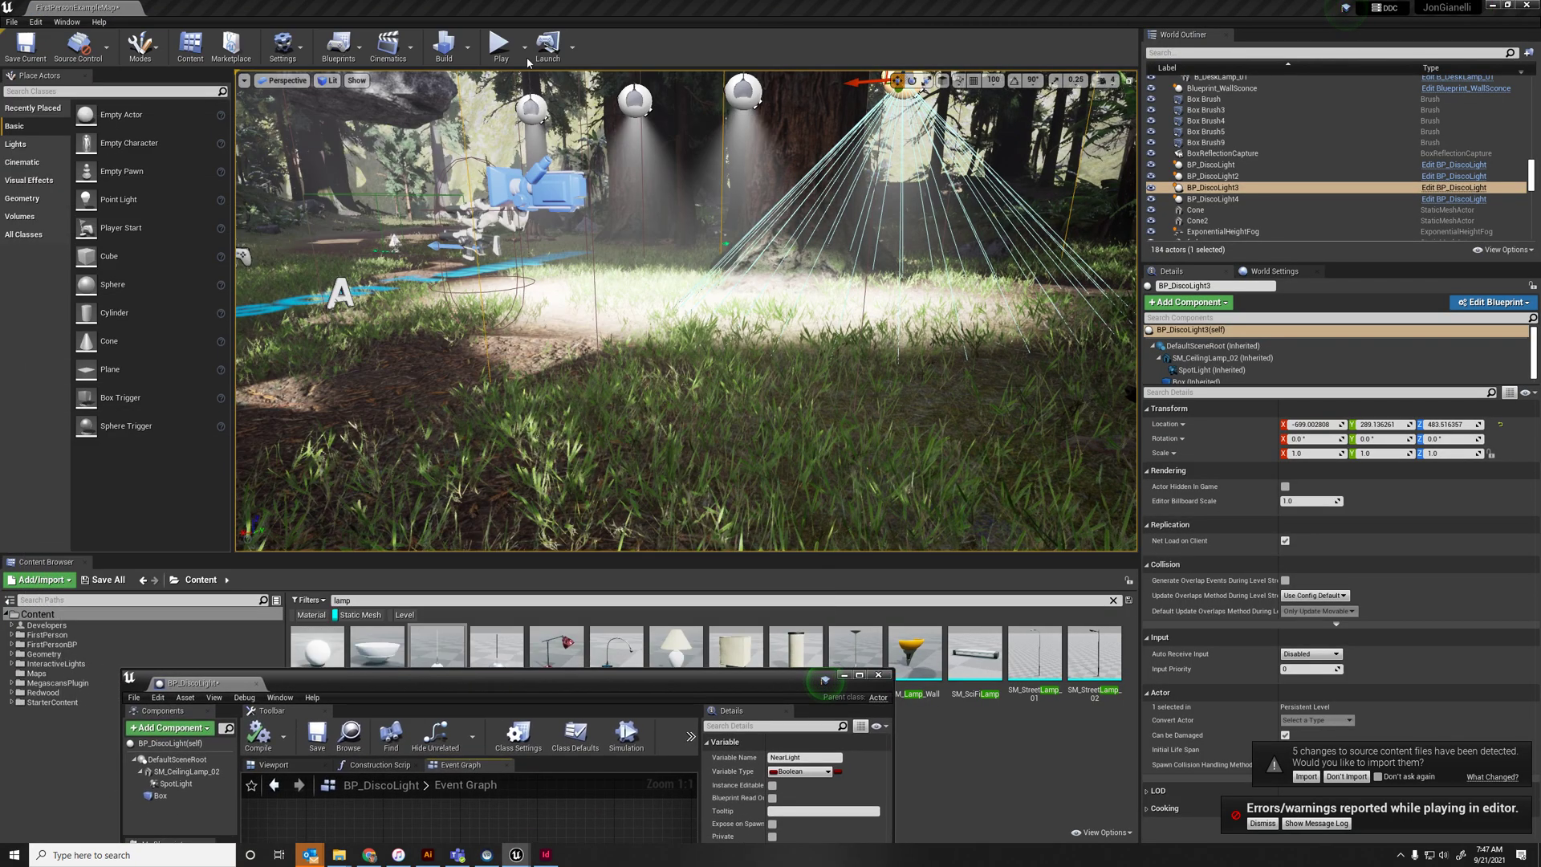
# Play-test the level with the dozen duplicated BP_DiscoLight actors
pyautogui.click(499, 42)
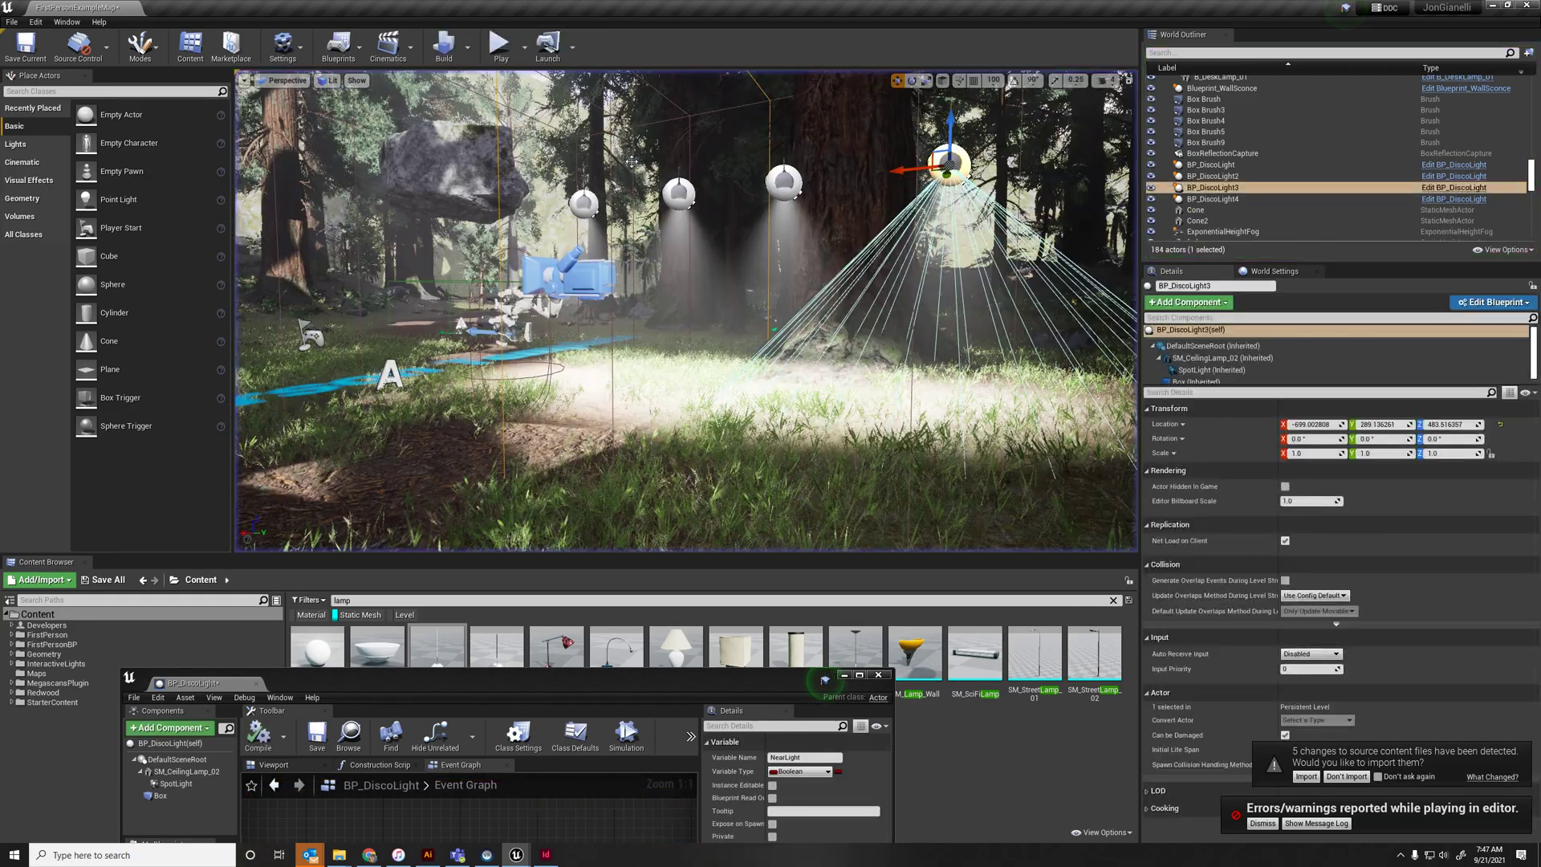
pyautogui.moveTo(1210, 176)
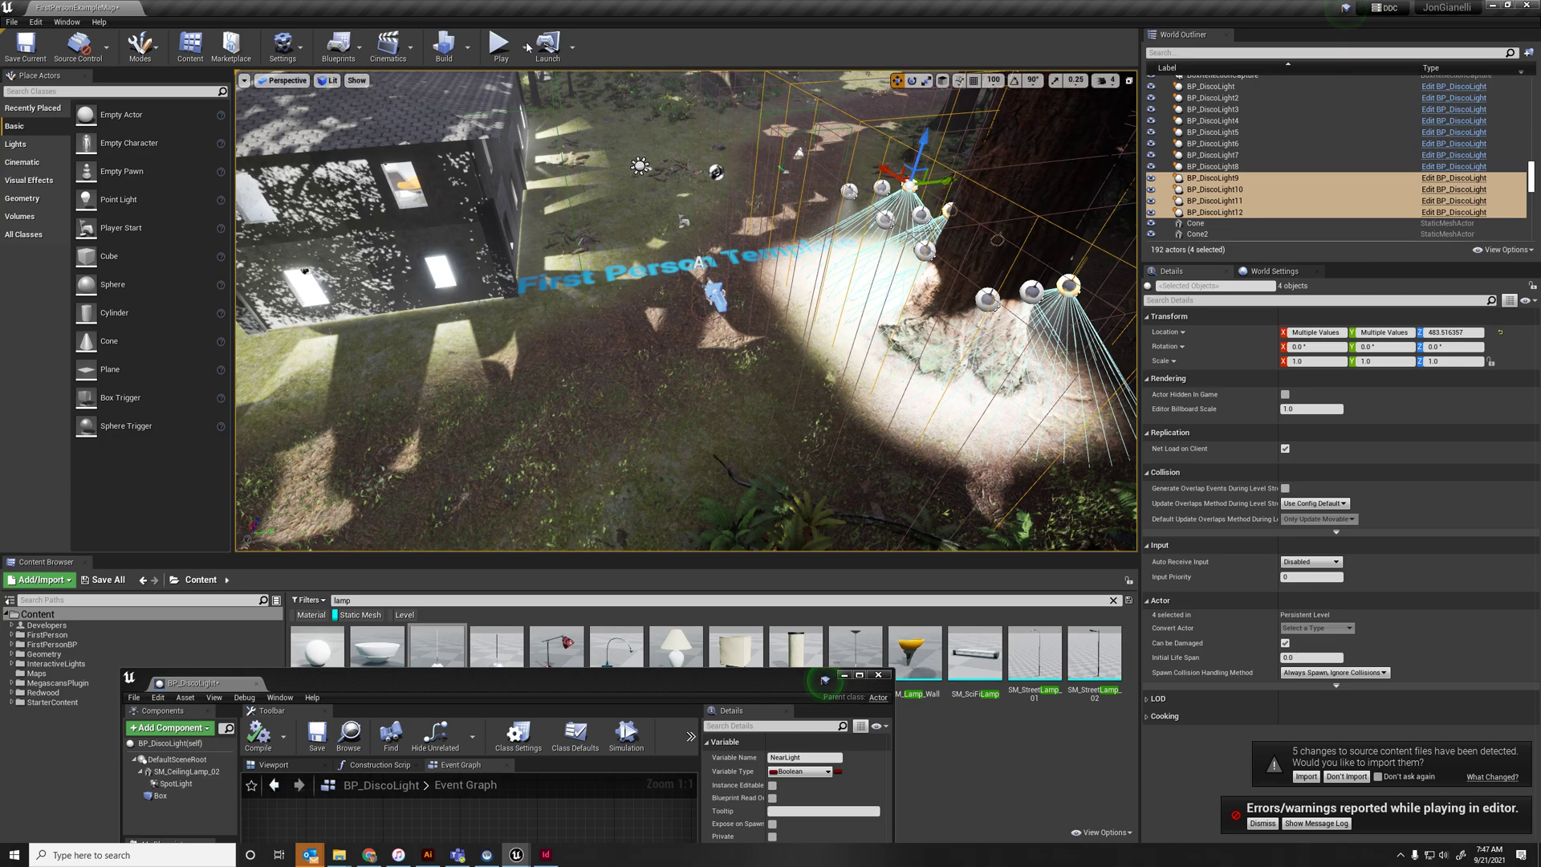
pyautogui.click(499, 41)
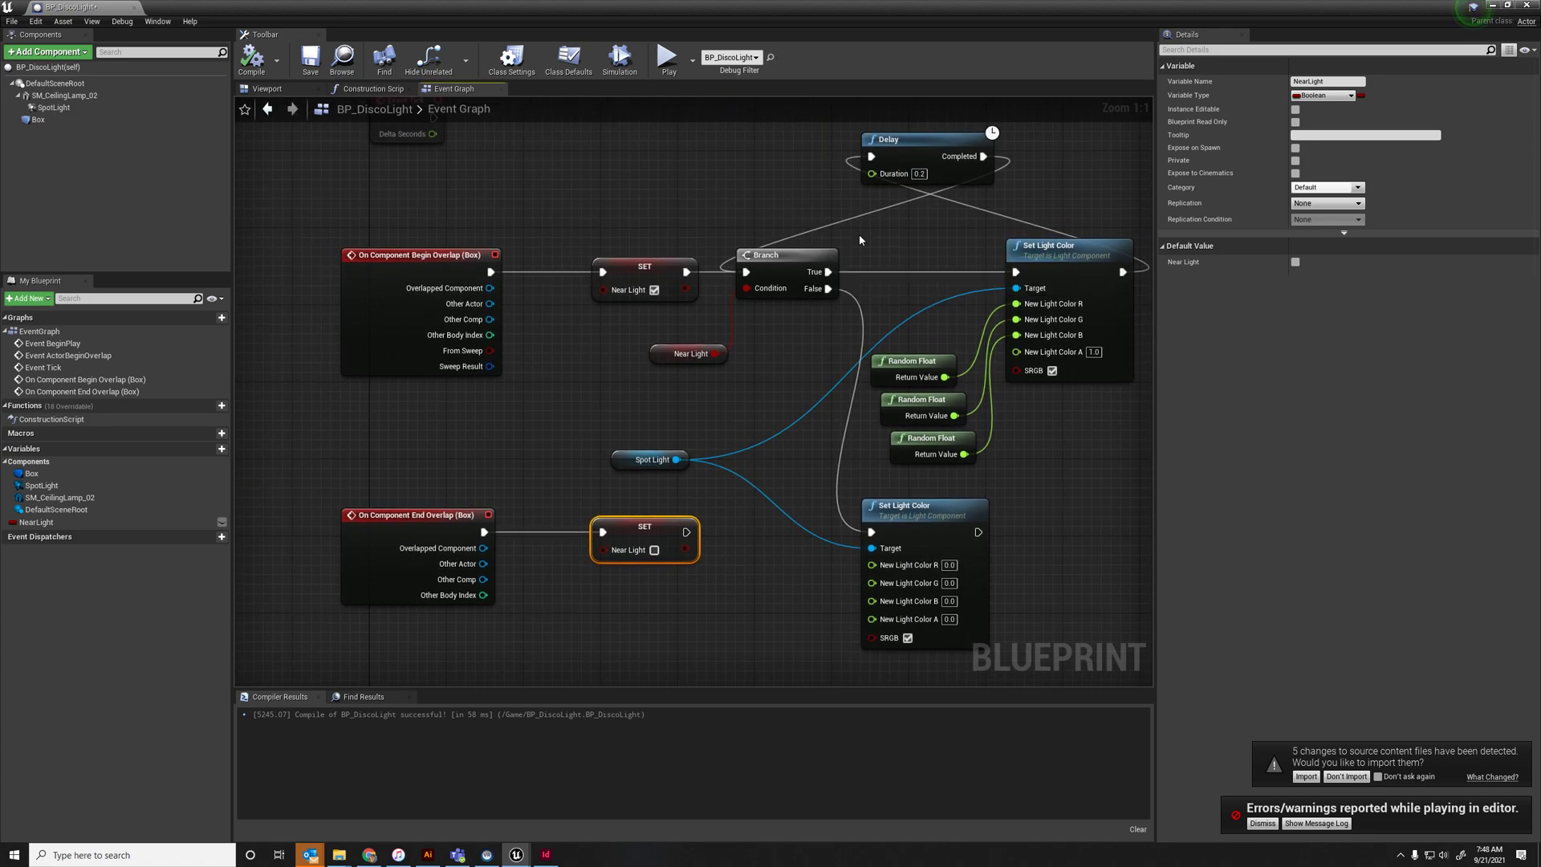
pyautogui.moveTo(672, 355)
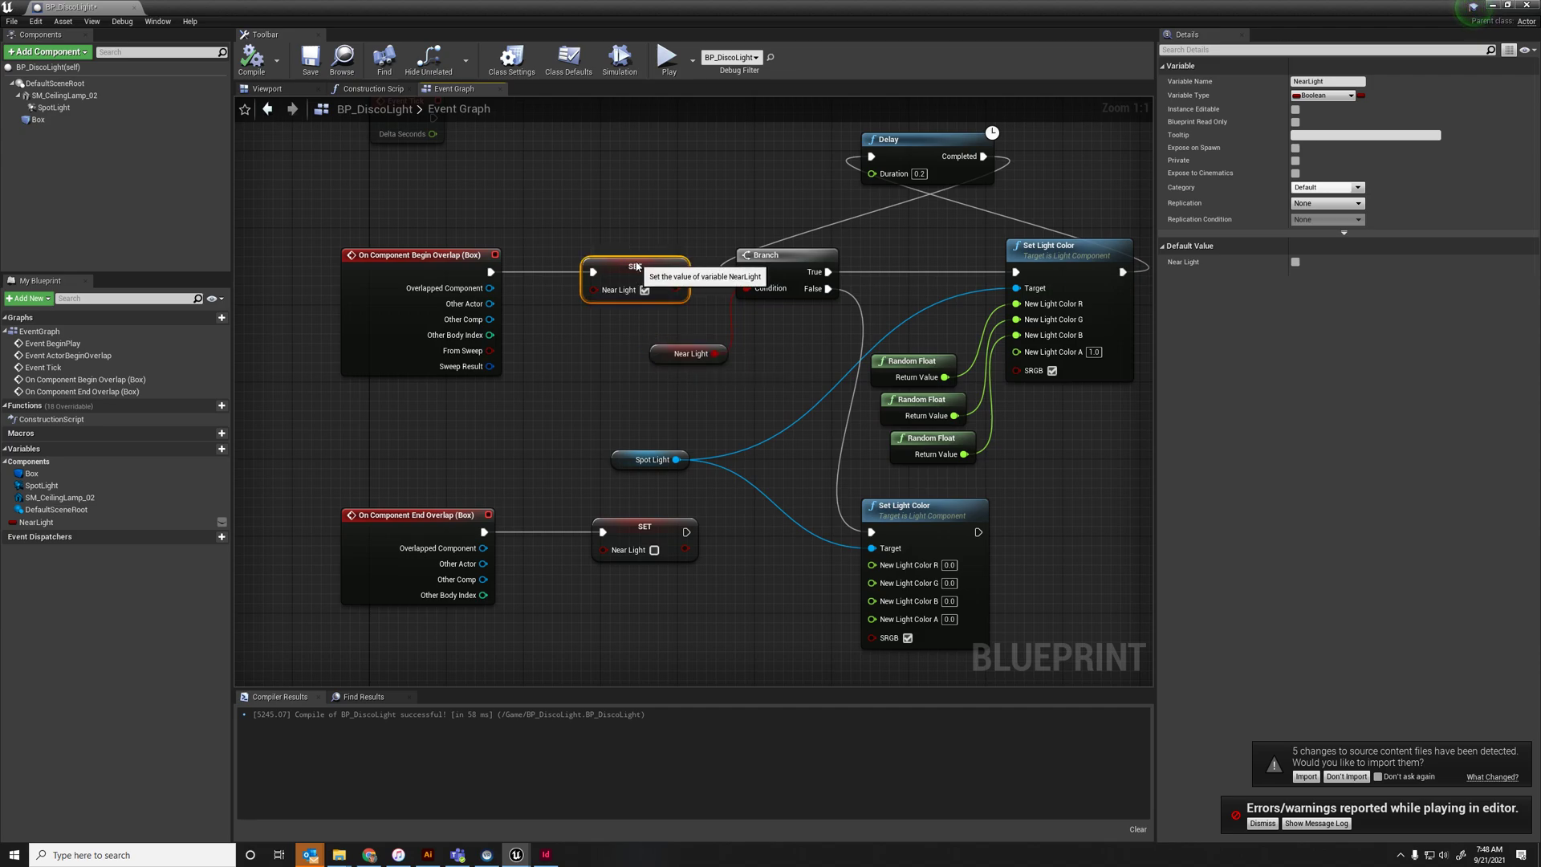
pyautogui.moveTo(718, 235)
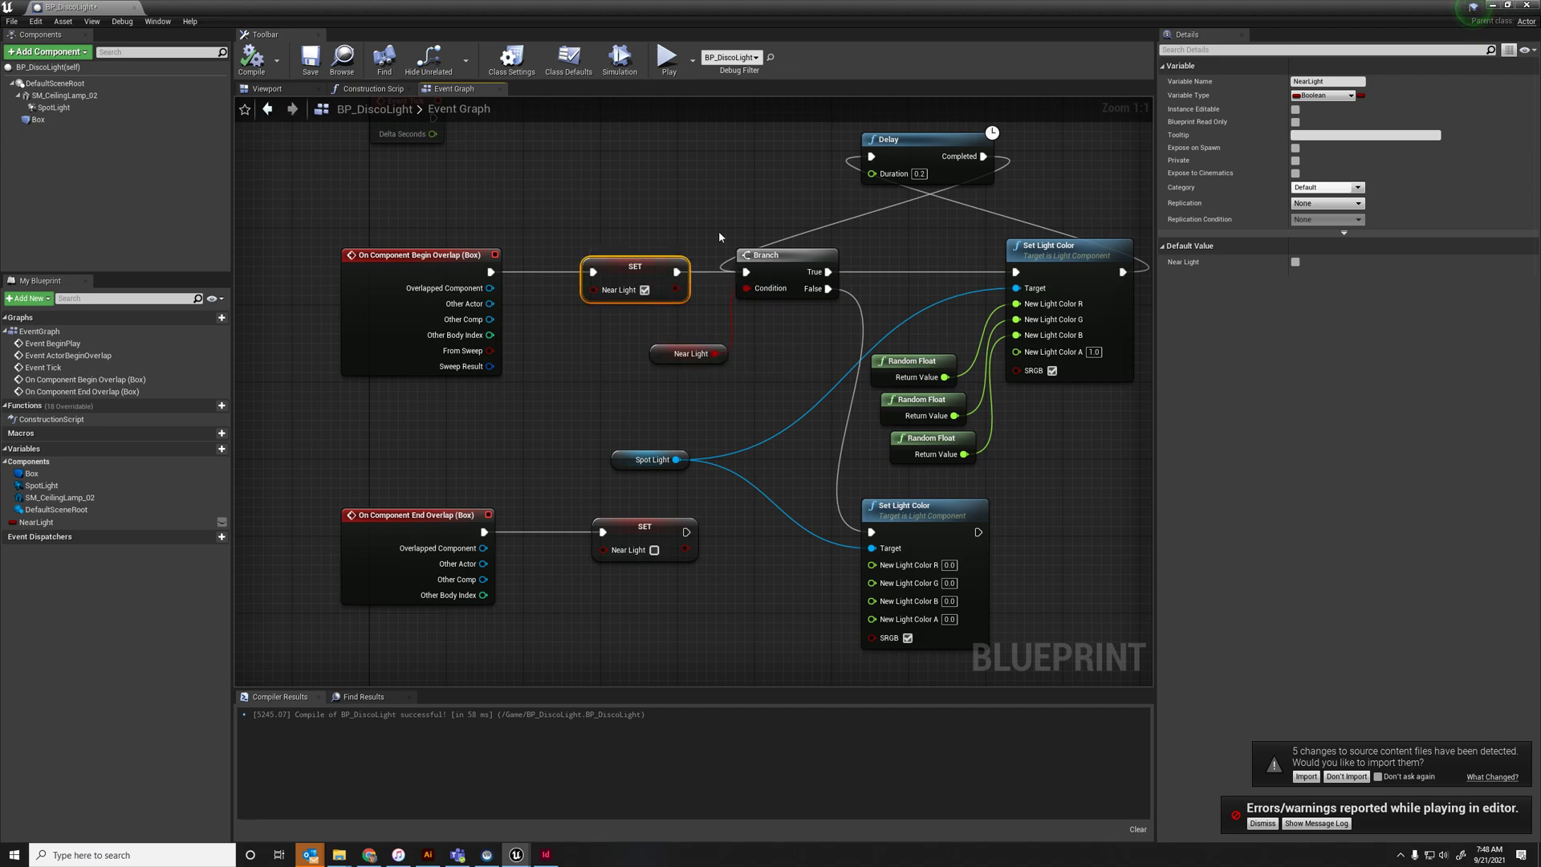